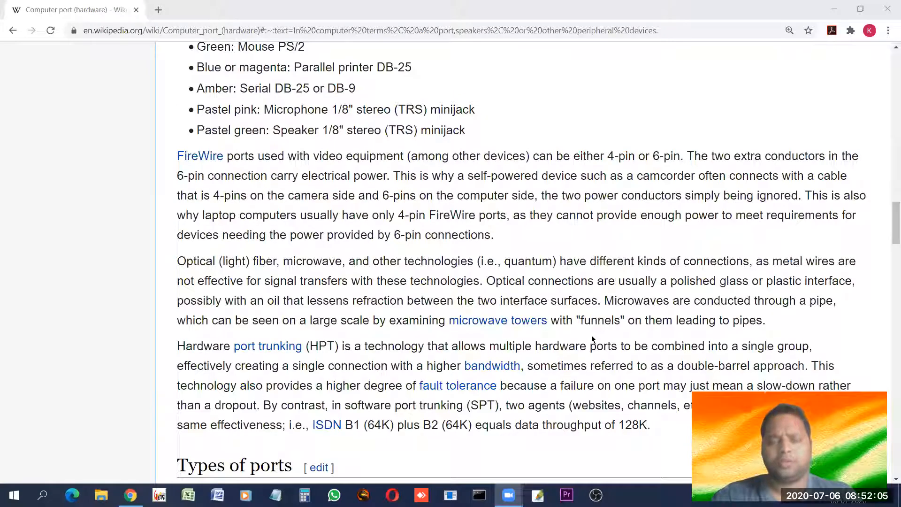
- Scroll back to the article's title and opening definition, selecting the word 'port' in the first sentence
scroll("up", 3)
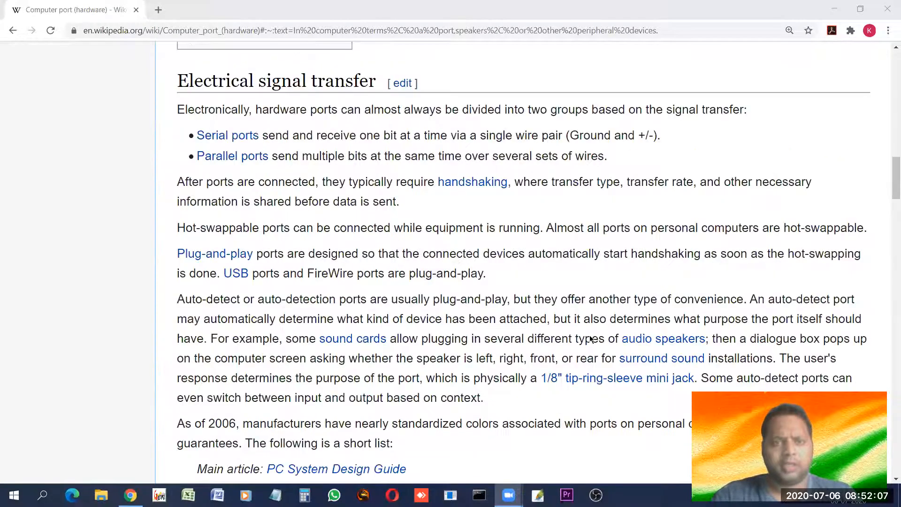
scroll("up", 3)
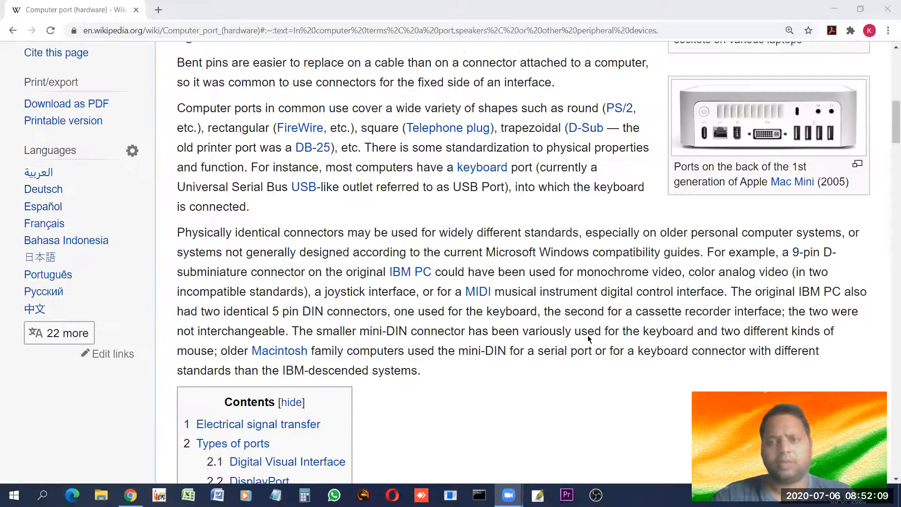
scroll("up", 3)
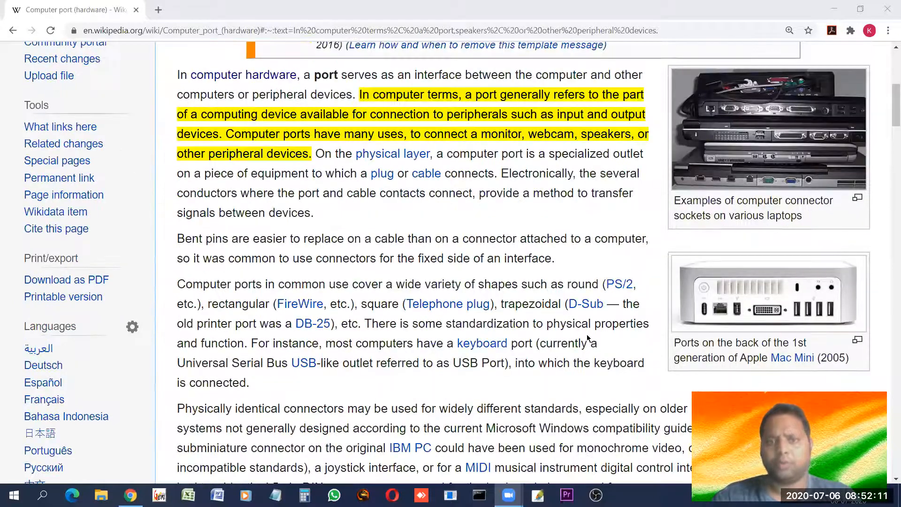
double_click(326, 75)
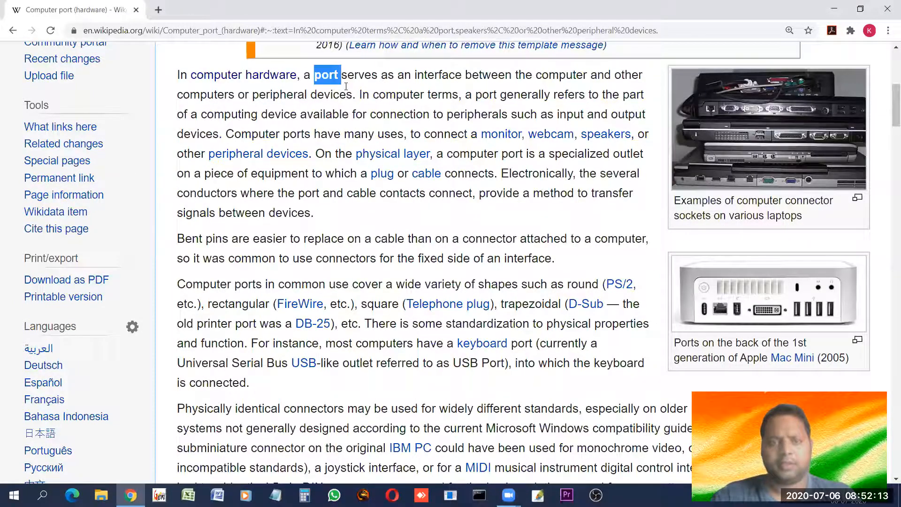
scroll("up", 3)
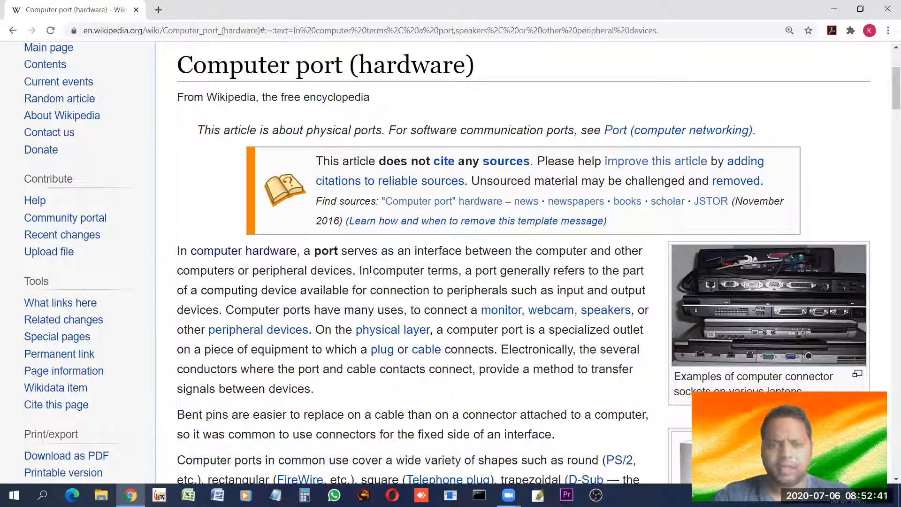
double_click(377, 271)
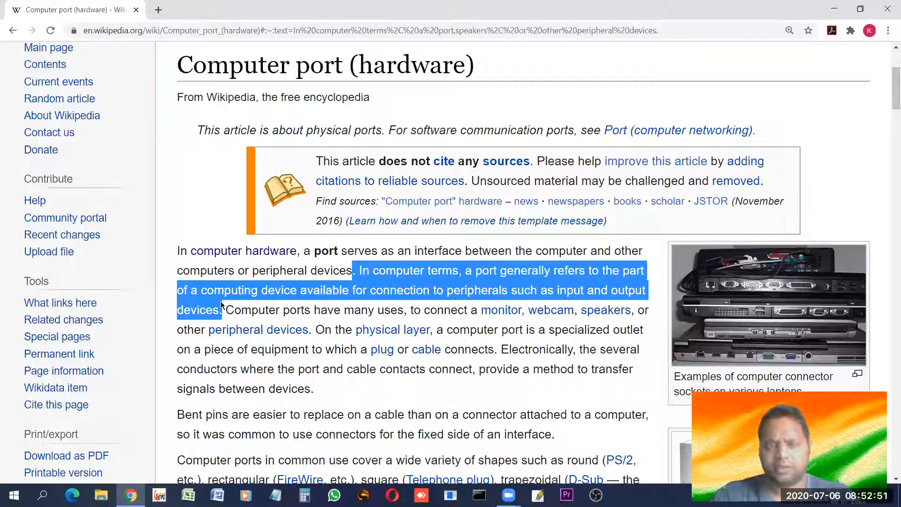
mouse_move(246, 316)
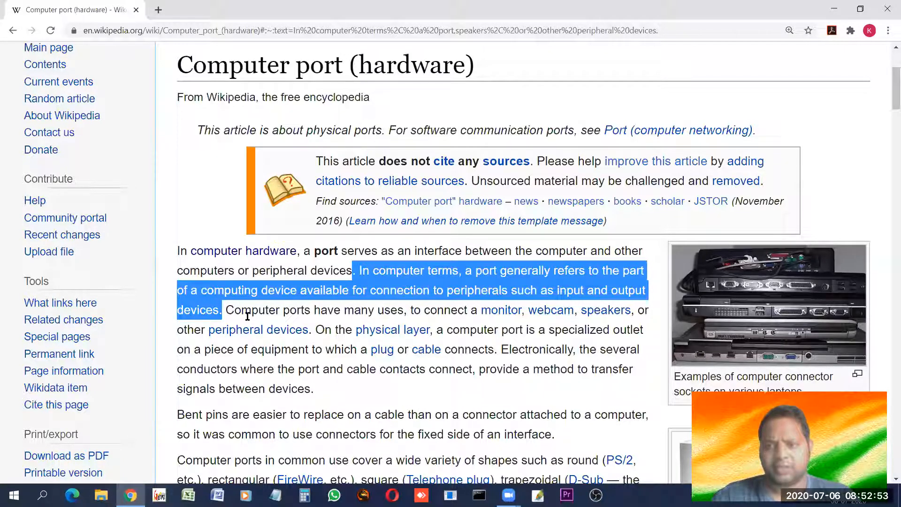
mouse_move(773, 293)
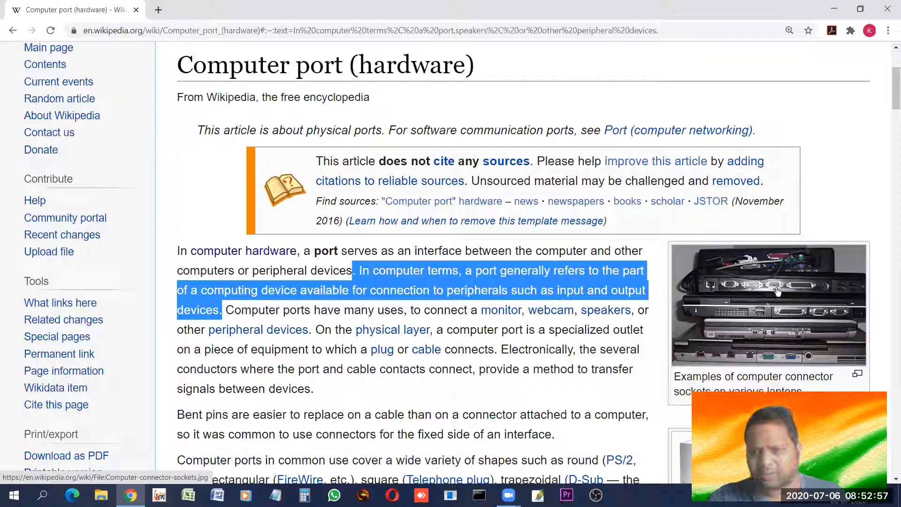
mouse_move(693, 337)
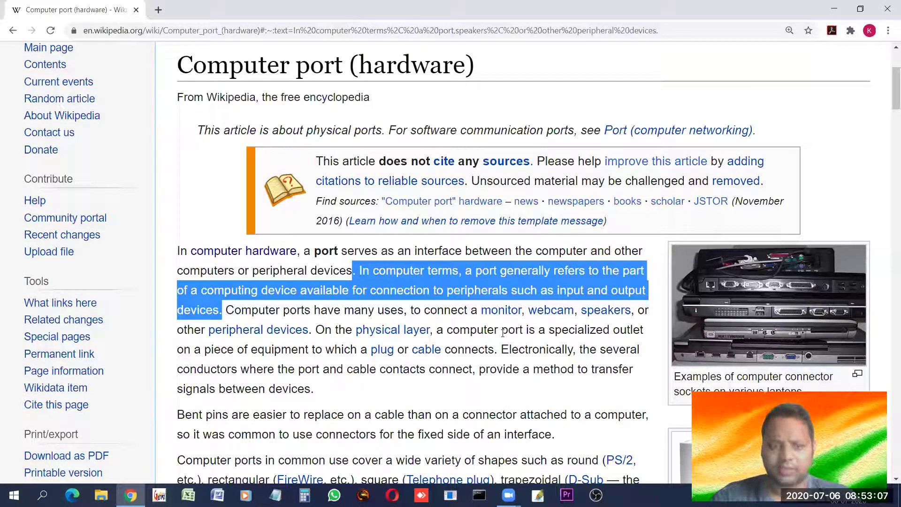
left_click(309, 310)
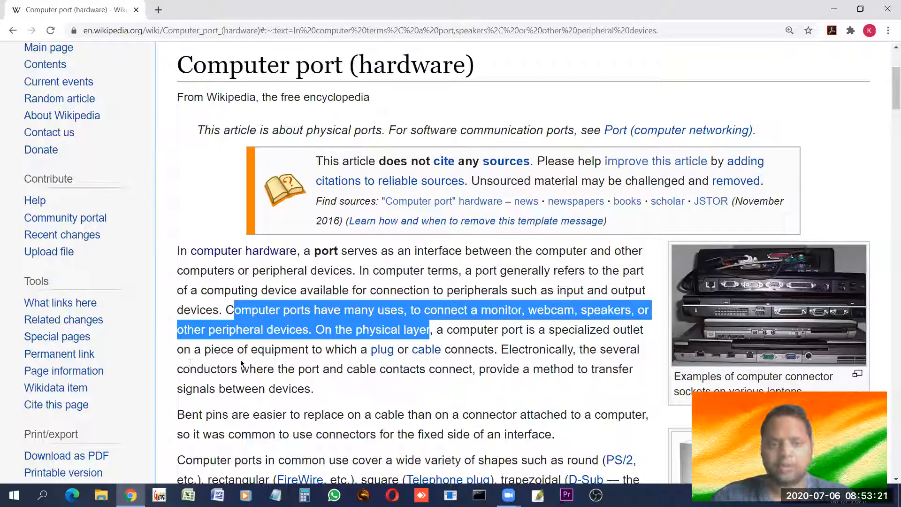
mouse_move(378, 361)
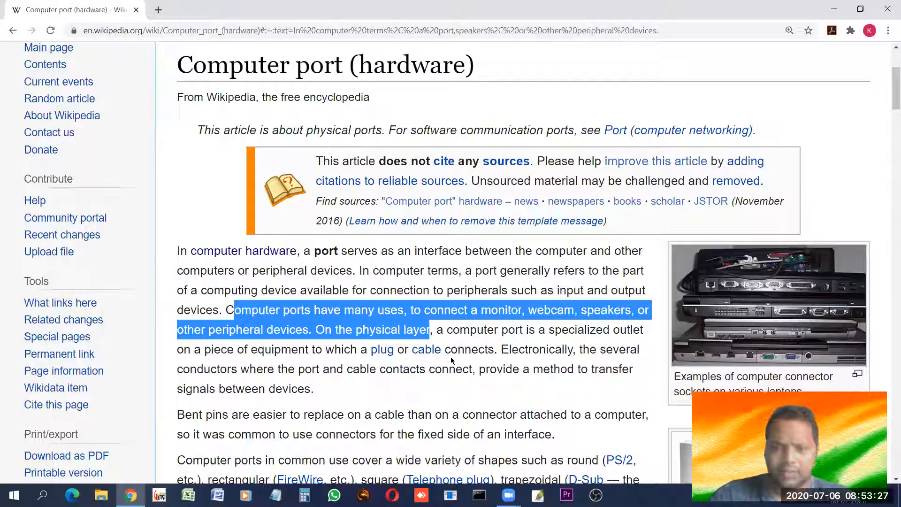
mouse_move(465, 361)
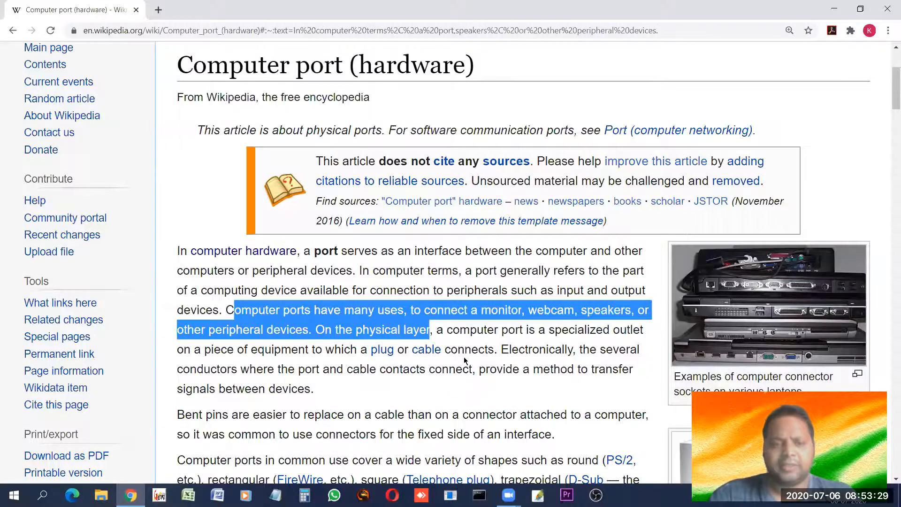
- Scroll past the Contents box to the Electrical signal transfer section on serial and parallel ports
scroll("down", 3)
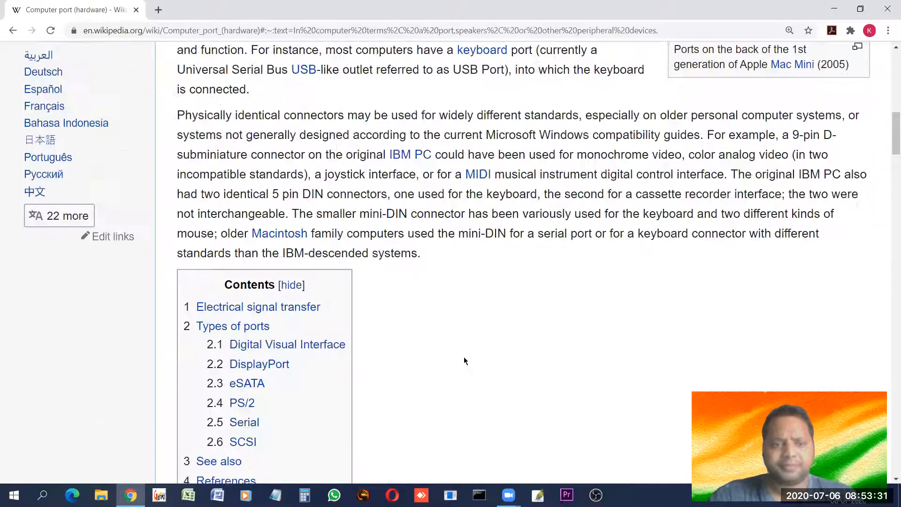
scroll("down", 3)
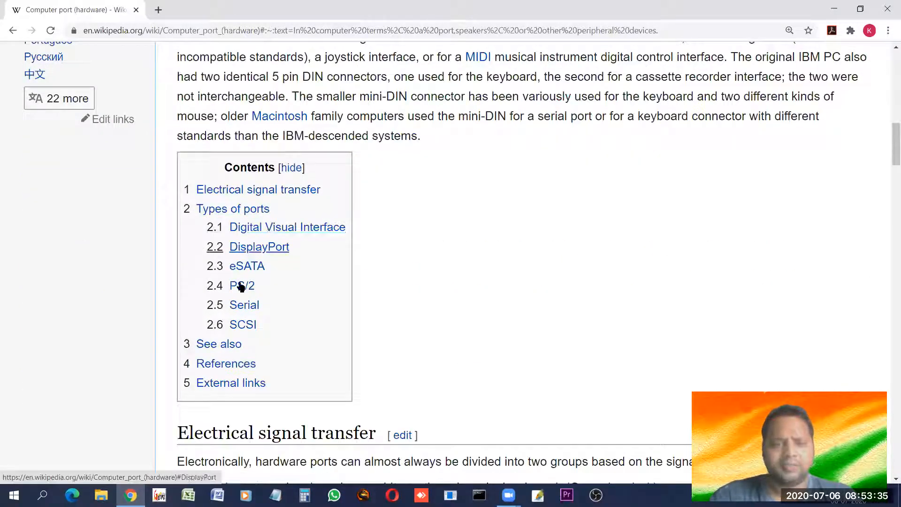
mouse_move(241, 255)
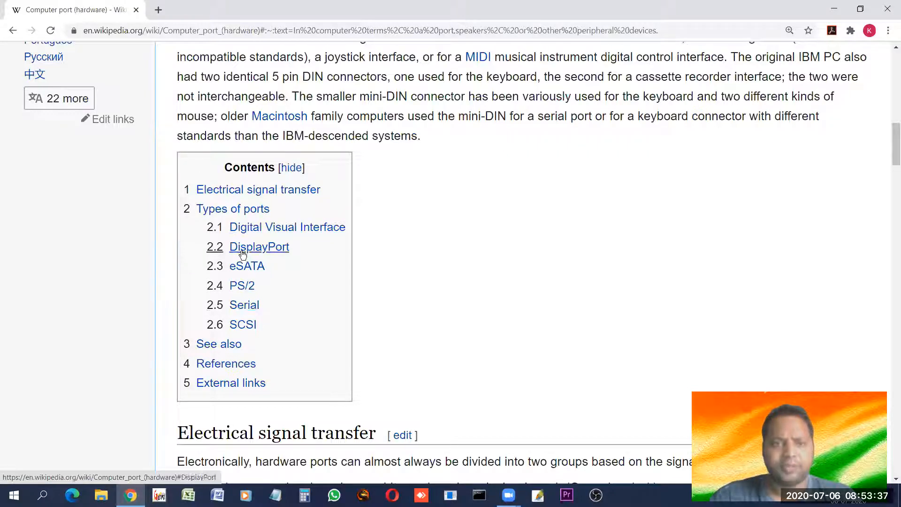
mouse_move(241, 285)
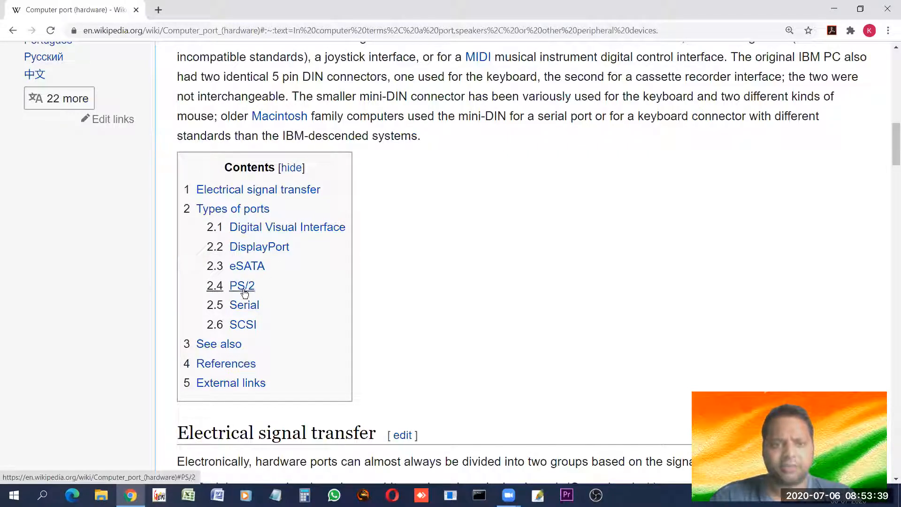
mouse_move(242, 319)
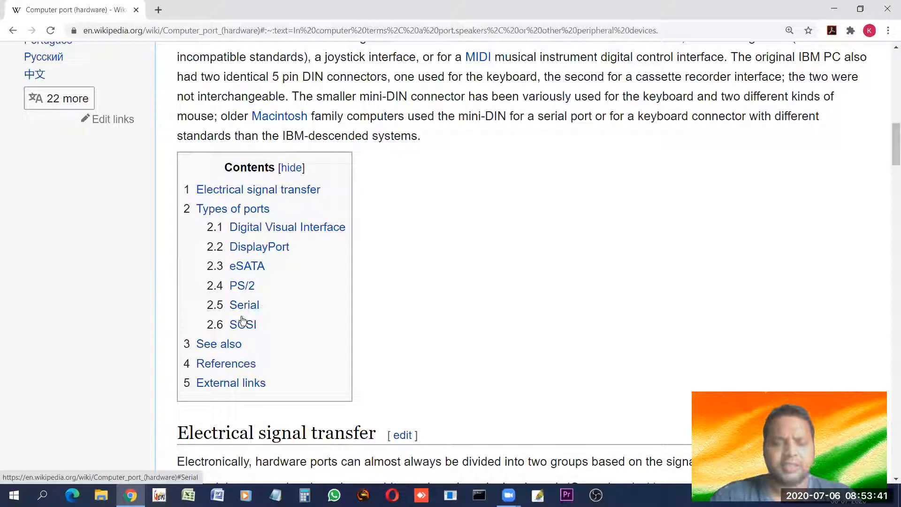
mouse_move(279, 318)
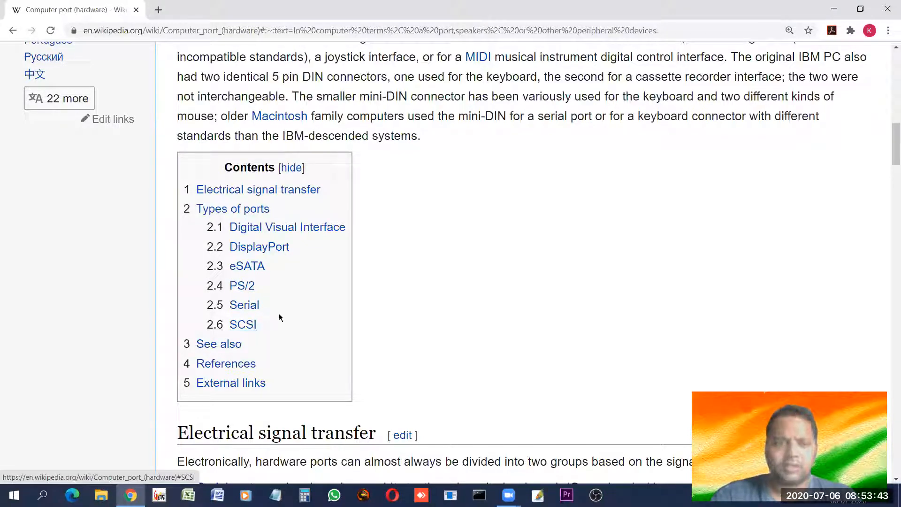
scroll("down", 3)
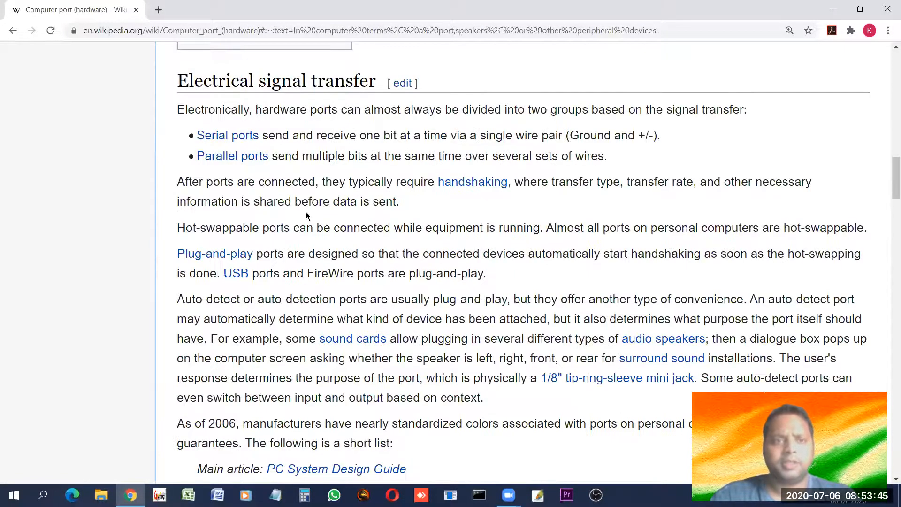
mouse_move(223, 142)
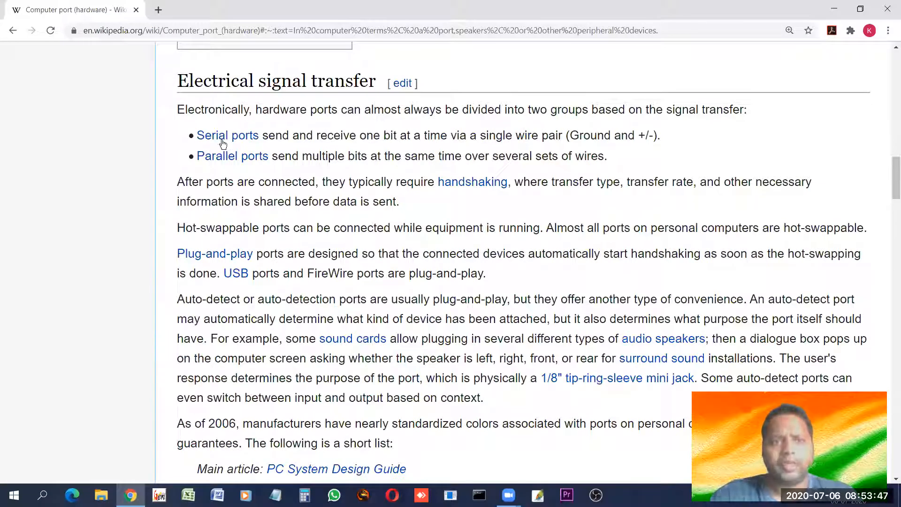
mouse_move(227, 135)
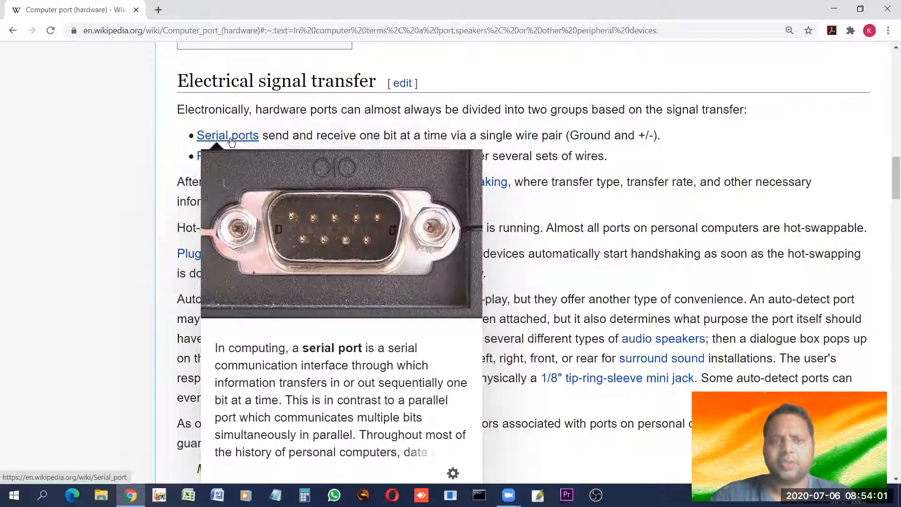
mouse_move(275, 136)
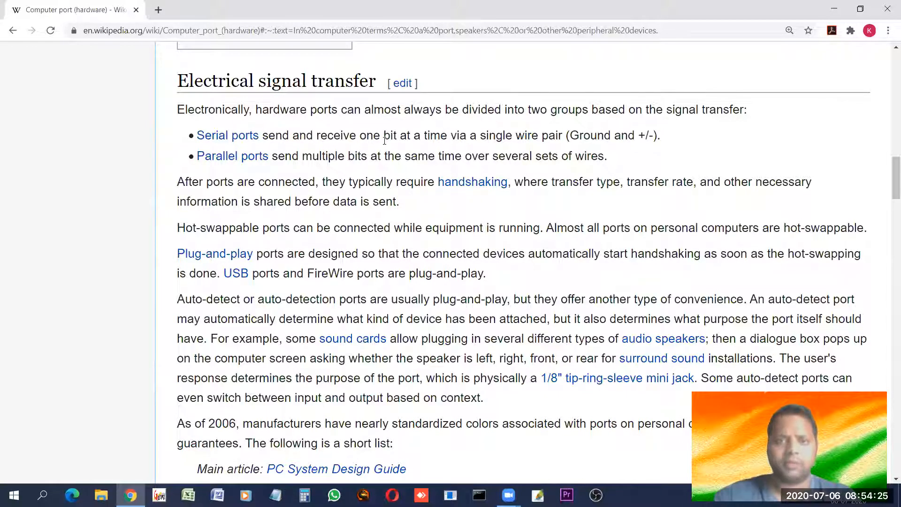
left_click_drag(275, 135, 339, 135)
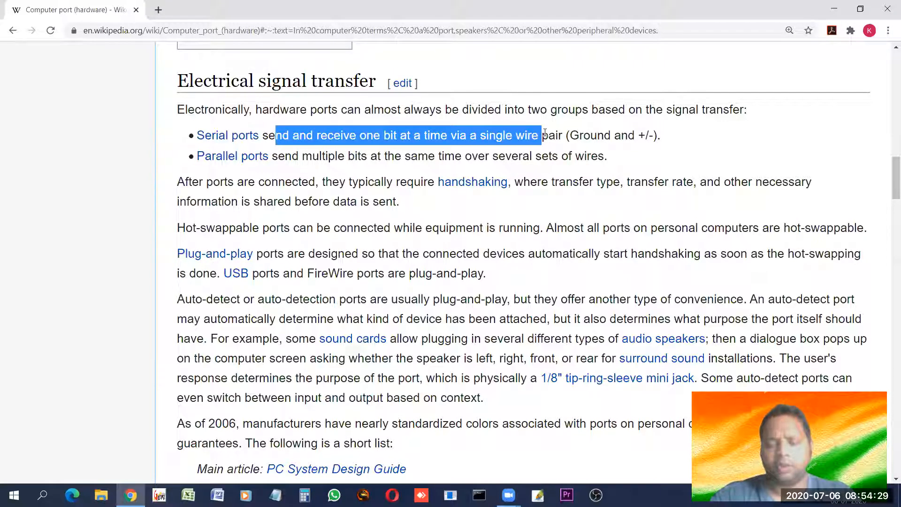
mouse_move(505, 148)
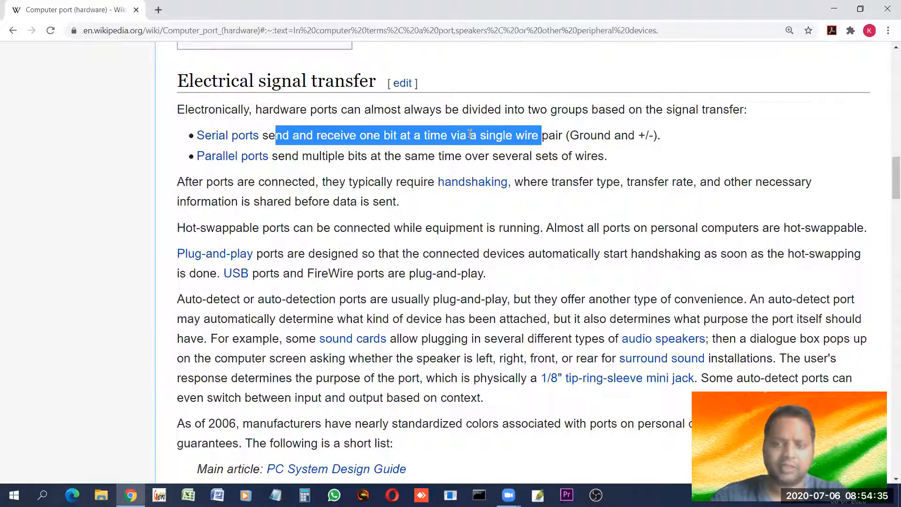
mouse_move(471, 147)
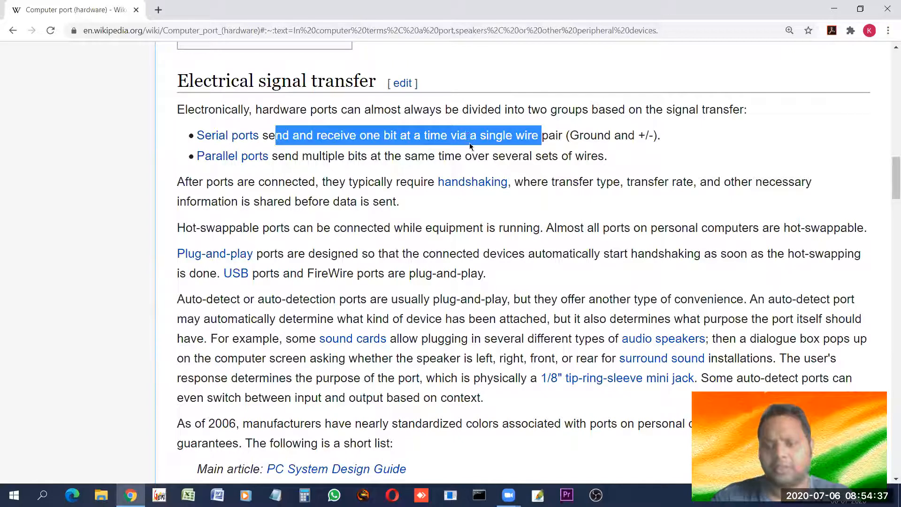
mouse_move(231, 156)
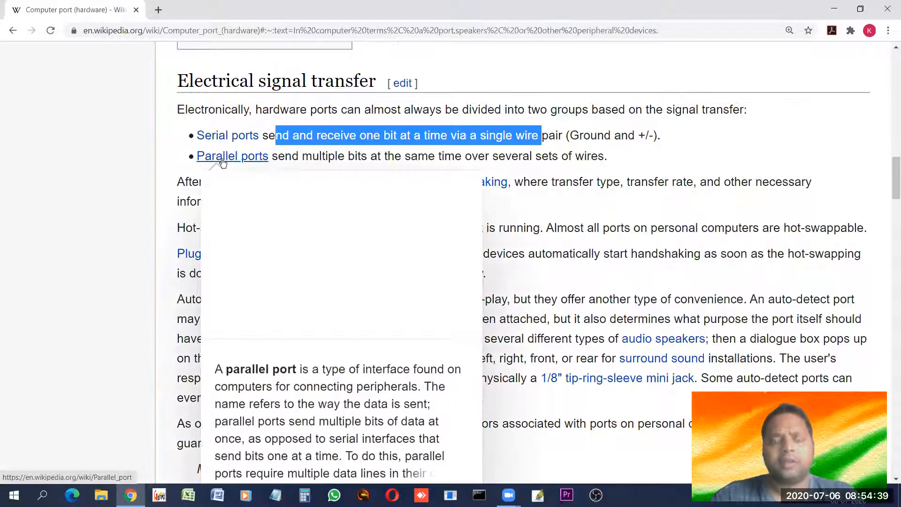
mouse_move(232, 156)
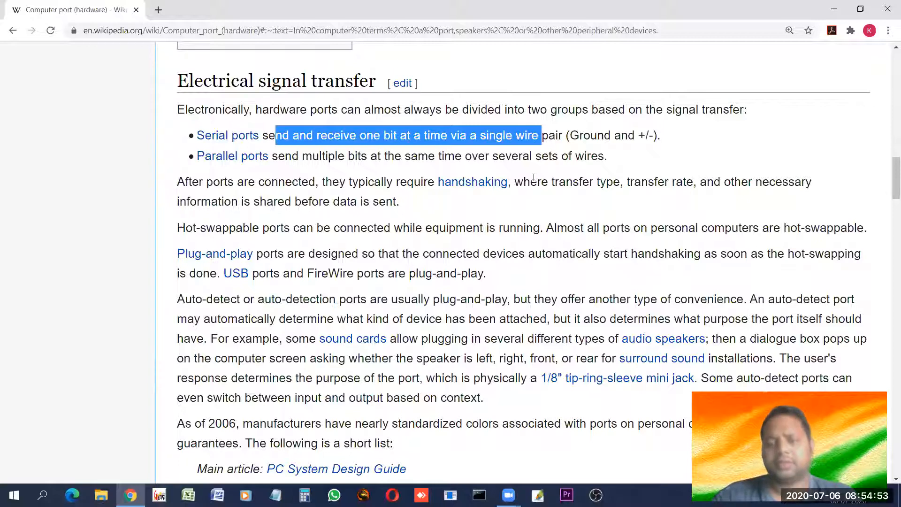
mouse_move(273, 161)
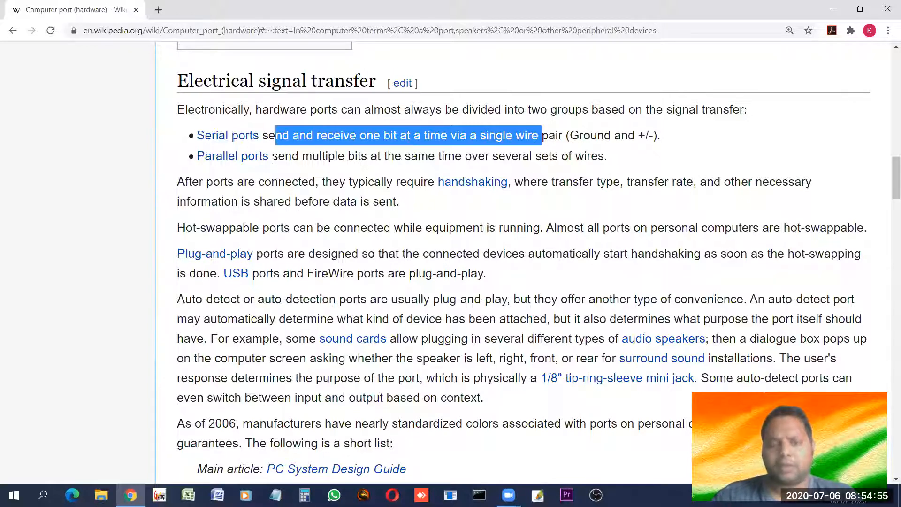
mouse_move(232, 156)
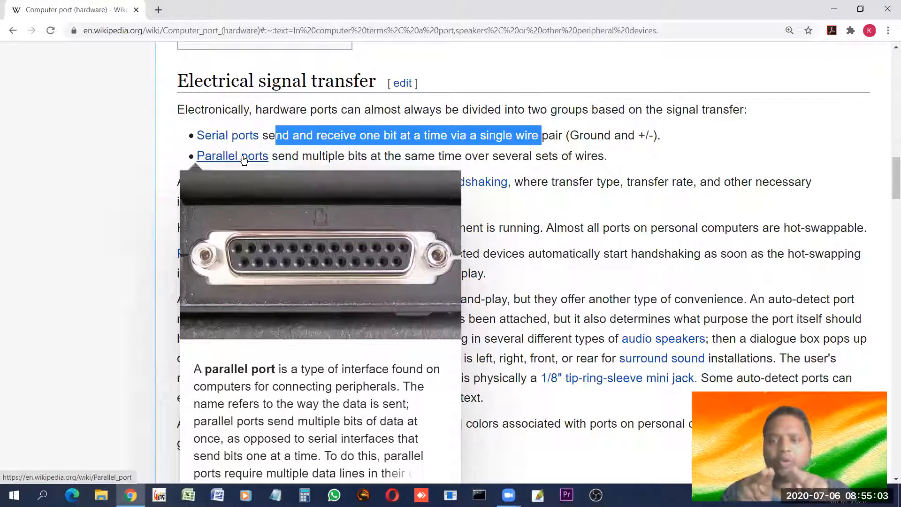
mouse_move(250, 283)
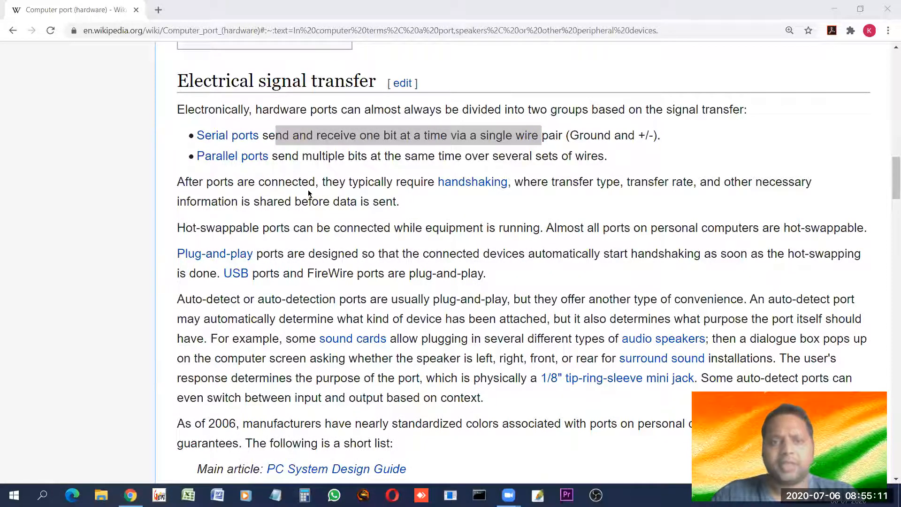
mouse_move(466, 194)
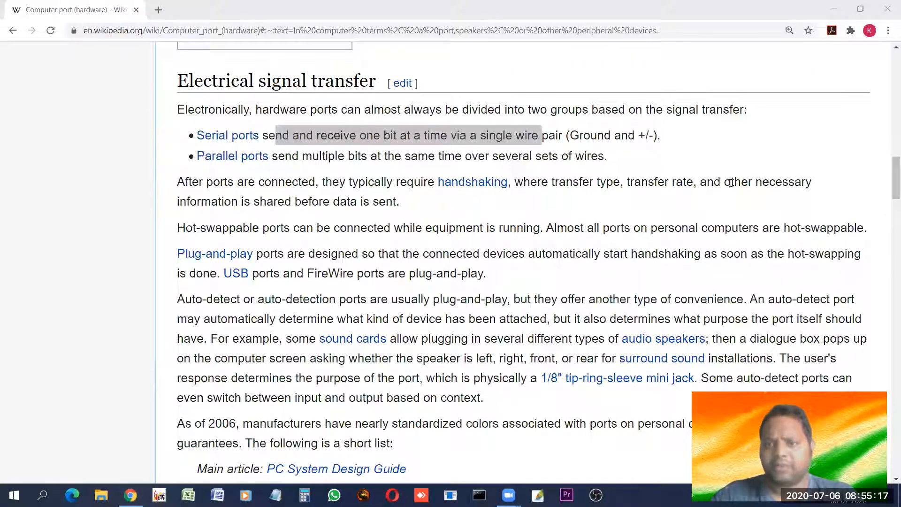
mouse_move(345, 214)
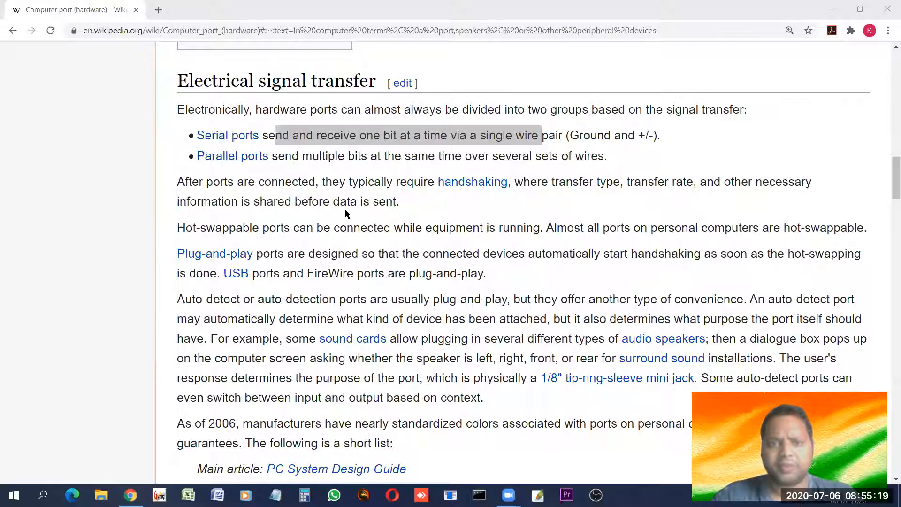
mouse_move(354, 214)
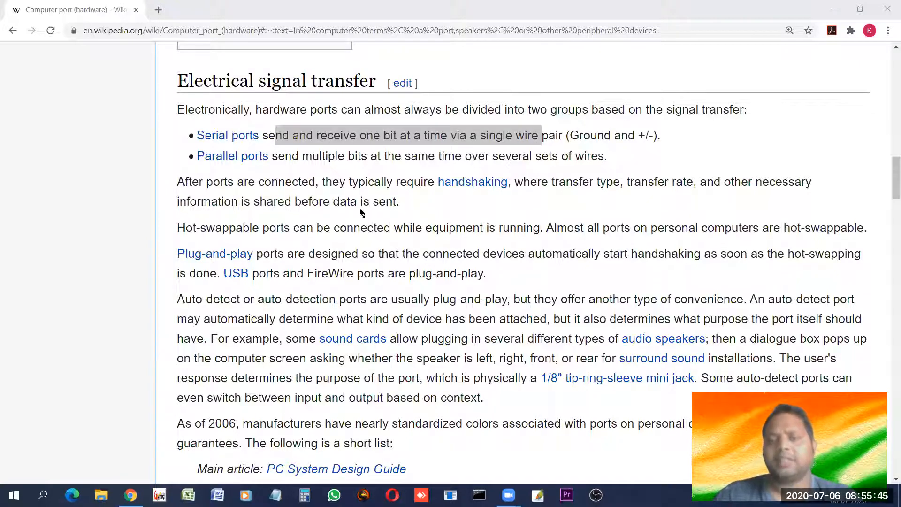
mouse_move(472, 181)
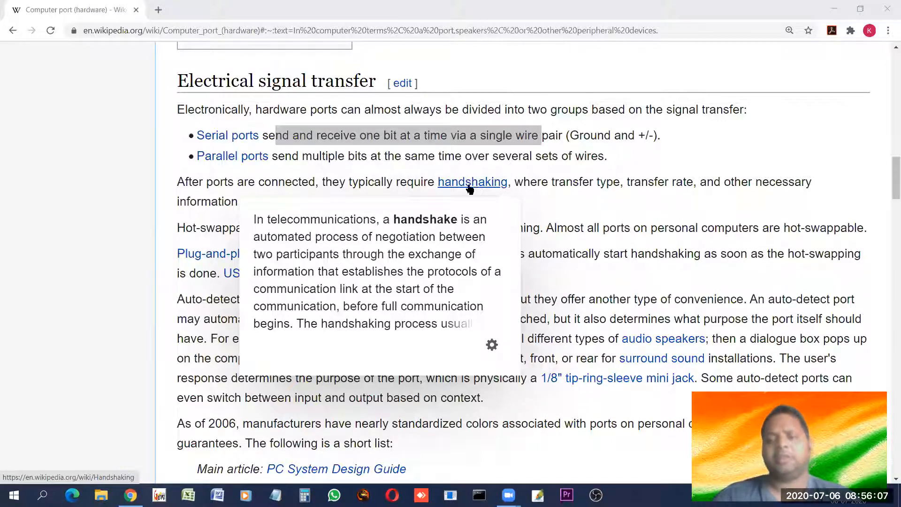
mouse_move(409, 280)
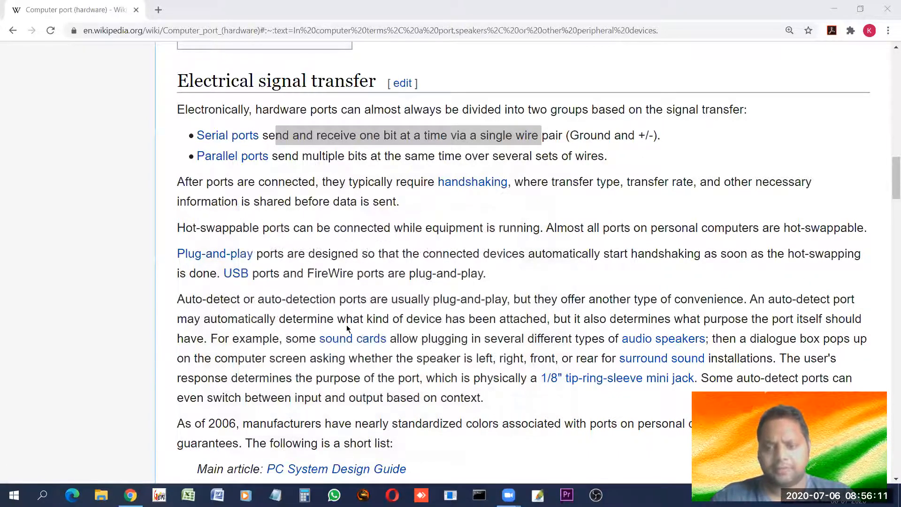
mouse_move(425, 265)
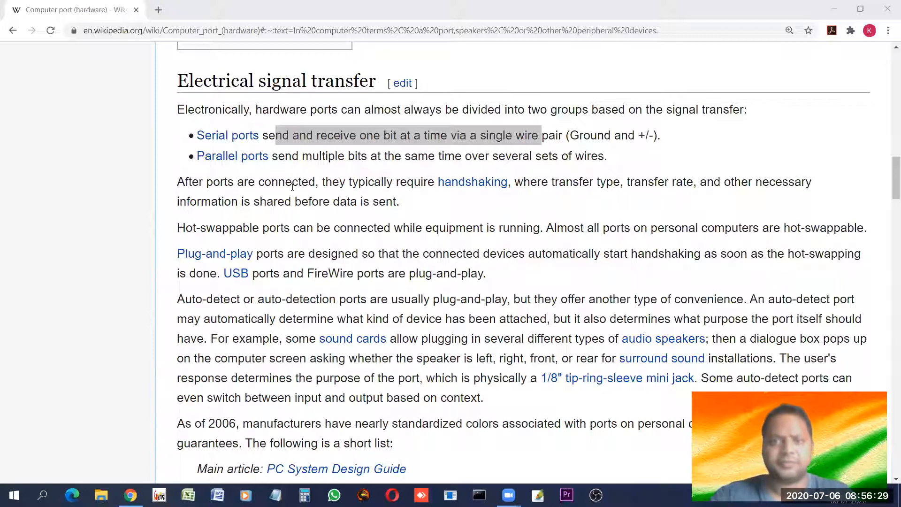
mouse_move(561, 278)
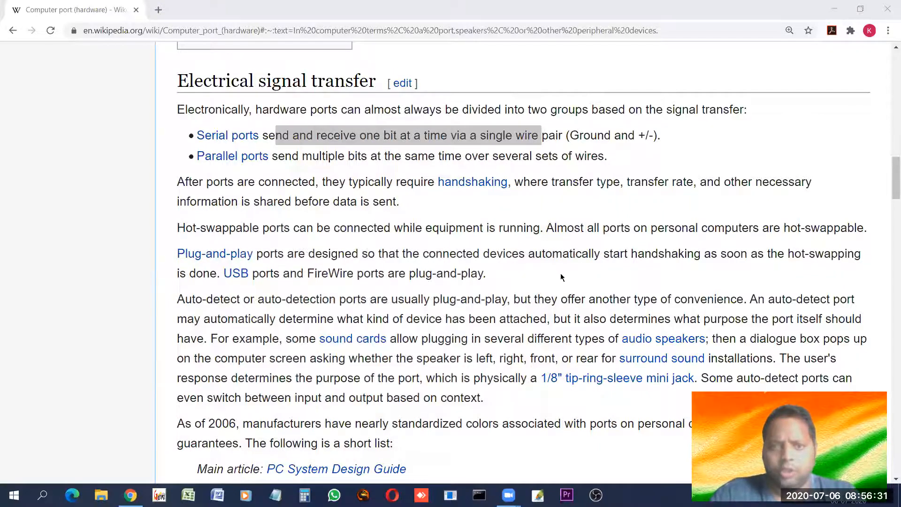
- Scroll down to the colour-coded port list with keyboard, mouse and printer entries
scroll("down", 3)
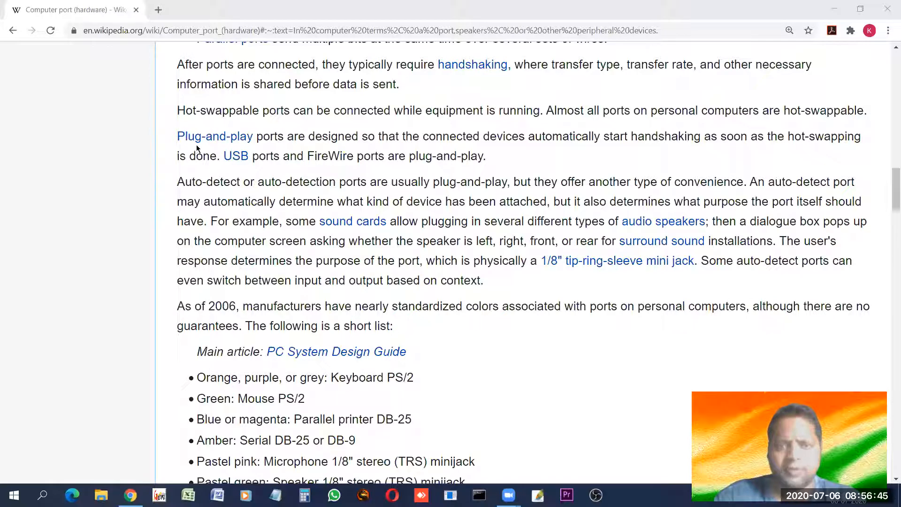
mouse_move(214, 136)
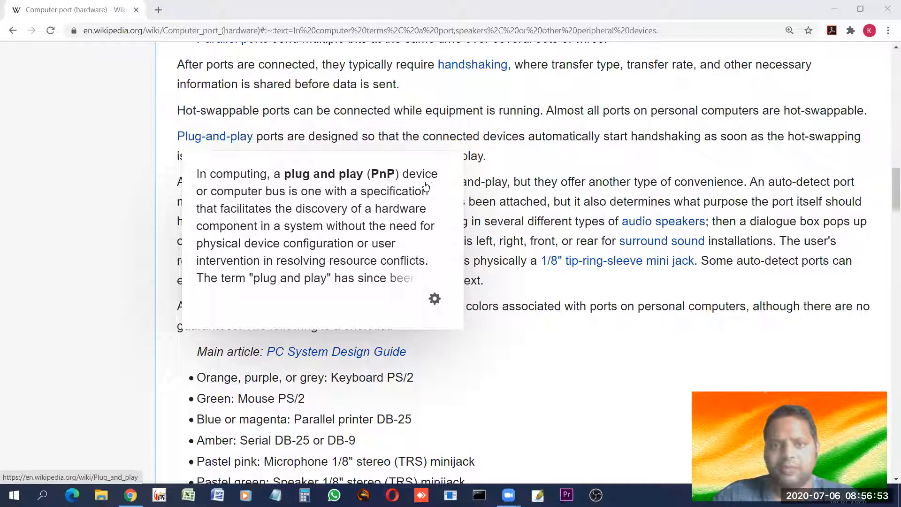
mouse_move(292, 201)
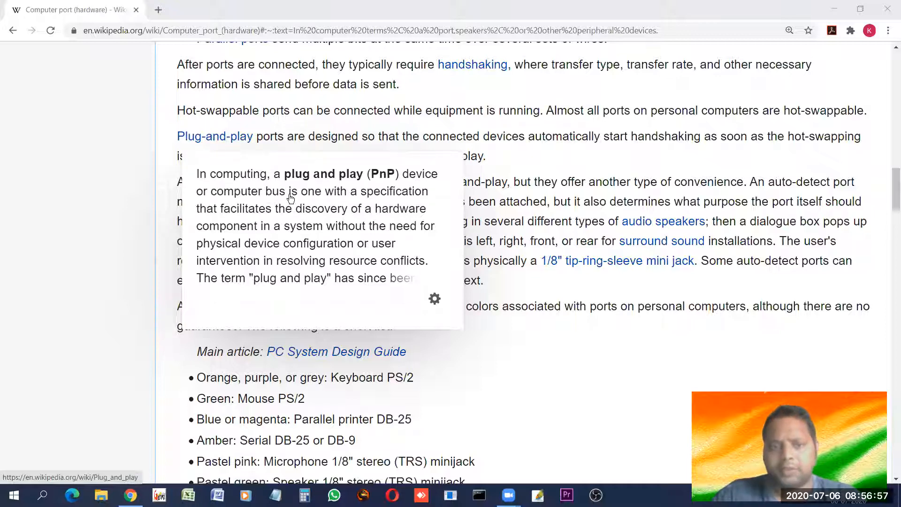
mouse_move(357, 204)
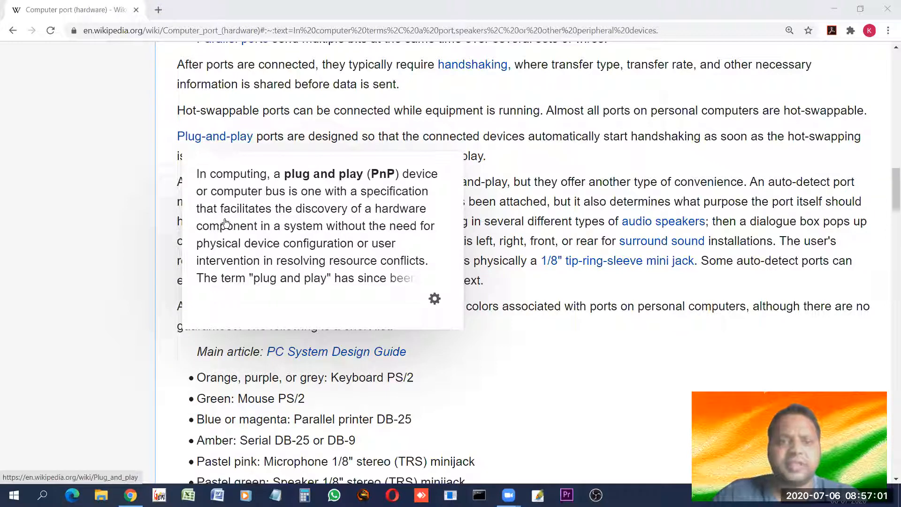
mouse_move(316, 221)
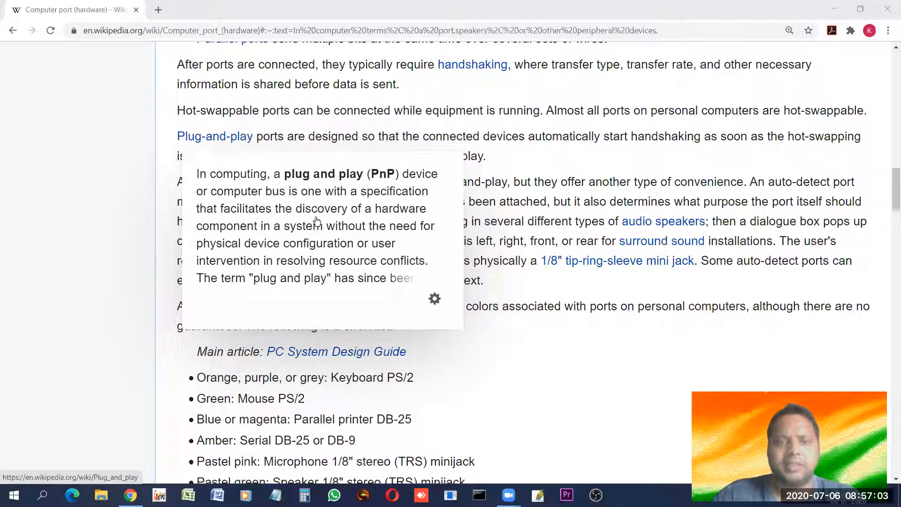
mouse_move(332, 239)
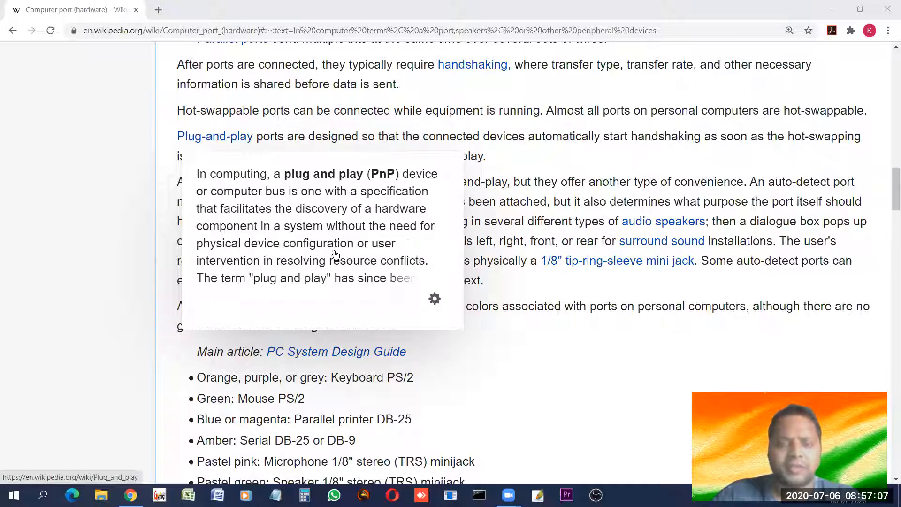
mouse_move(265, 291)
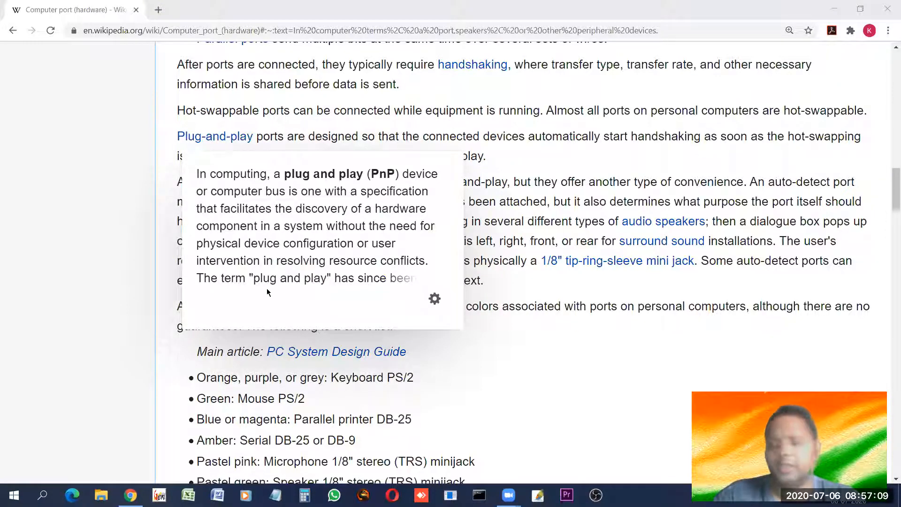
mouse_move(238, 289)
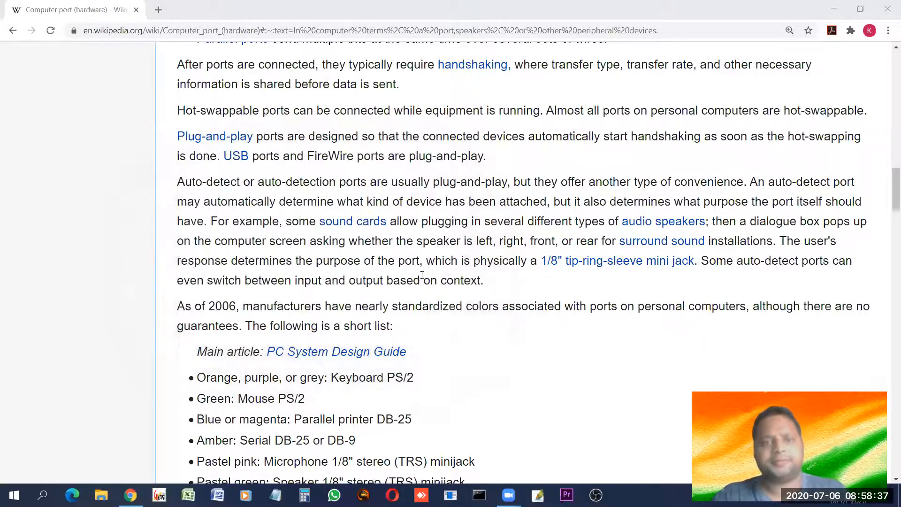
mouse_move(402, 251)
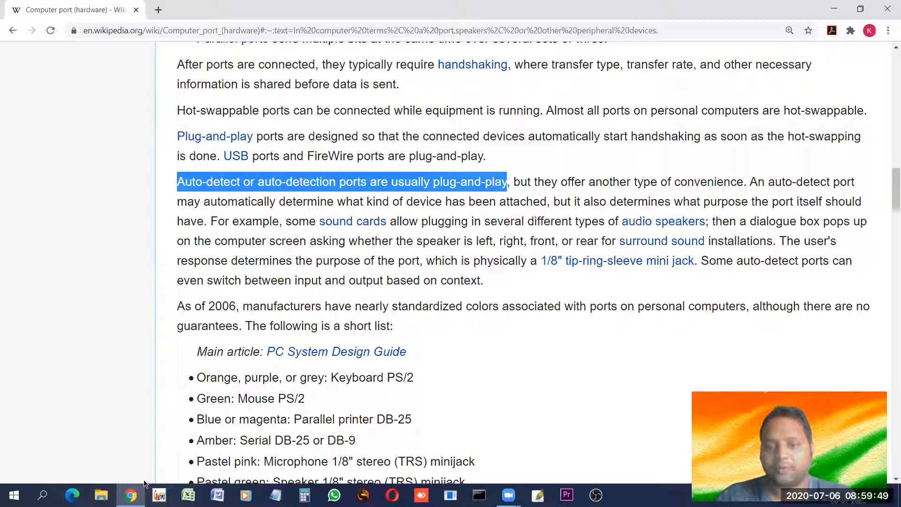
mouse_move(505, 363)
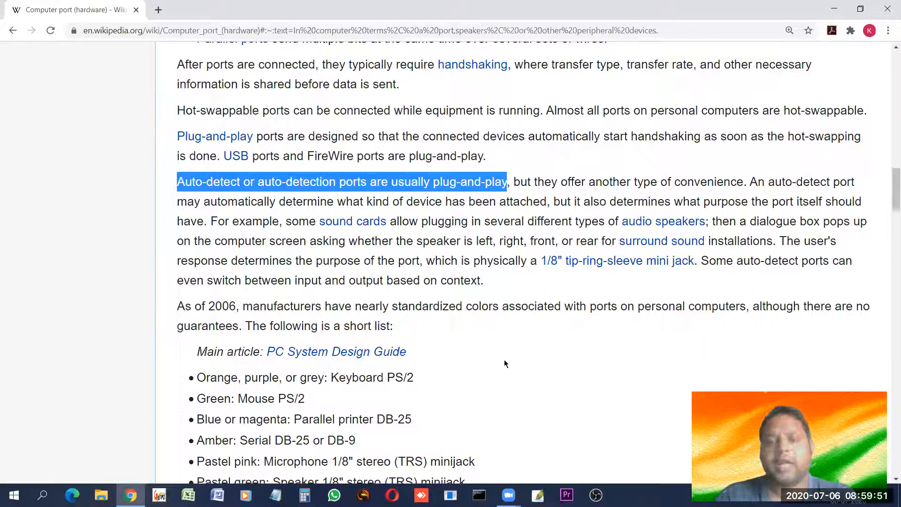
mouse_move(476, 339)
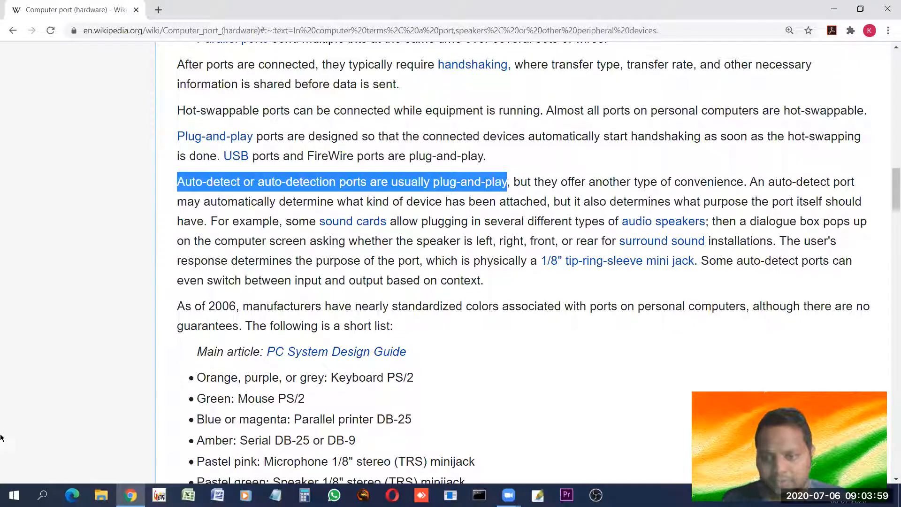
mouse_move(73, 267)
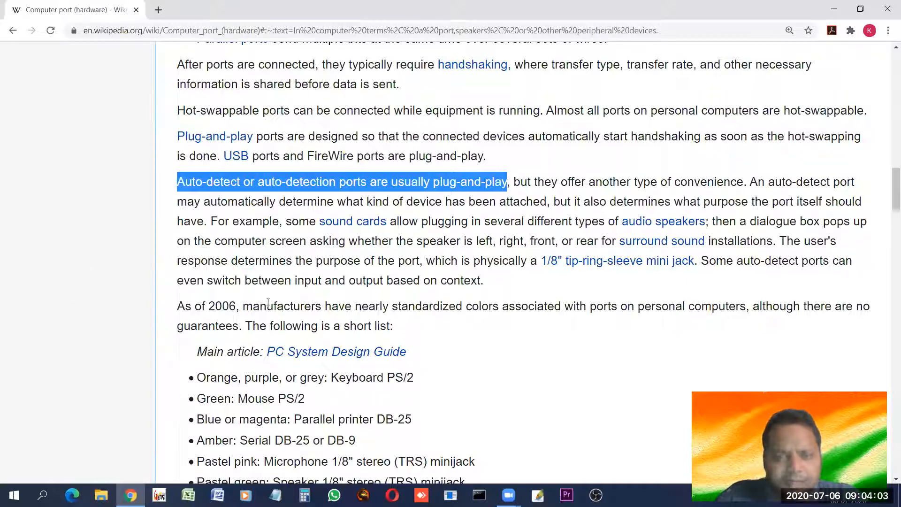
mouse_move(236, 373)
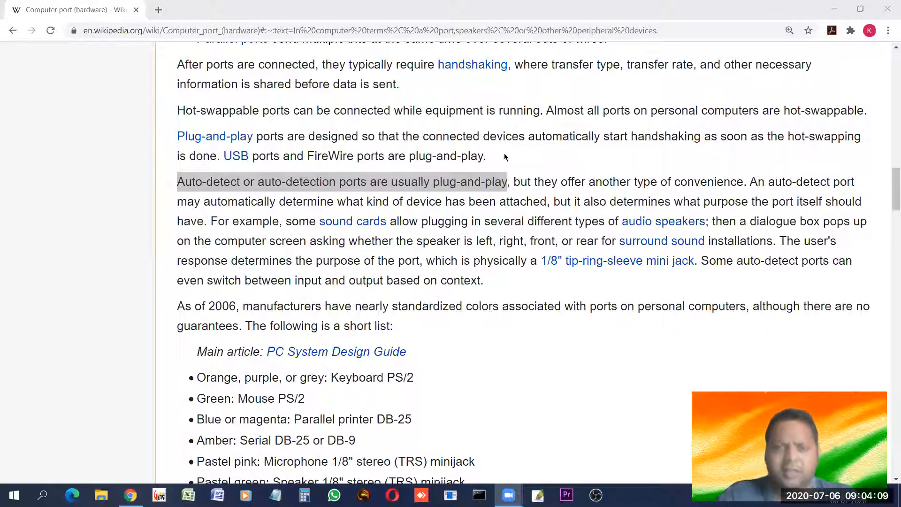
mouse_move(308, 369)
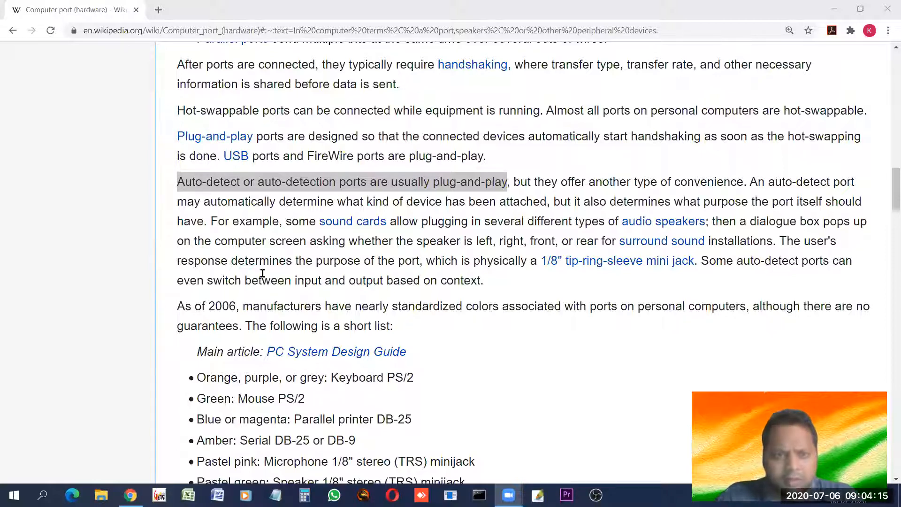
scroll("down", 3)
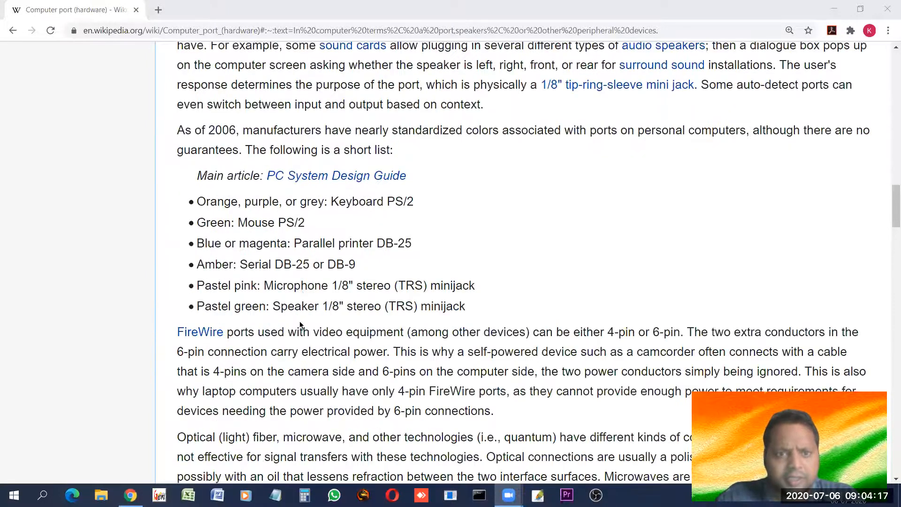
mouse_move(273, 242)
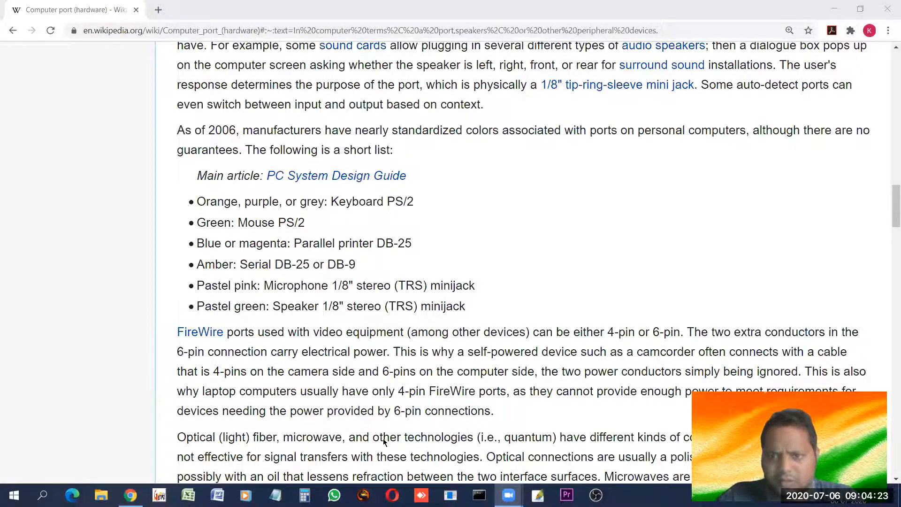
scroll("up", 3)
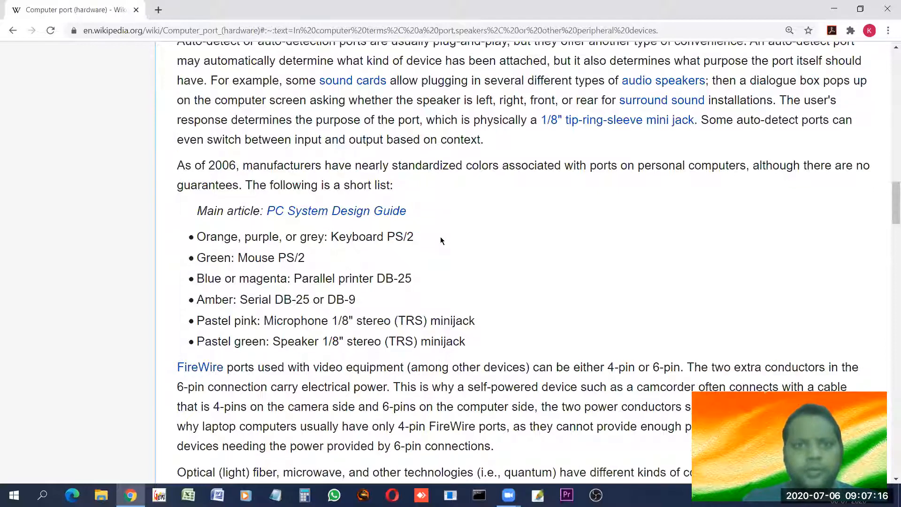
scroll("up", 3)
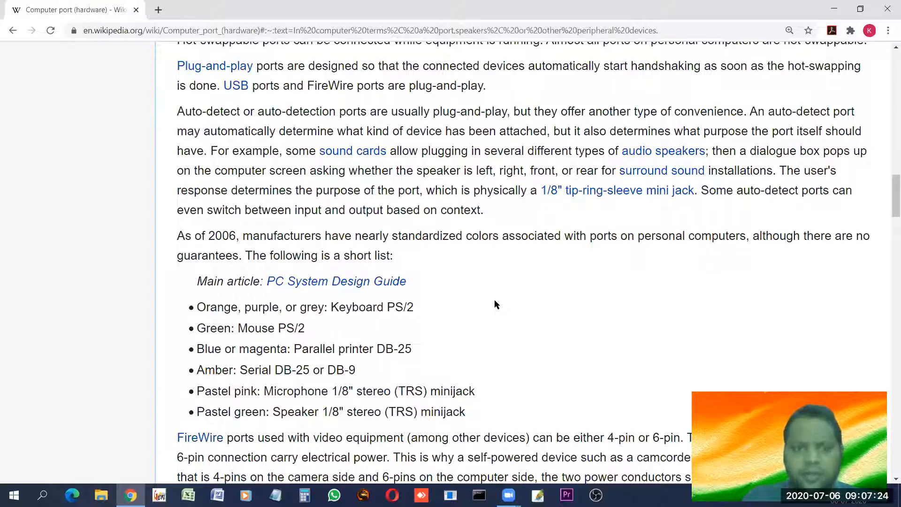
scroll("down", 3)
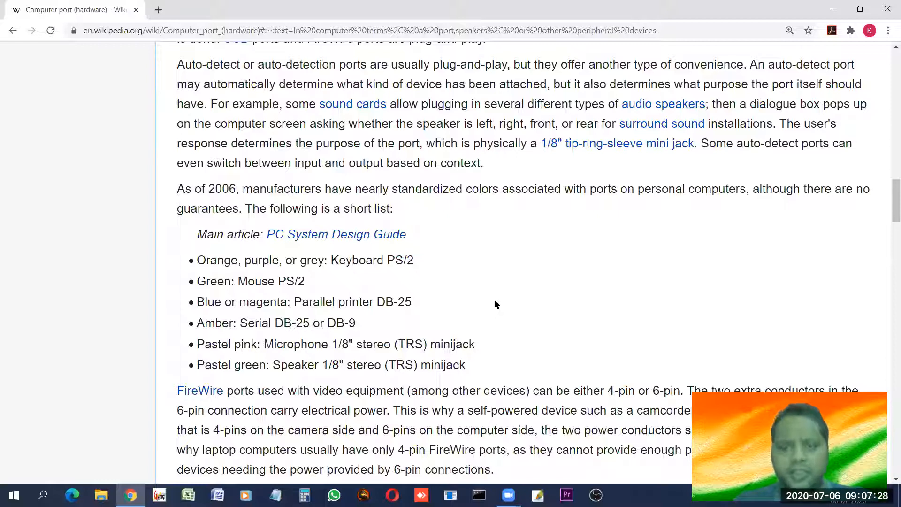
mouse_move(257, 130)
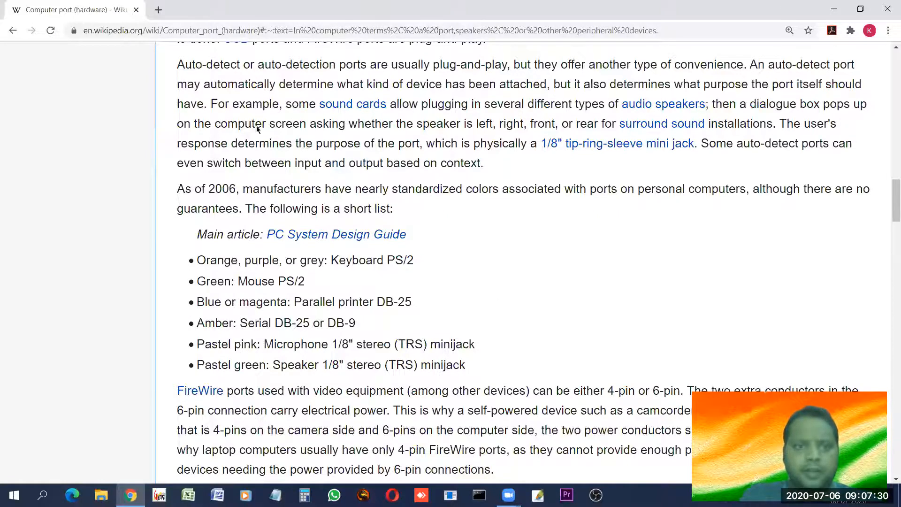
scroll("down", 3)
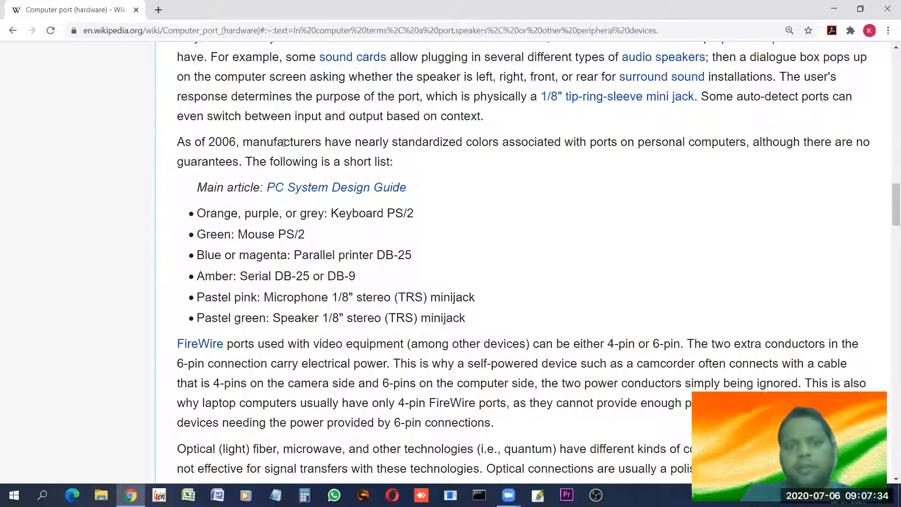
mouse_move(452, 159)
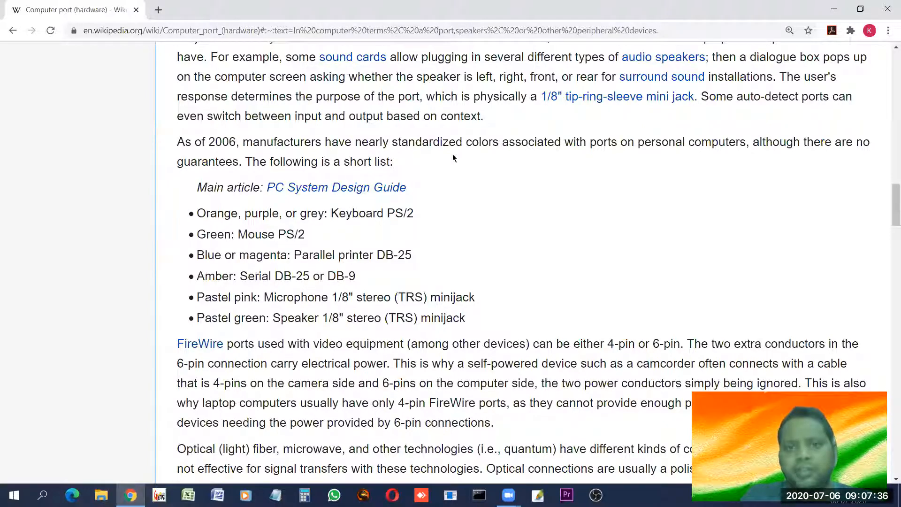
mouse_move(509, 153)
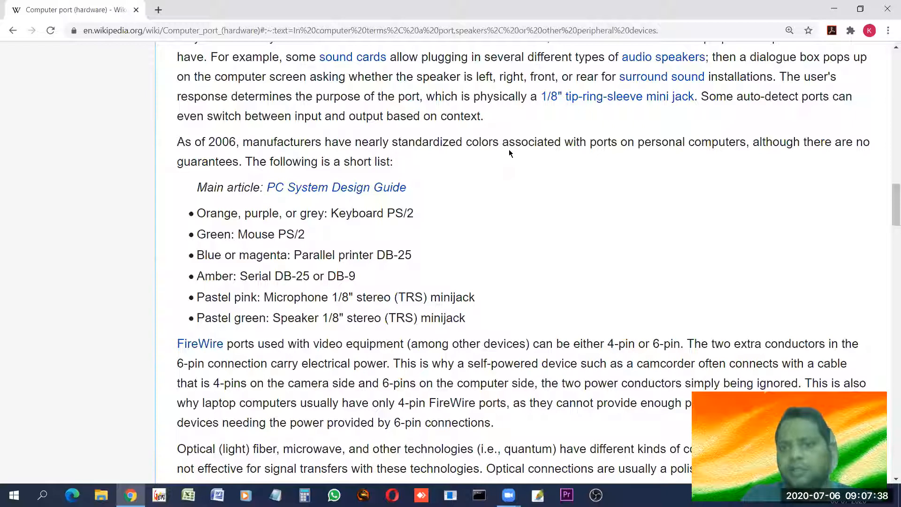
mouse_move(661, 153)
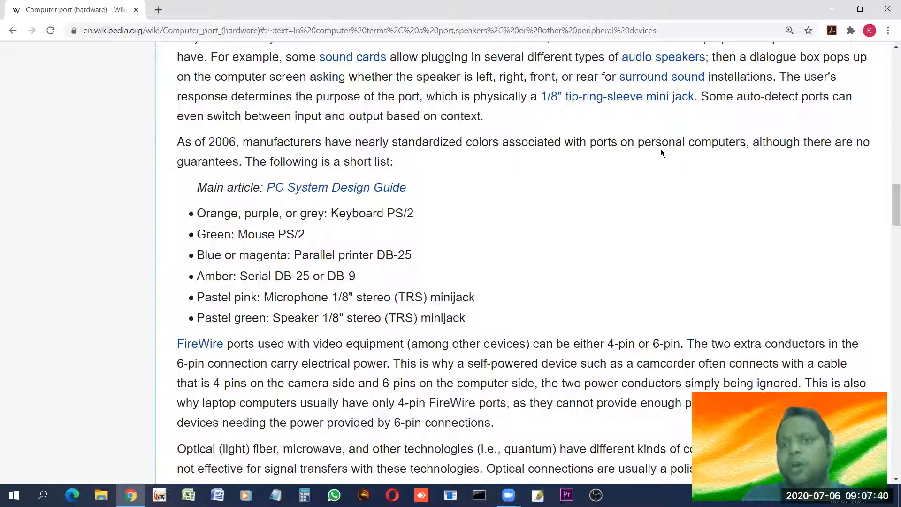
mouse_move(809, 153)
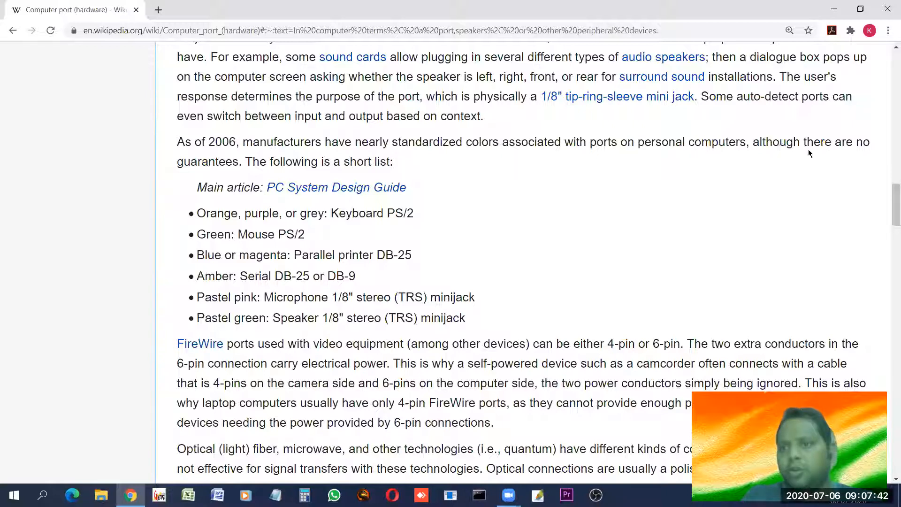
mouse_move(419, 190)
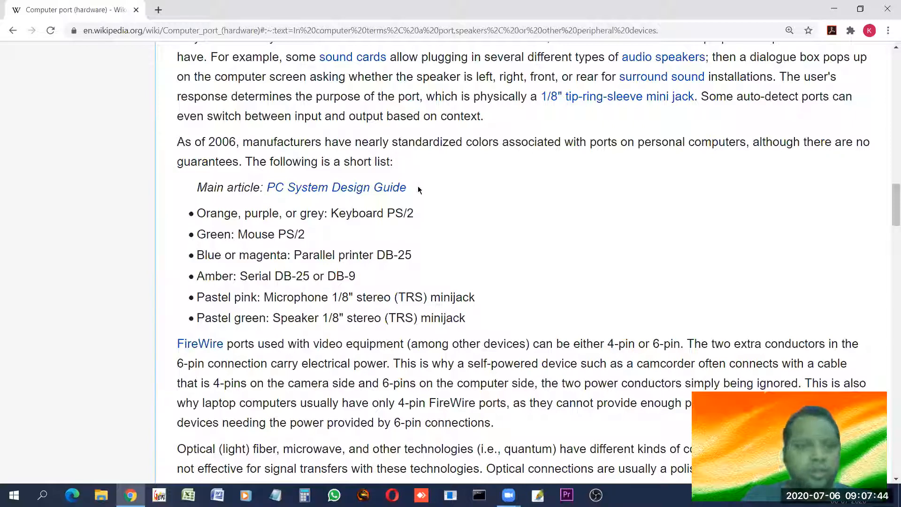
mouse_move(225, 201)
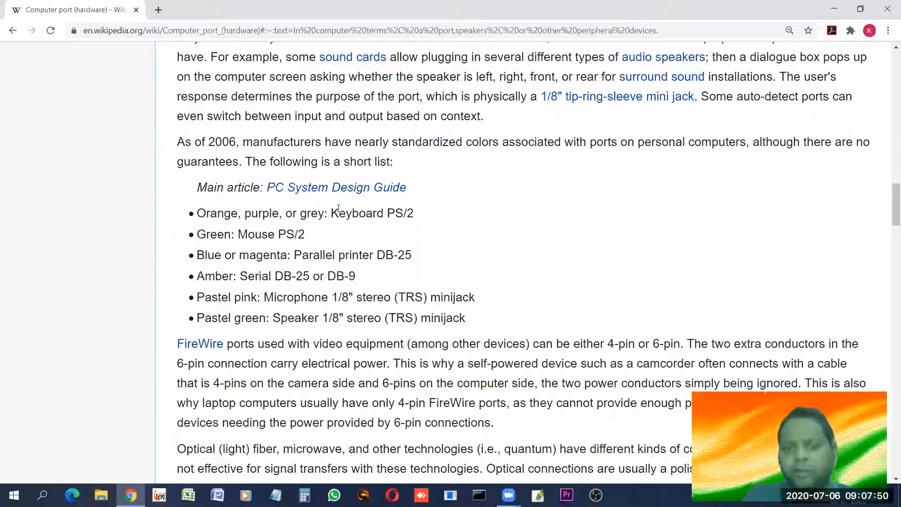
mouse_move(336, 188)
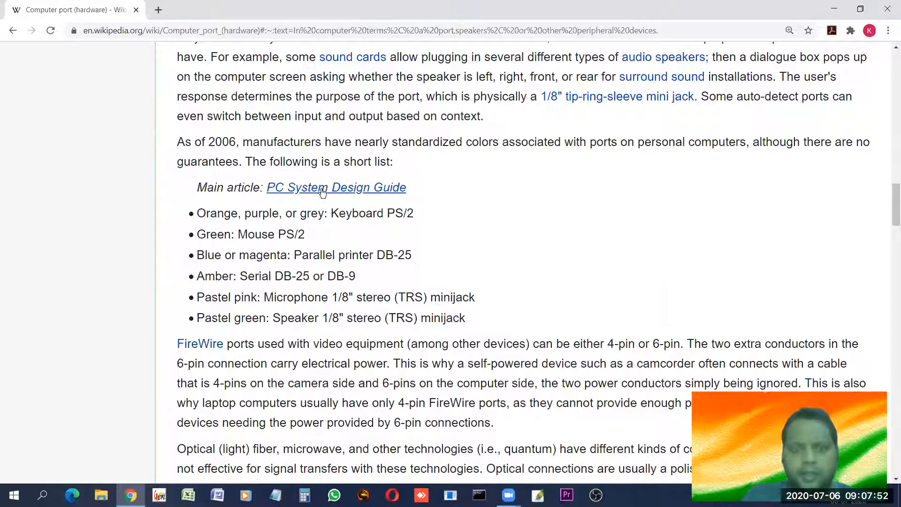
mouse_move(336, 187)
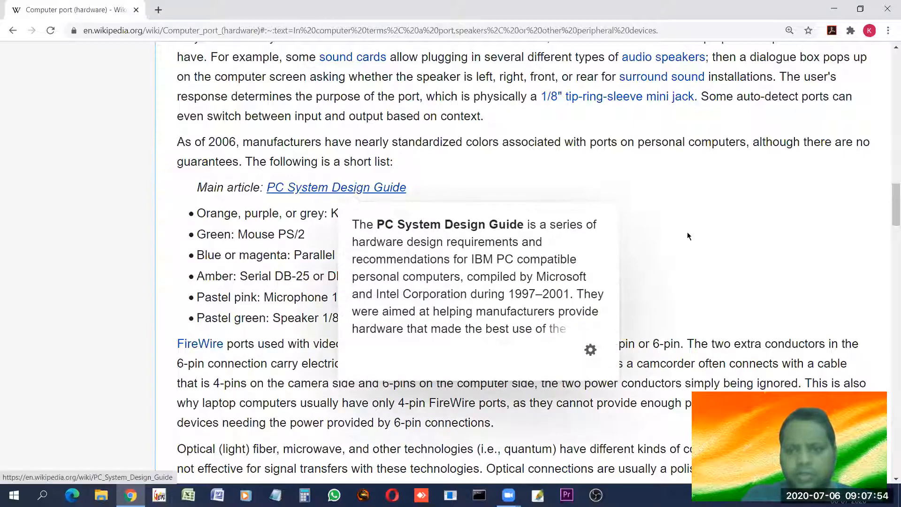
scroll("down", 3)
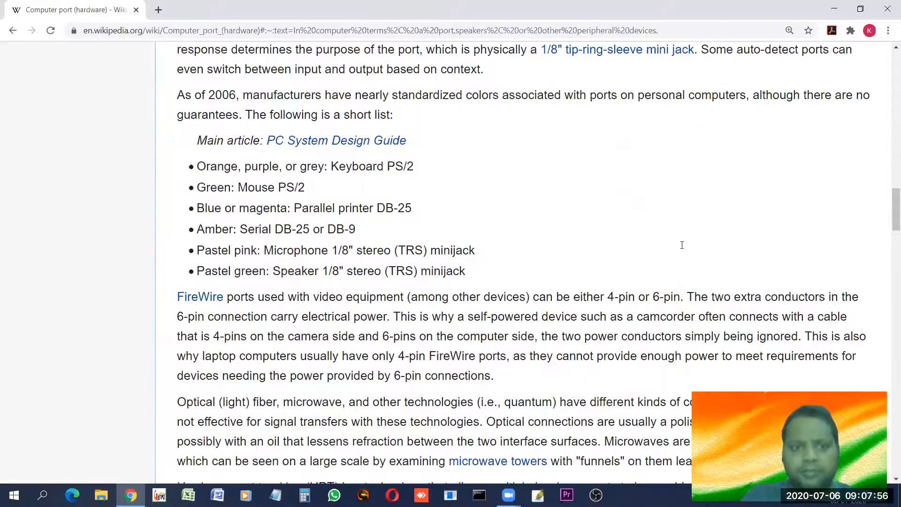
scroll("down", 3)
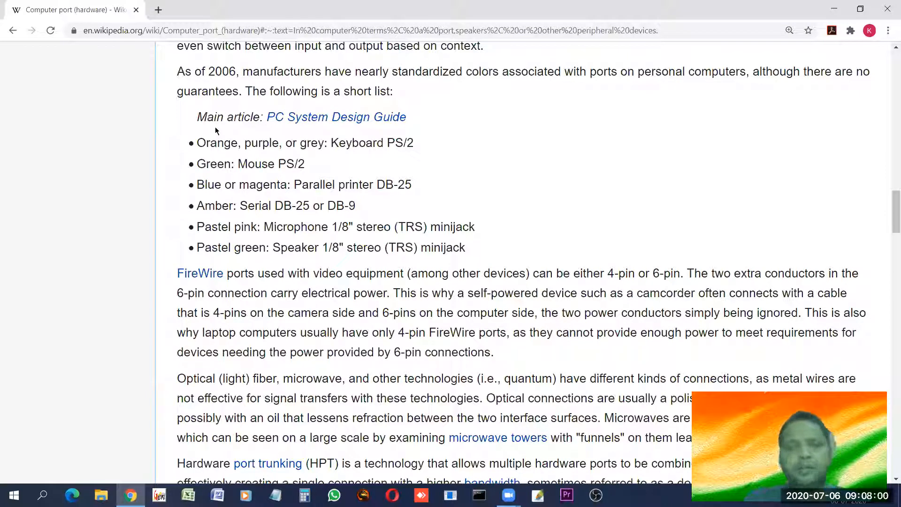
scroll("down", 3)
type("diagram o")
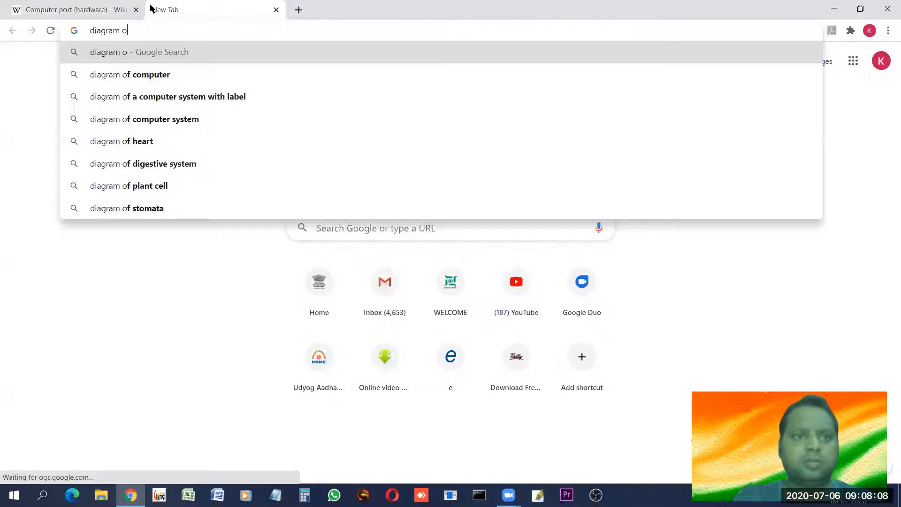
- Run a Google search for 'diagram of ps/2 port' and bring the PS/2 pinout images into view
type("f")
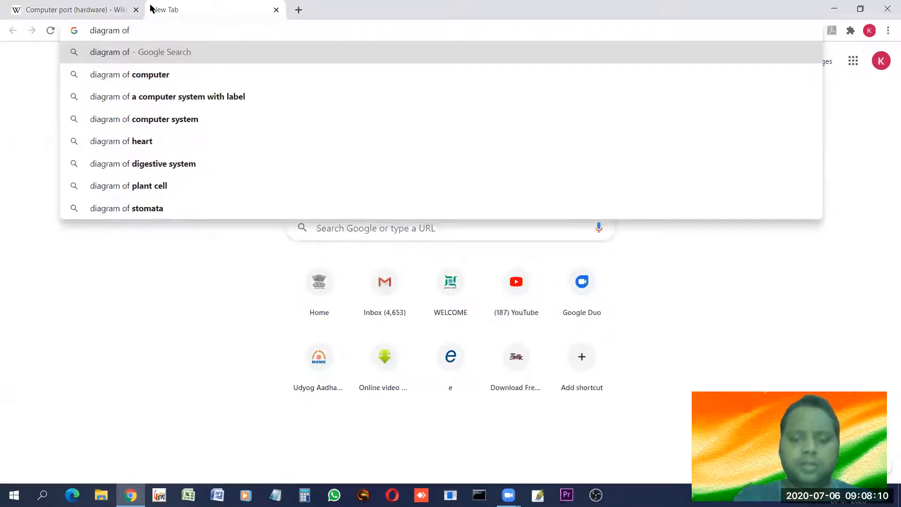
type("ps")
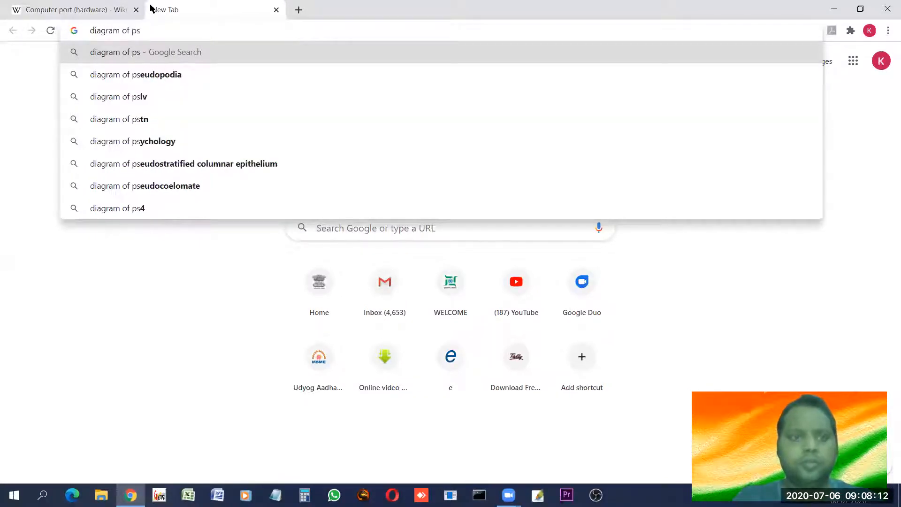
type("2 port")
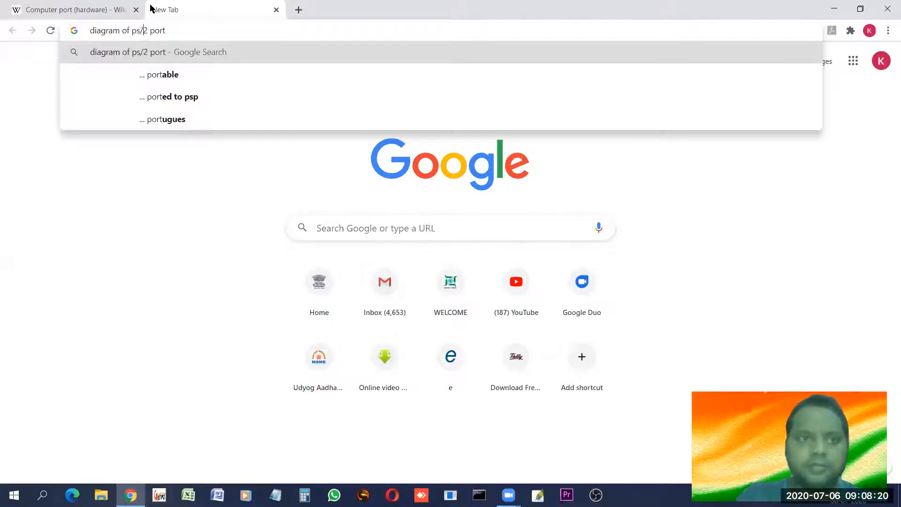
key("Return")
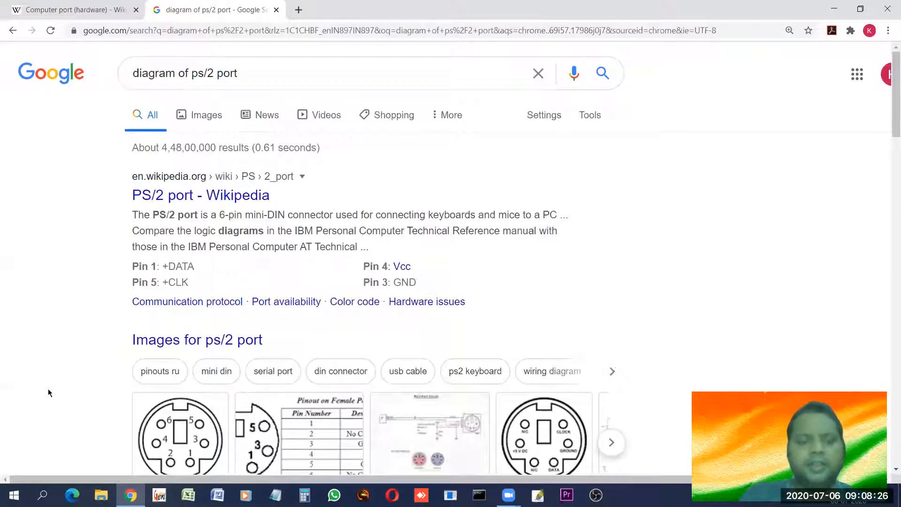
scroll("down", 3)
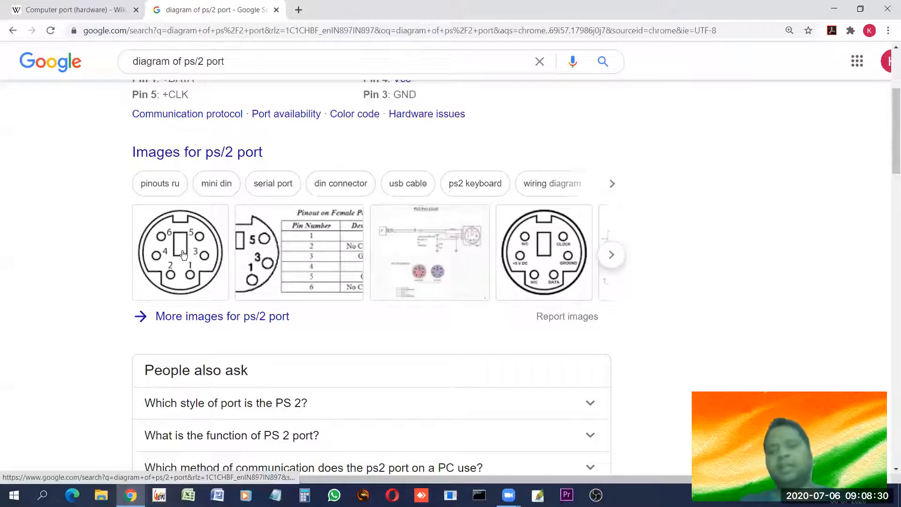
mouse_move(270, 257)
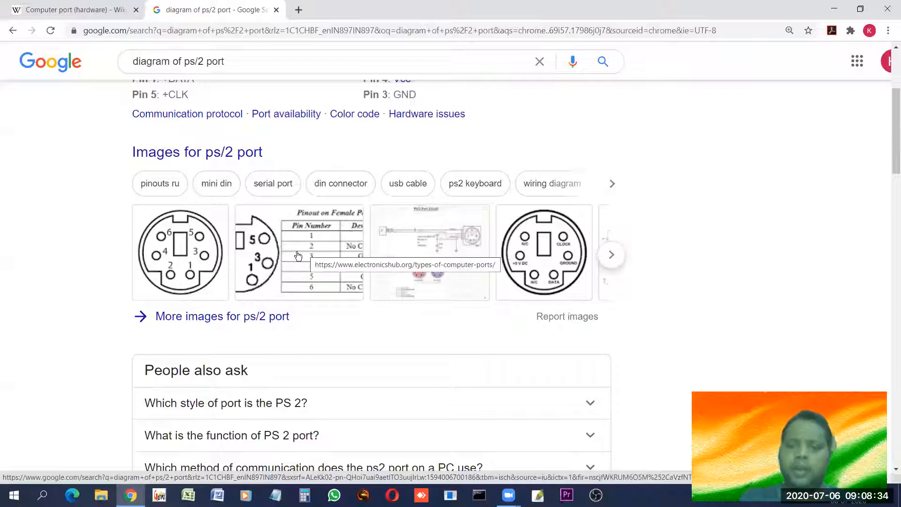
mouse_move(315, 254)
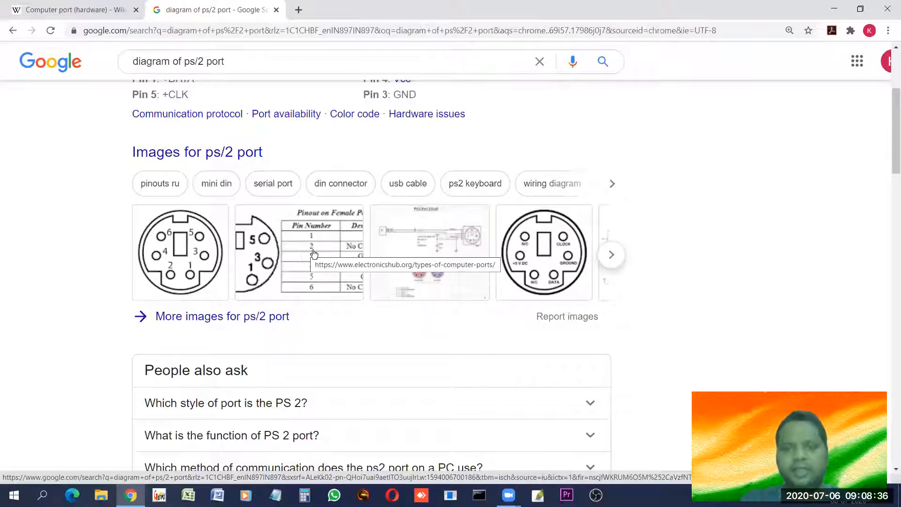
mouse_move(179, 265)
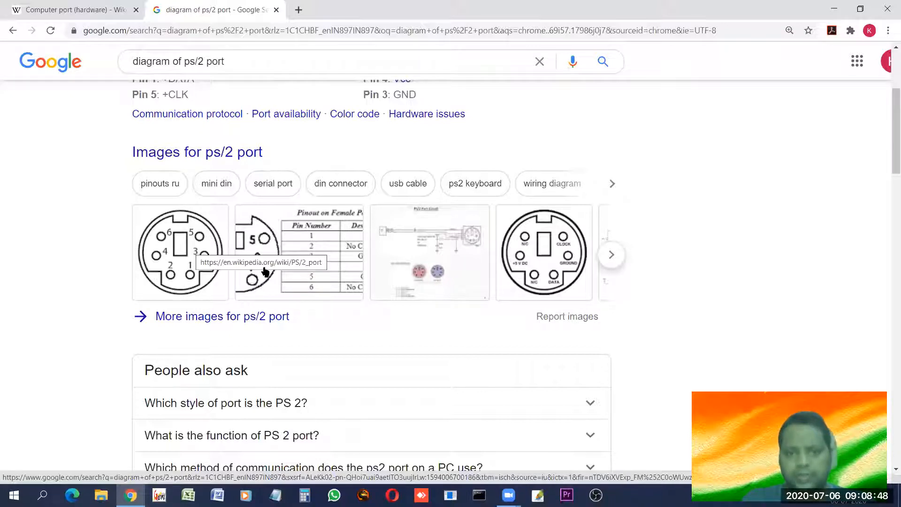
mouse_move(574, 260)
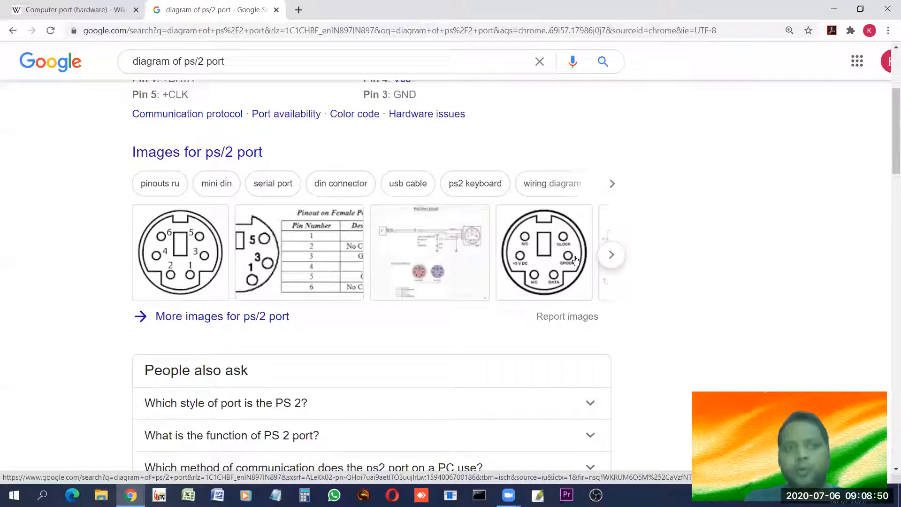
- Return to the Computer port article tab after a quick look back at the PS/2 diagram results
left_click(69, 9)
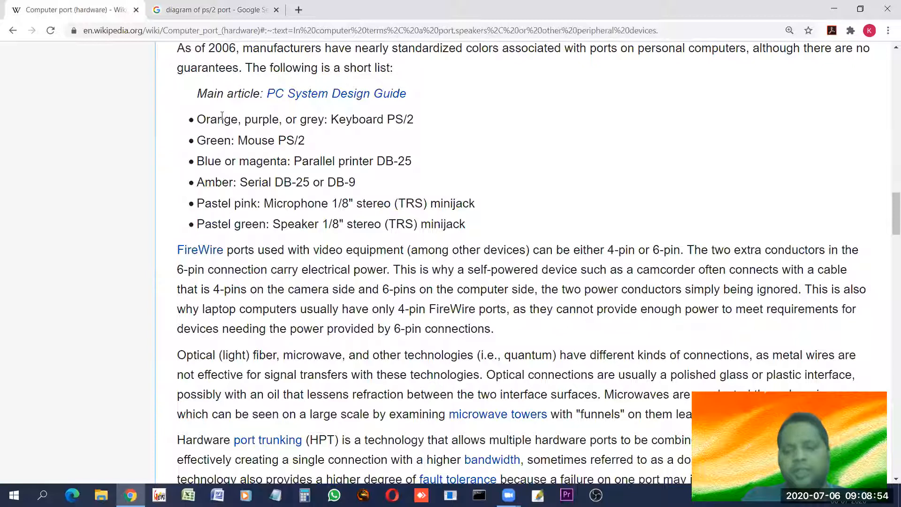
mouse_move(290, 124)
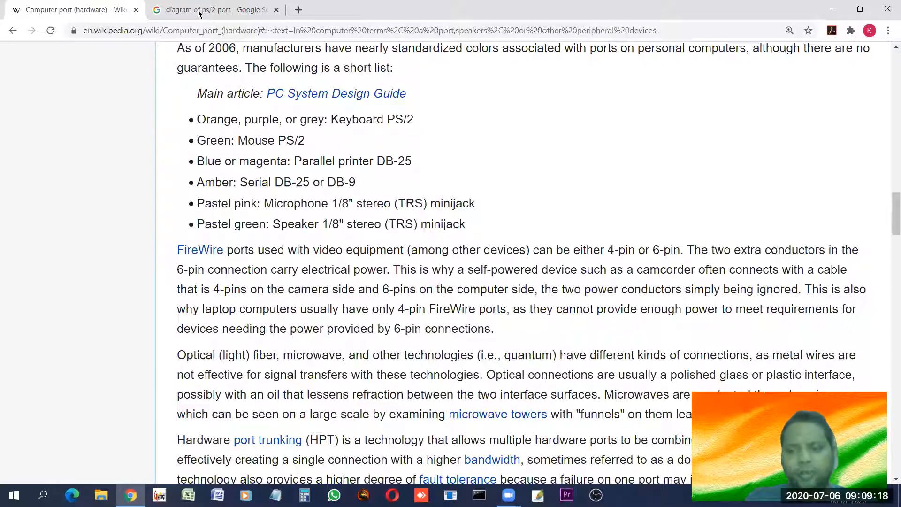
left_click(214, 9)
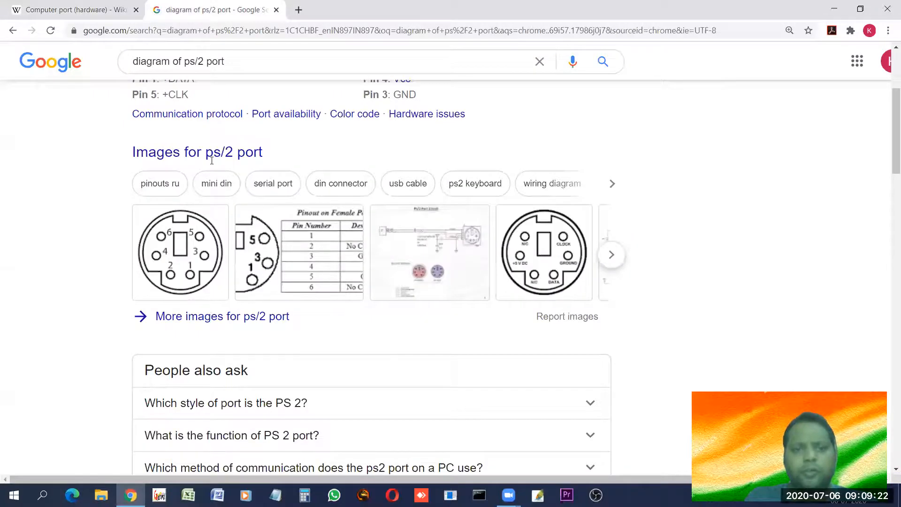
left_click(68, 9)
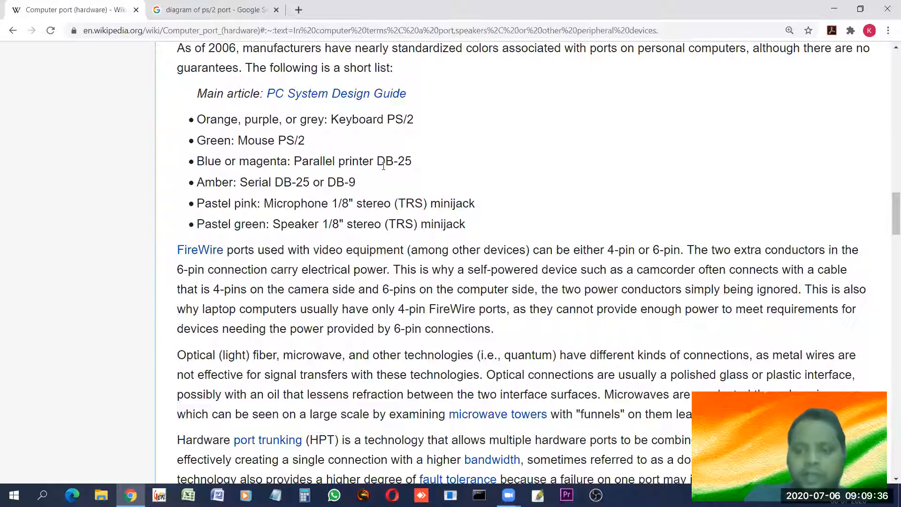
mouse_move(624, 173)
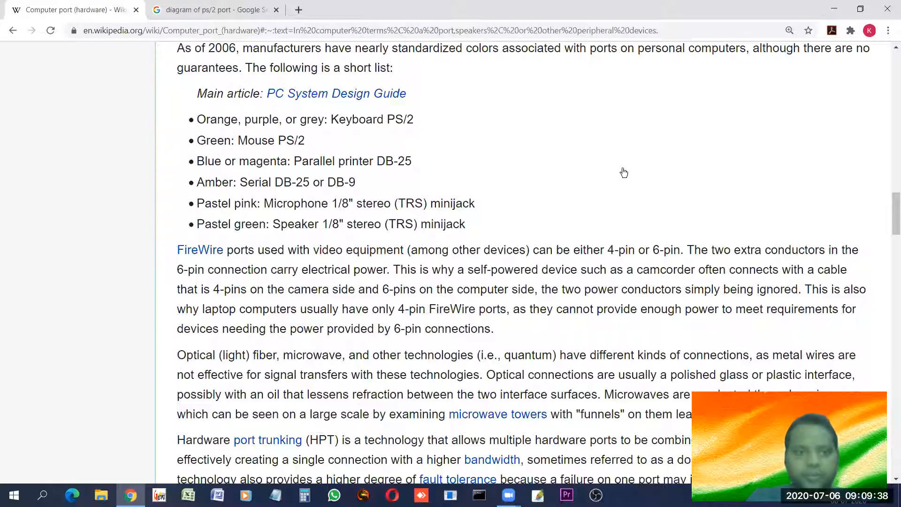
mouse_move(192, 182)
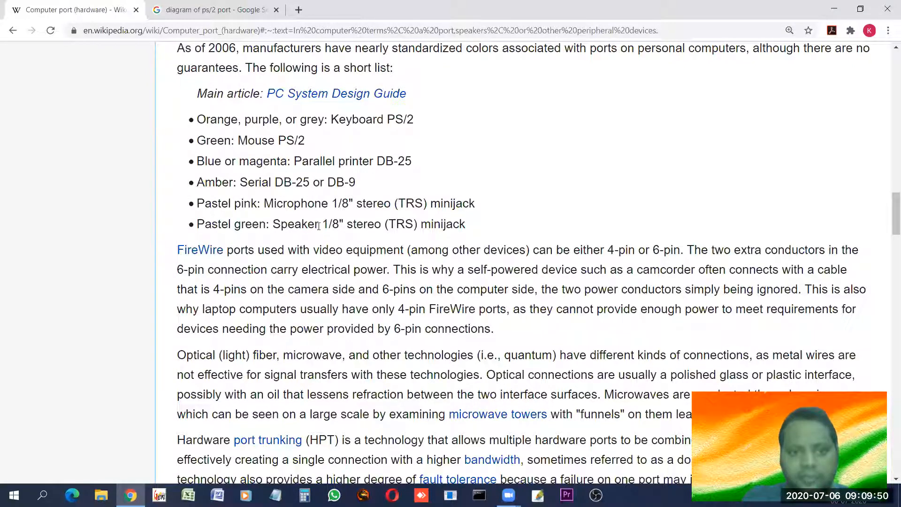
mouse_move(357, 238)
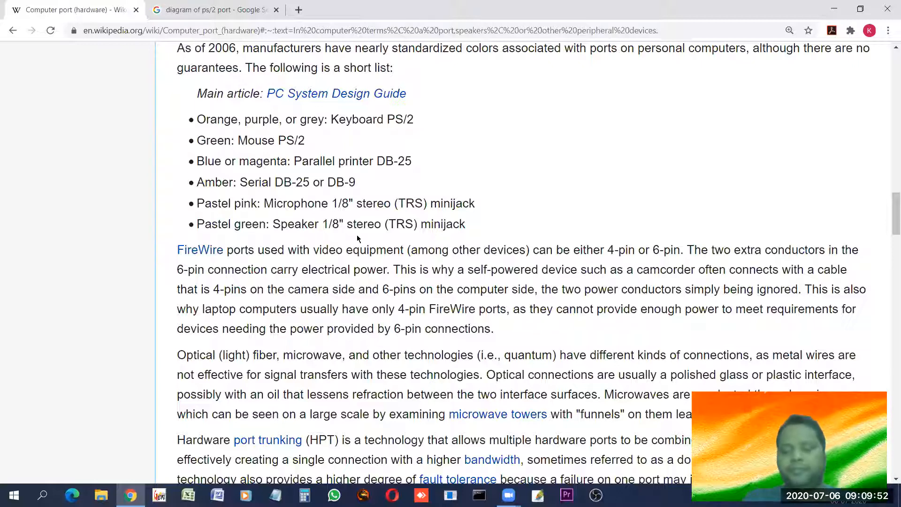
- Scroll past the port trunking paragraph to Types of ports with the Digital Visual Interface gallery
scroll("down", 3)
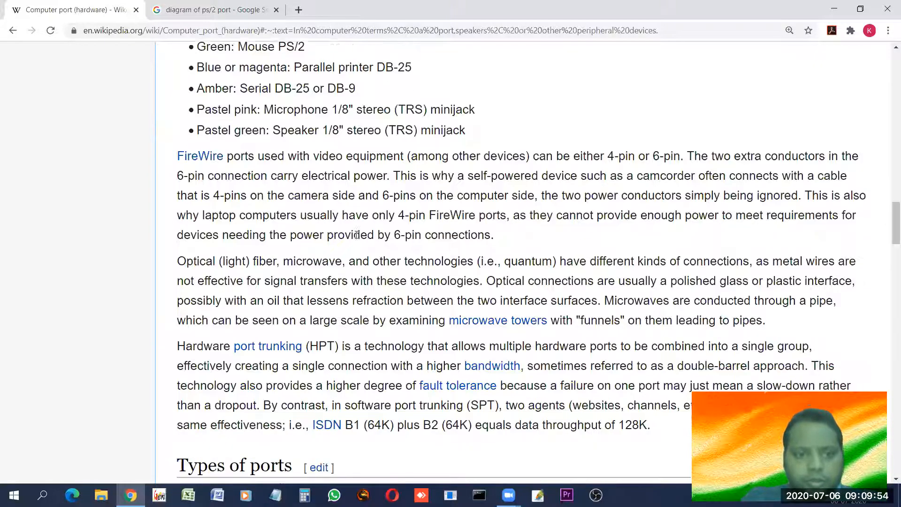
scroll("down", 3)
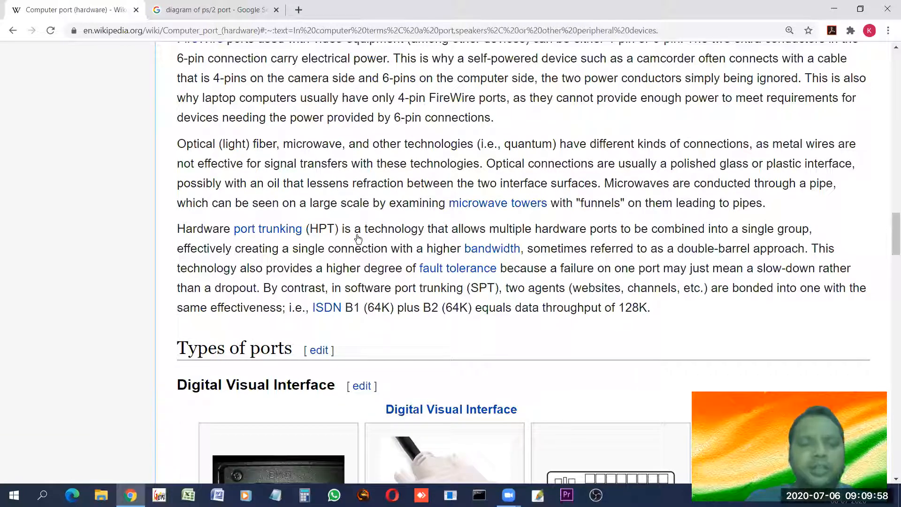
mouse_move(193, 75)
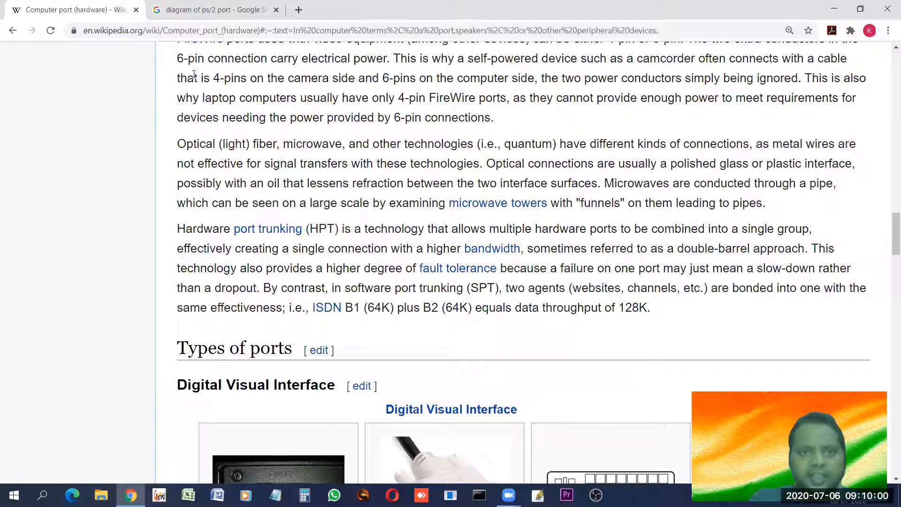
scroll("down", 3)
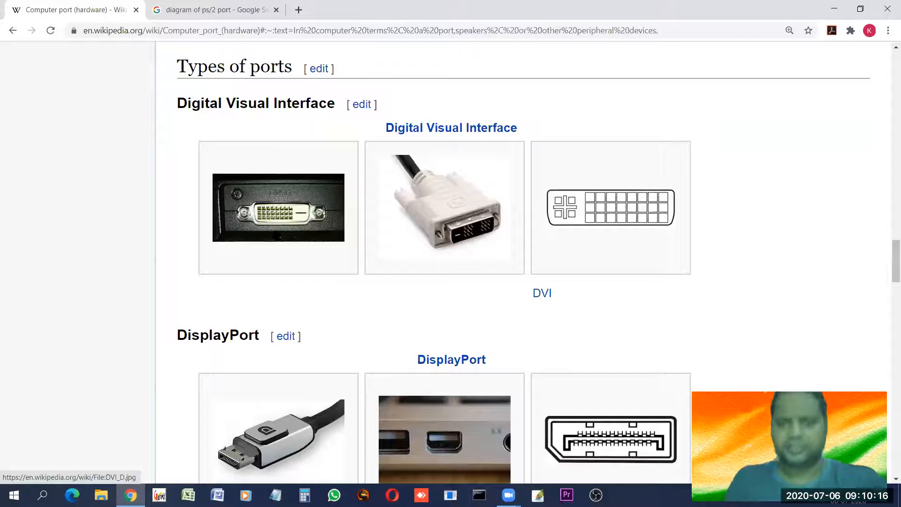
mouse_move(439, 216)
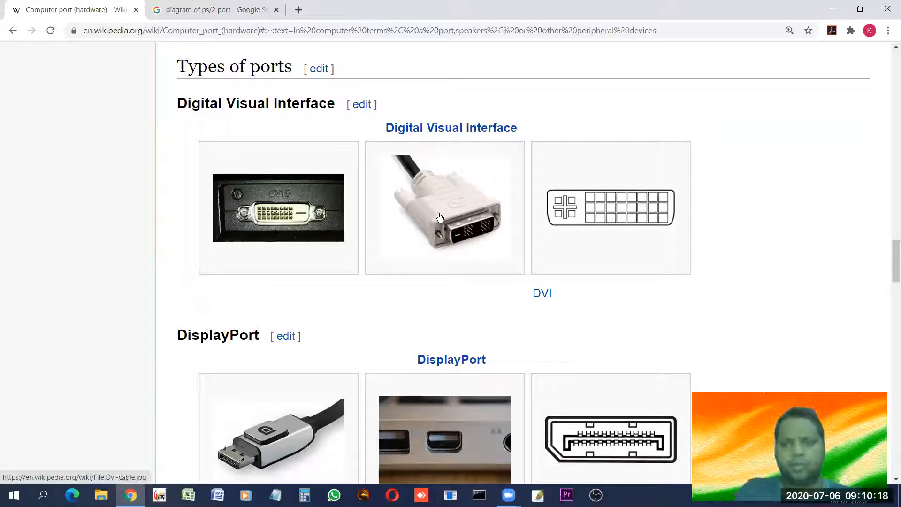
mouse_move(433, 230)
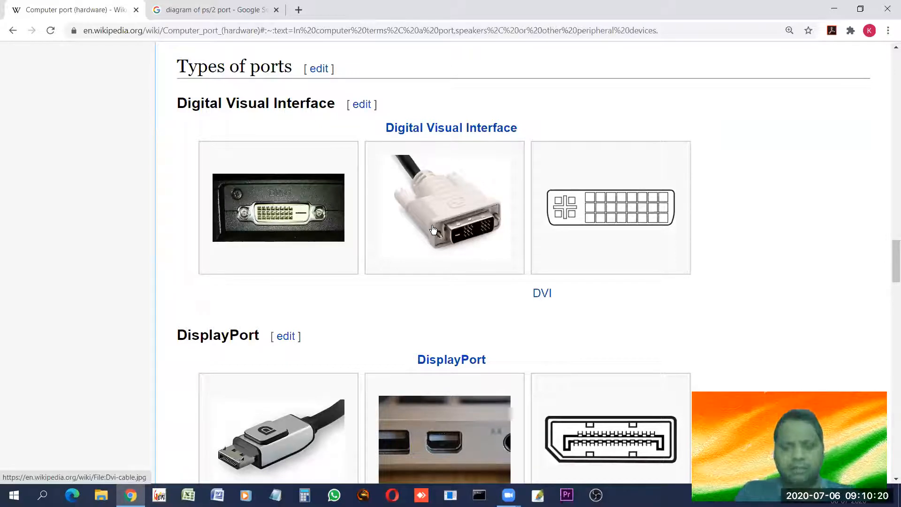
mouse_move(99, 388)
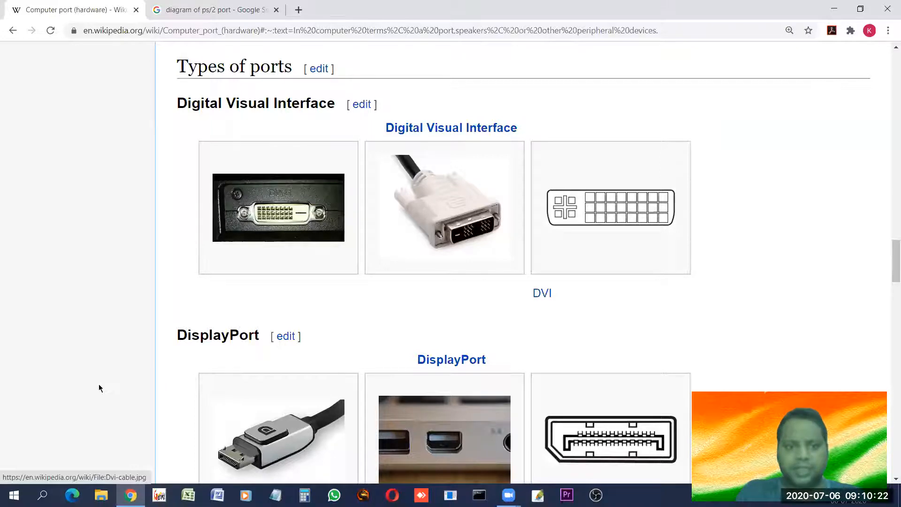
- Scroll through the DisplayPort images down to the start of the eSATA section
scroll("down", 3)
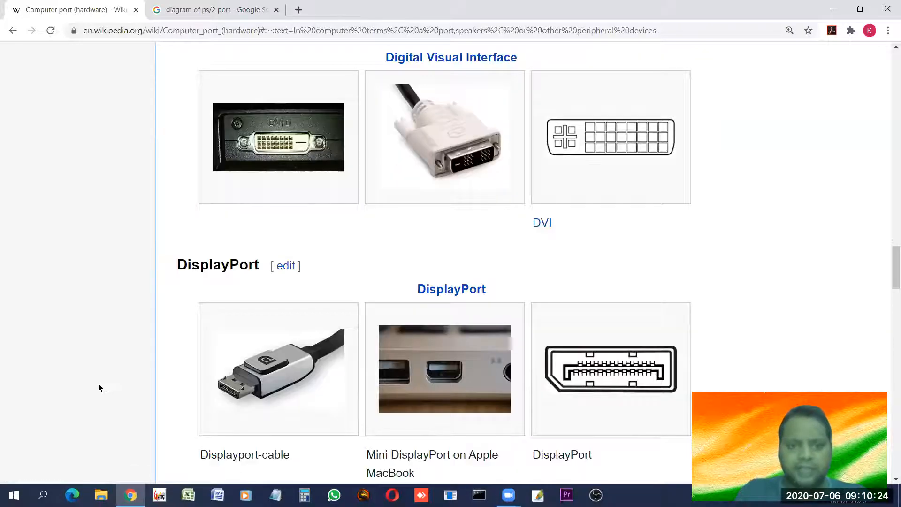
scroll("down", 3)
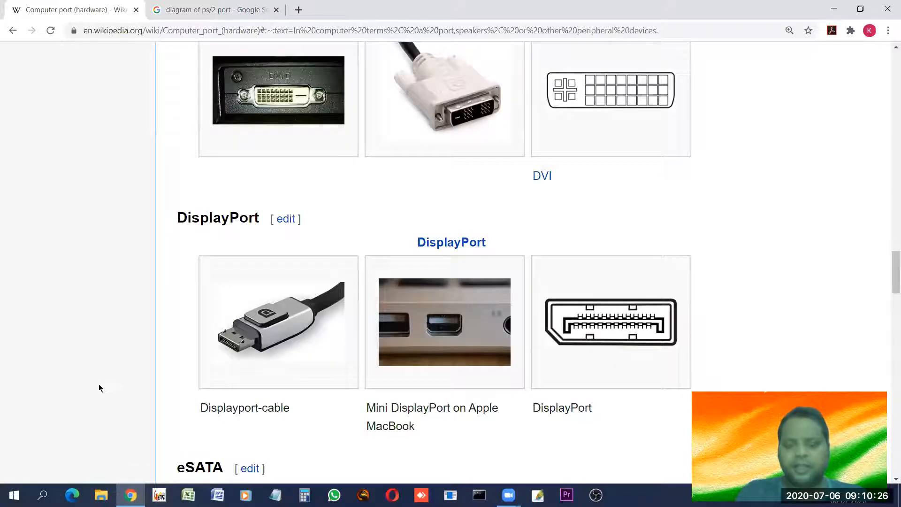
scroll("down", 3)
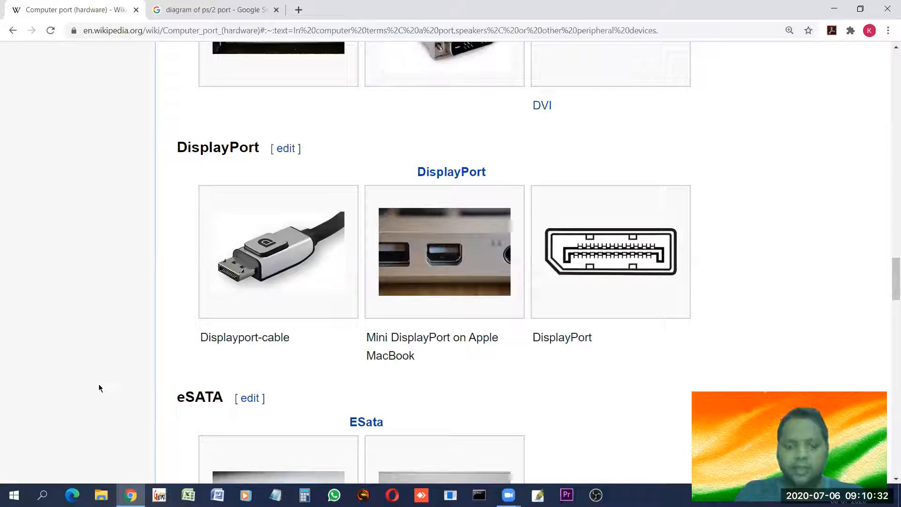
mouse_move(653, 265)
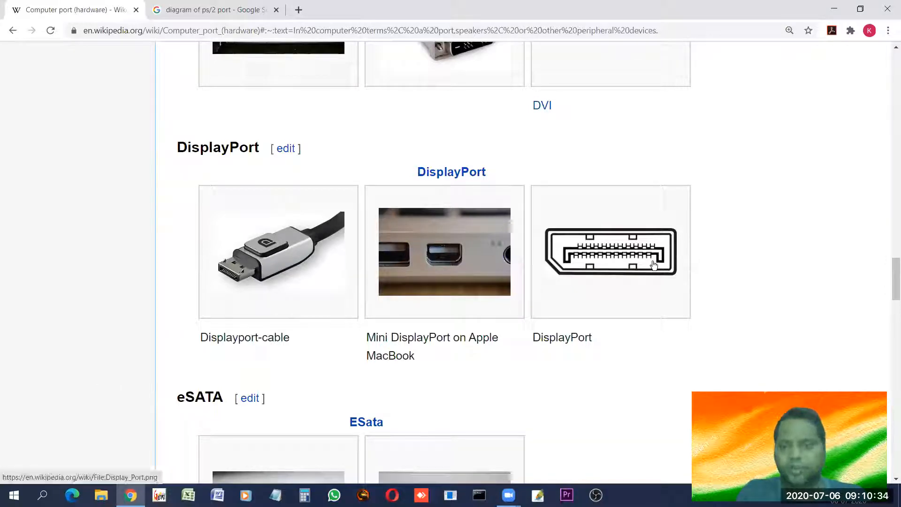
mouse_move(435, 257)
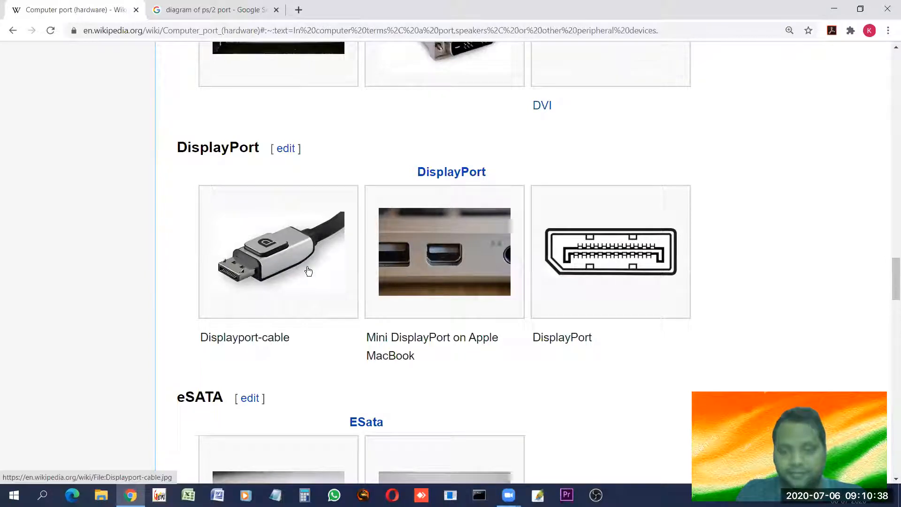
mouse_move(632, 273)
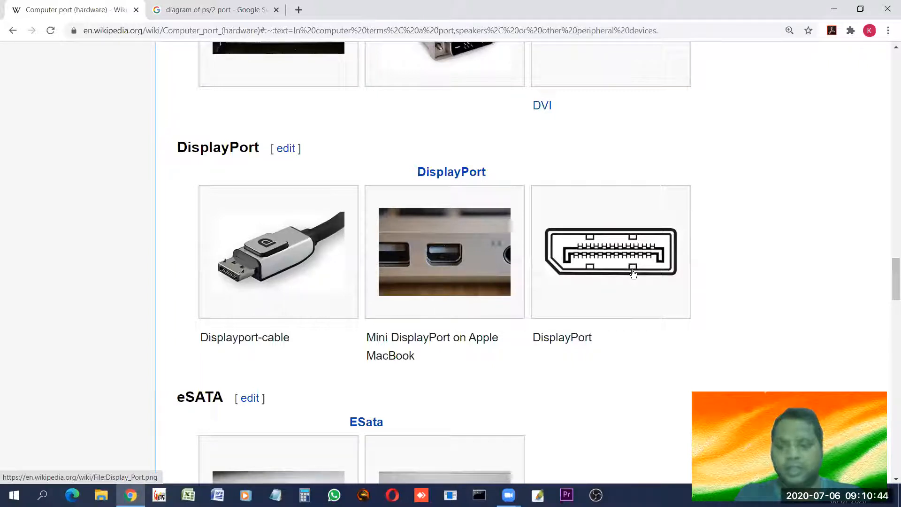
mouse_move(590, 270)
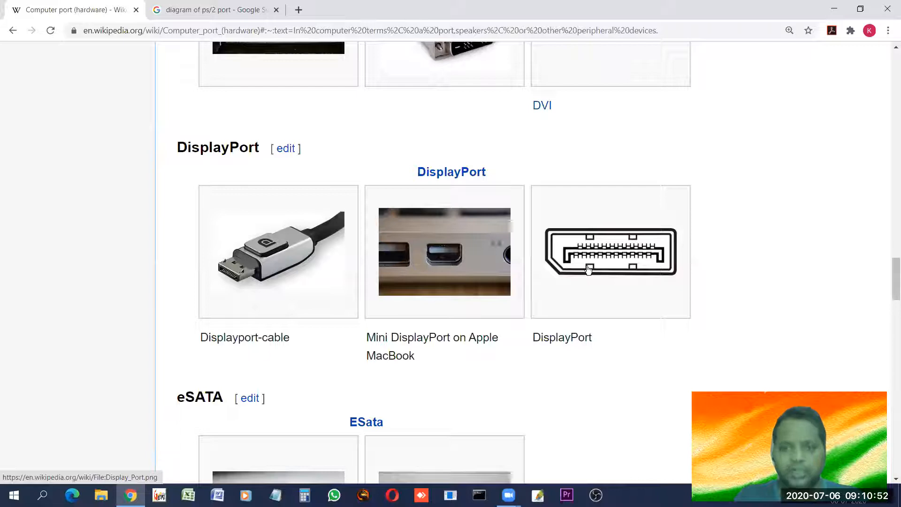
mouse_move(811, 97)
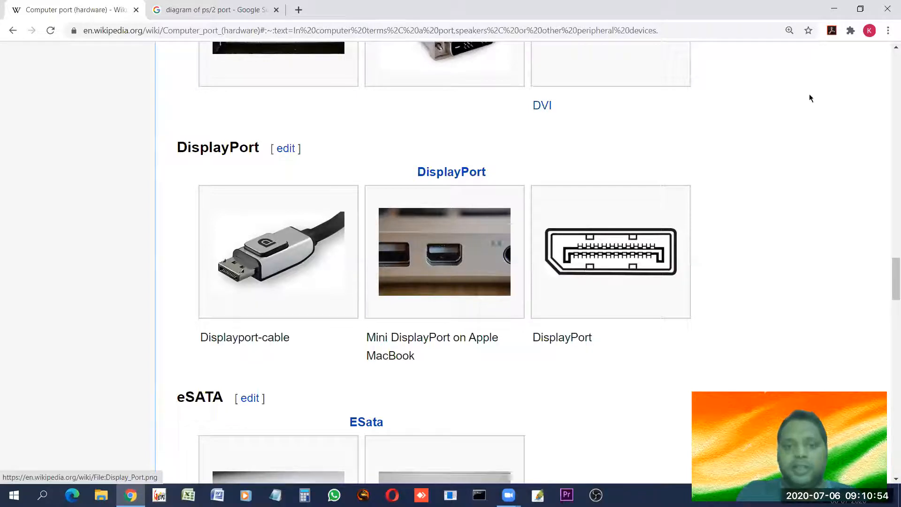
mouse_move(444, 265)
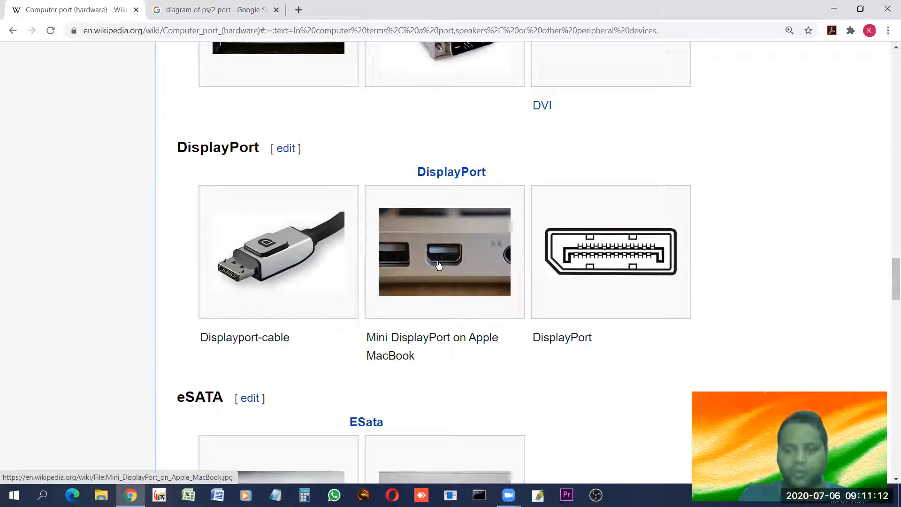
mouse_move(75, 231)
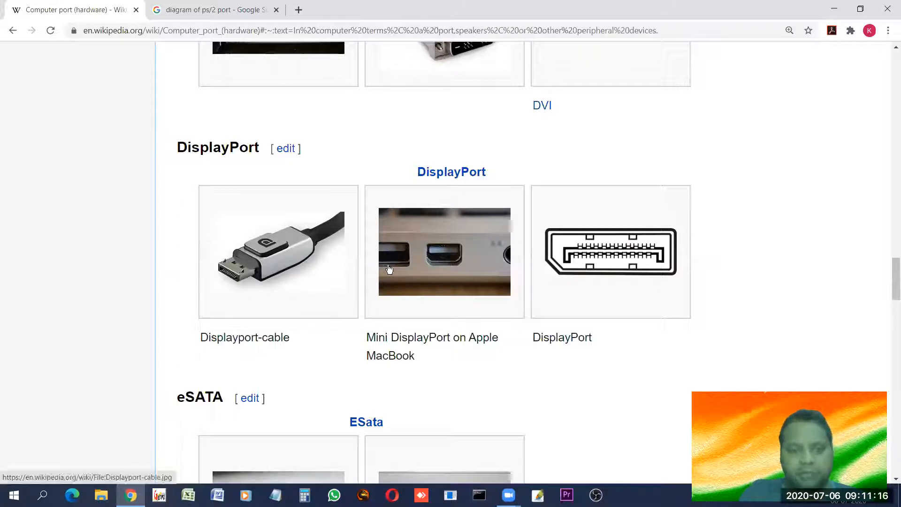
mouse_move(426, 331)
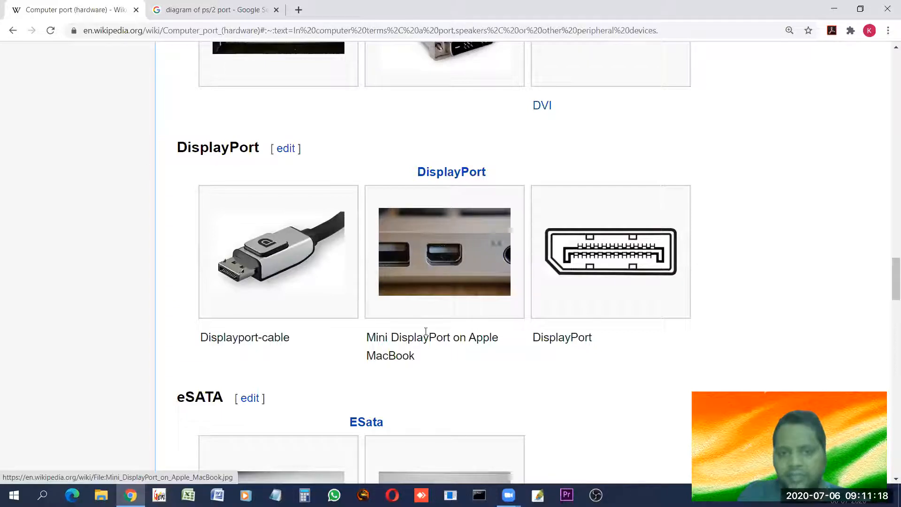
mouse_move(571, 265)
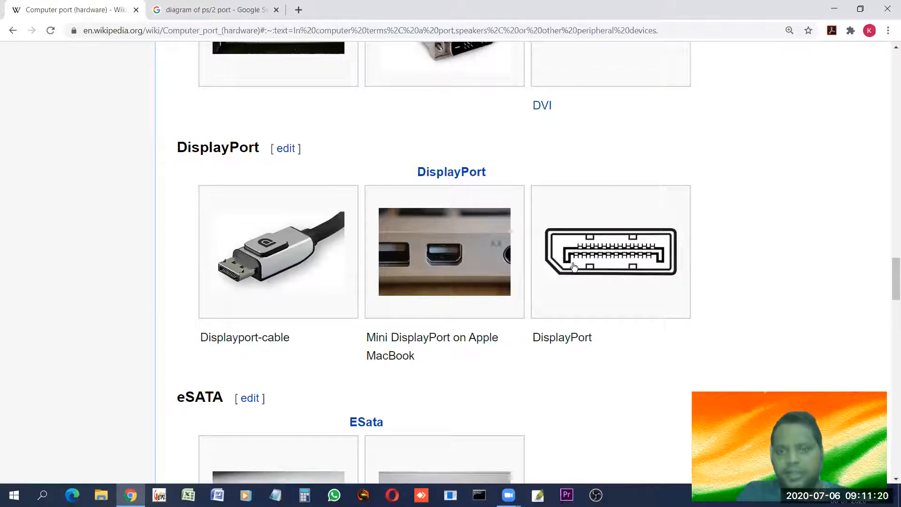
mouse_move(599, 266)
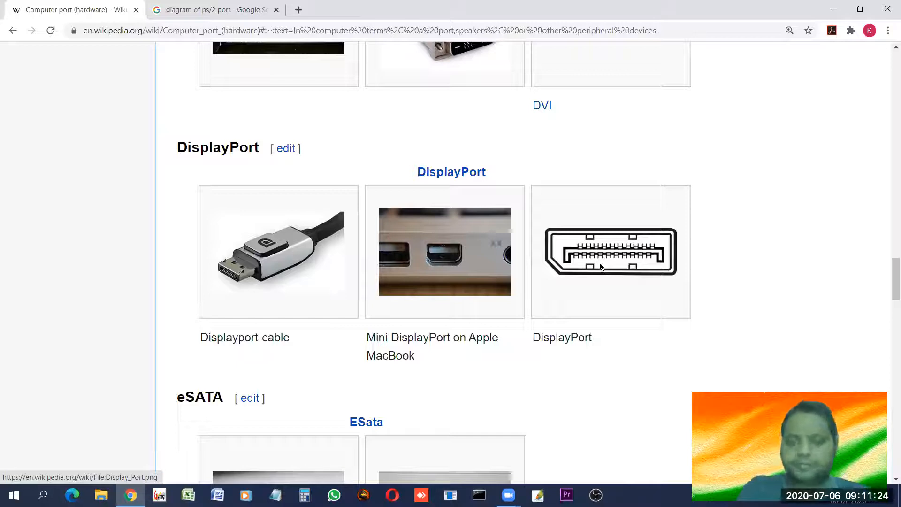
- Scroll to the eSATA dock photo, enlarge the page to 175%, and reach the PS/2 heading
scroll("down", 3)
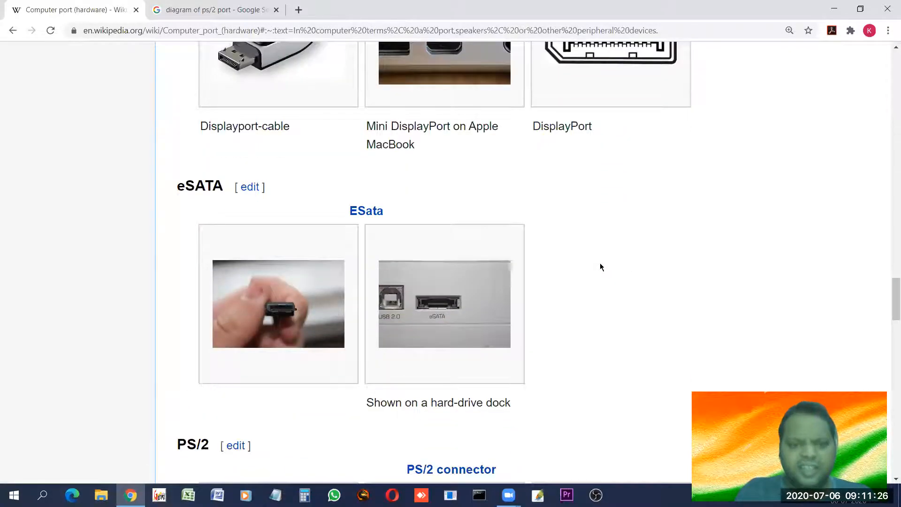
scroll("down", 3)
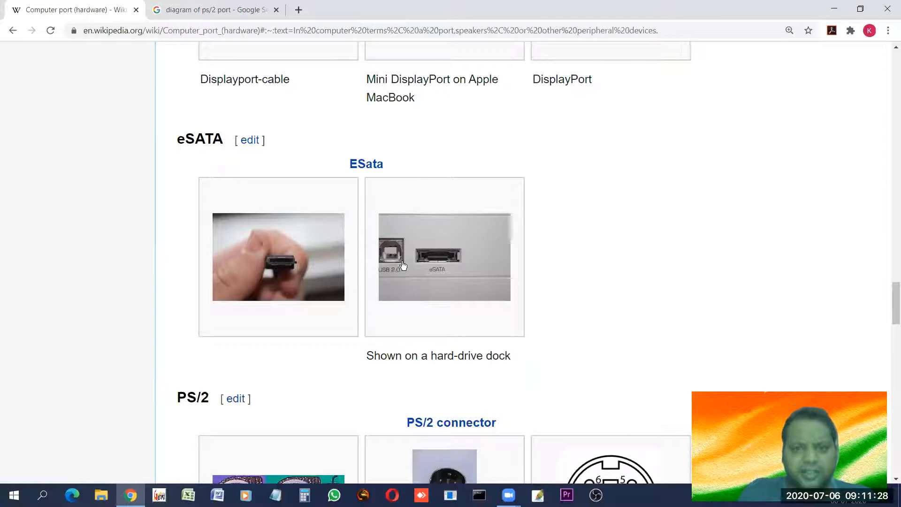
mouse_move(439, 263)
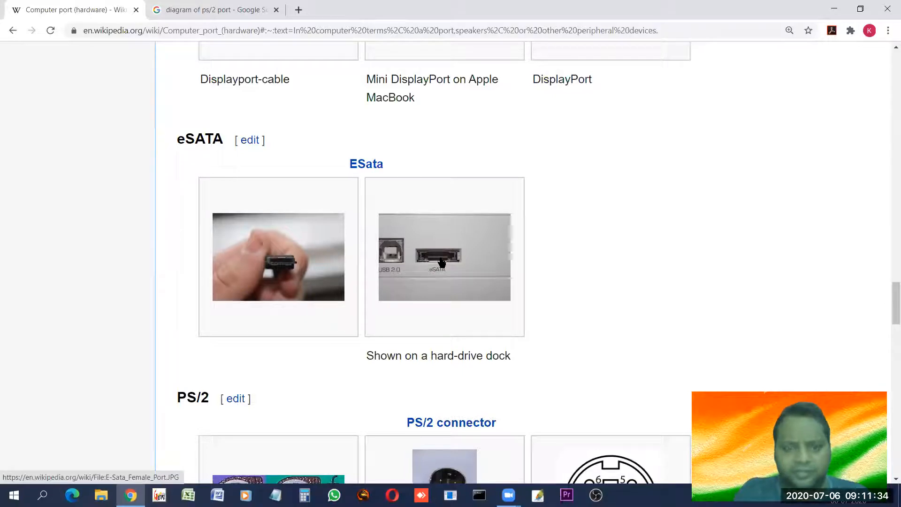
mouse_move(439, 274)
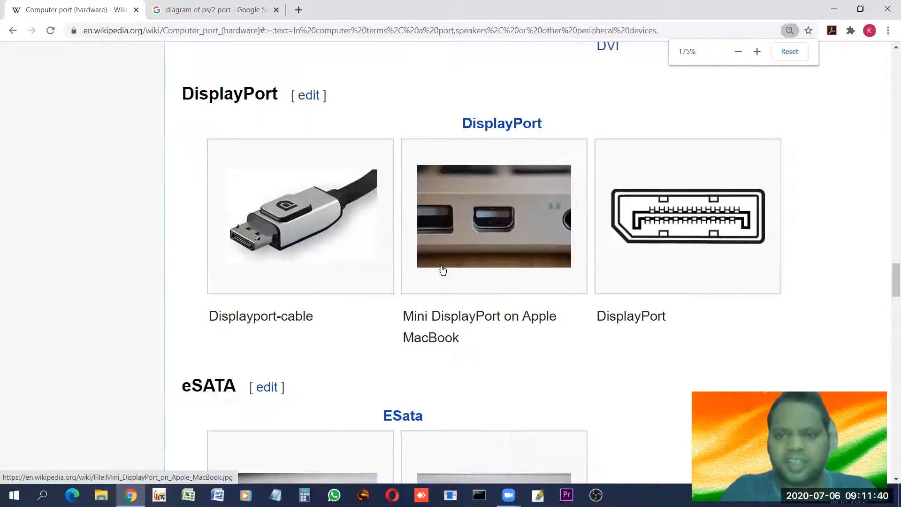
left_click(756, 52)
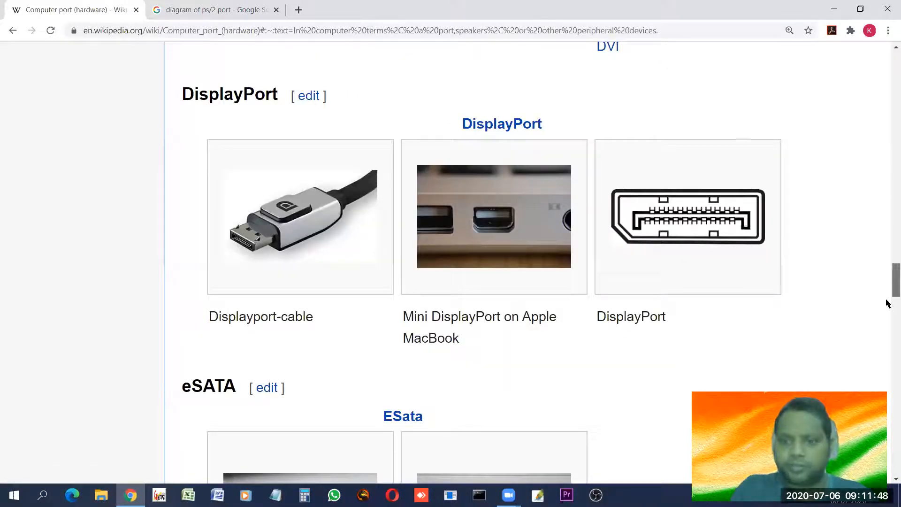
scroll("down", 3)
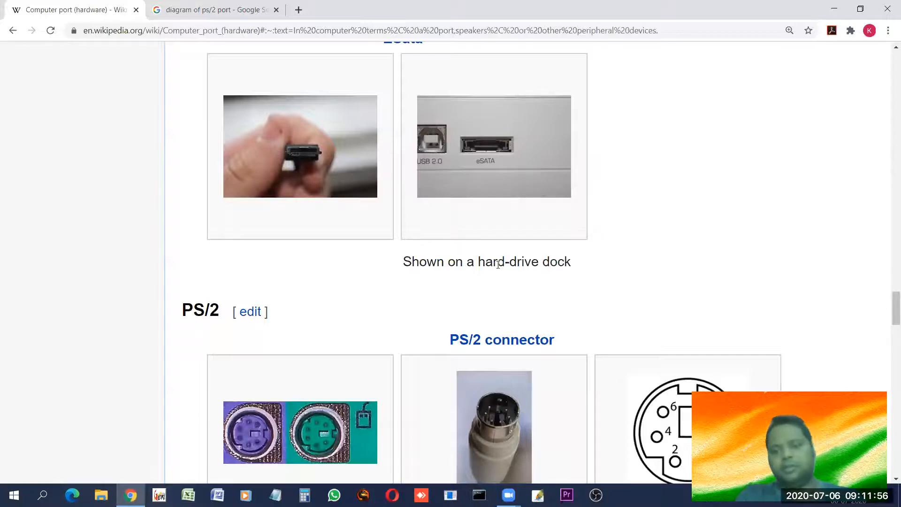
mouse_move(680, 269)
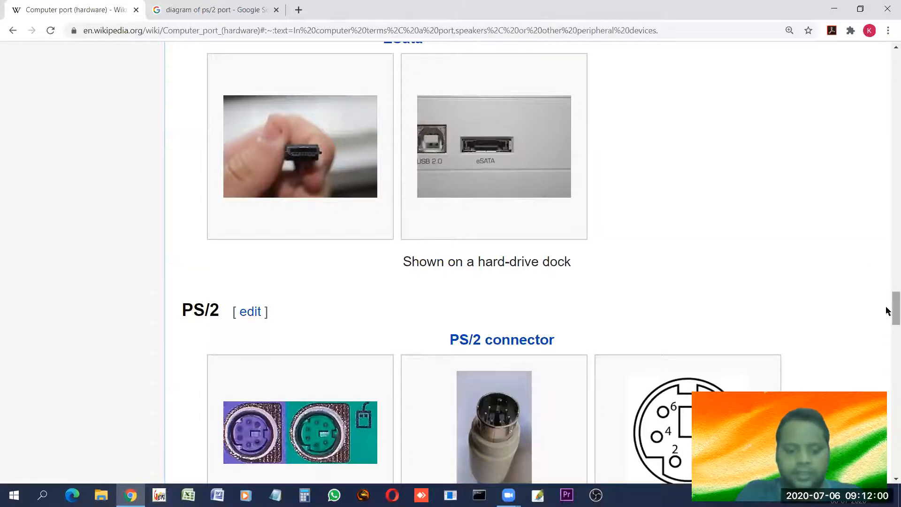
- Scroll past the PS/2 images to the Serial section's DE-9 diagram and VGA connector photos
scroll("down", 3)
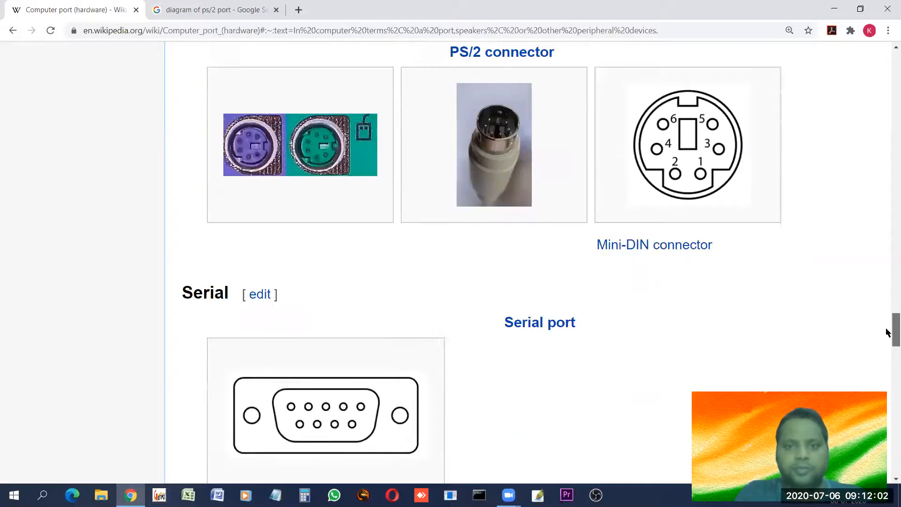
scroll("up", 3)
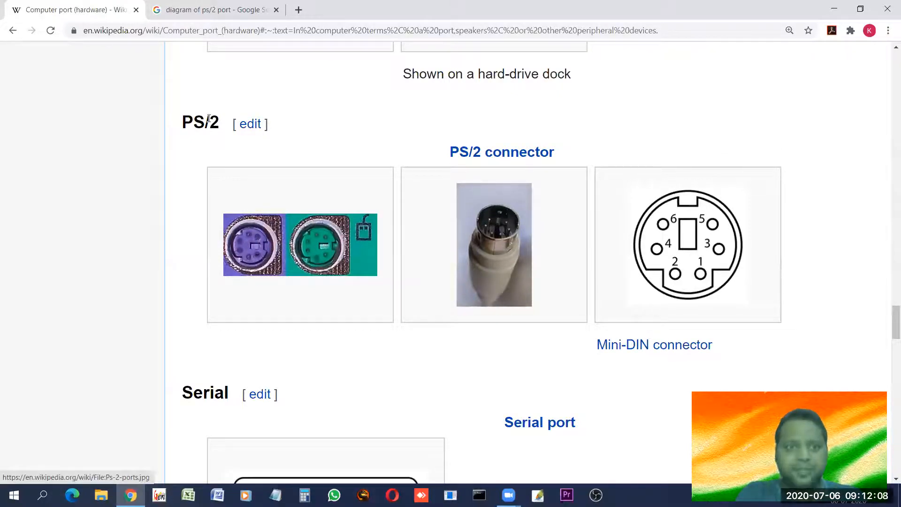
mouse_move(723, 211)
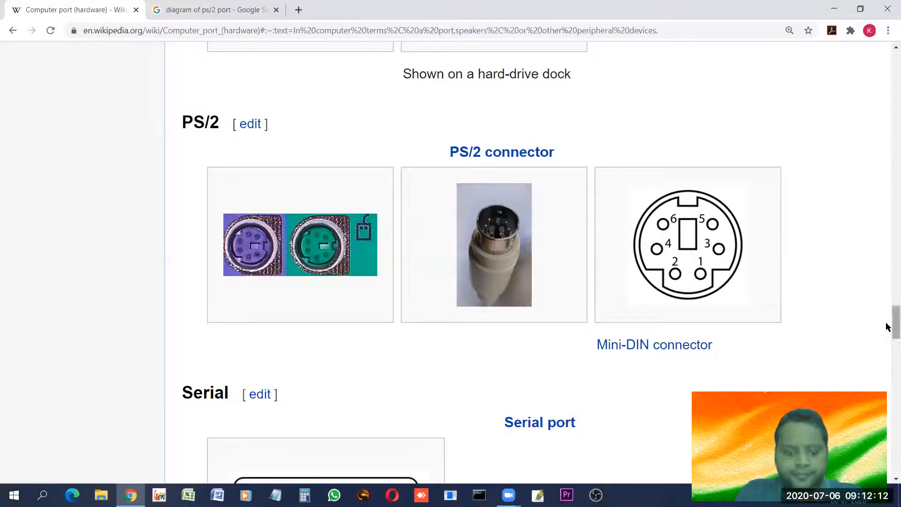
scroll("down", 3)
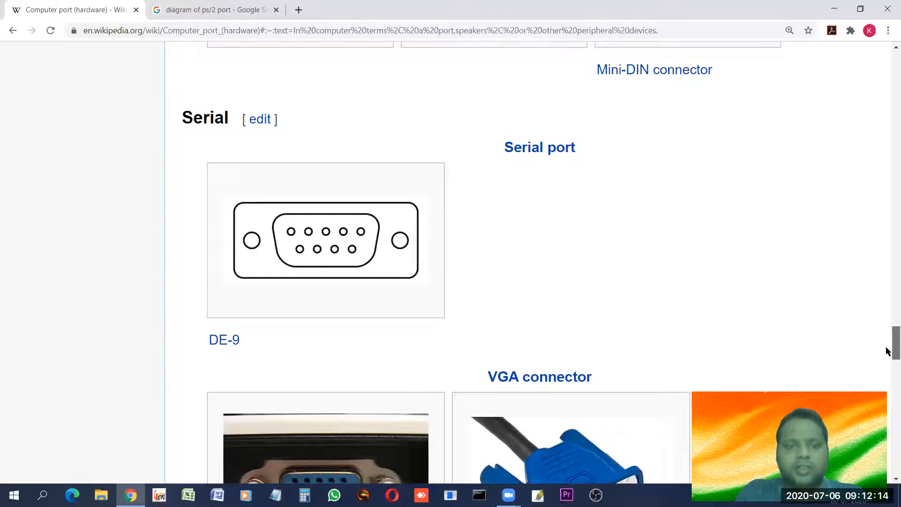
mouse_move(405, 246)
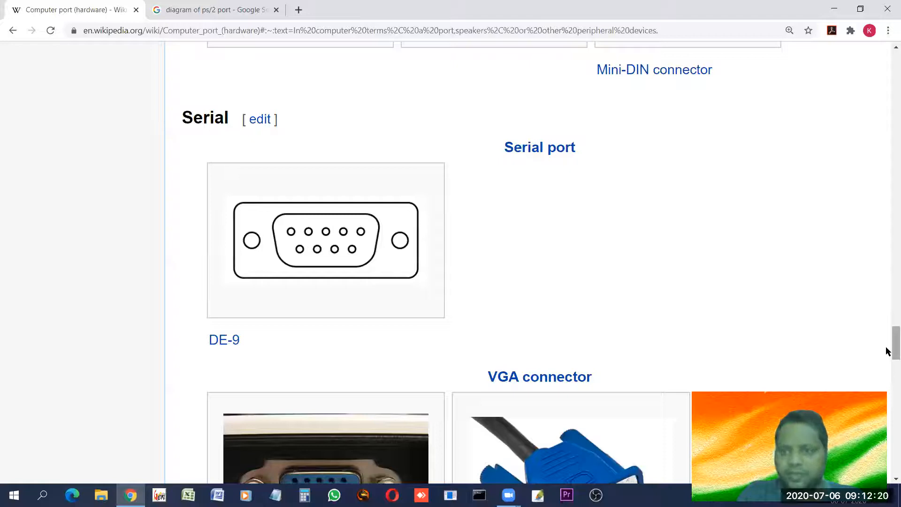
scroll("down", 3)
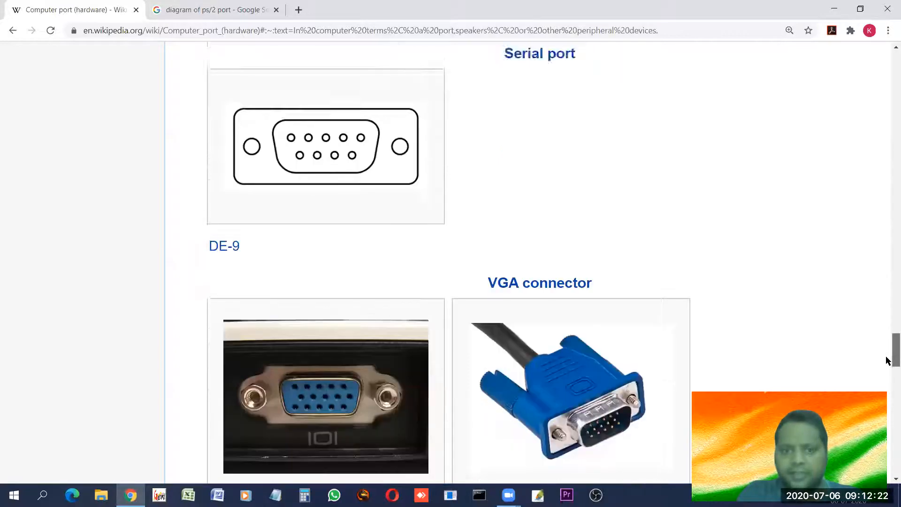
scroll("down", 3)
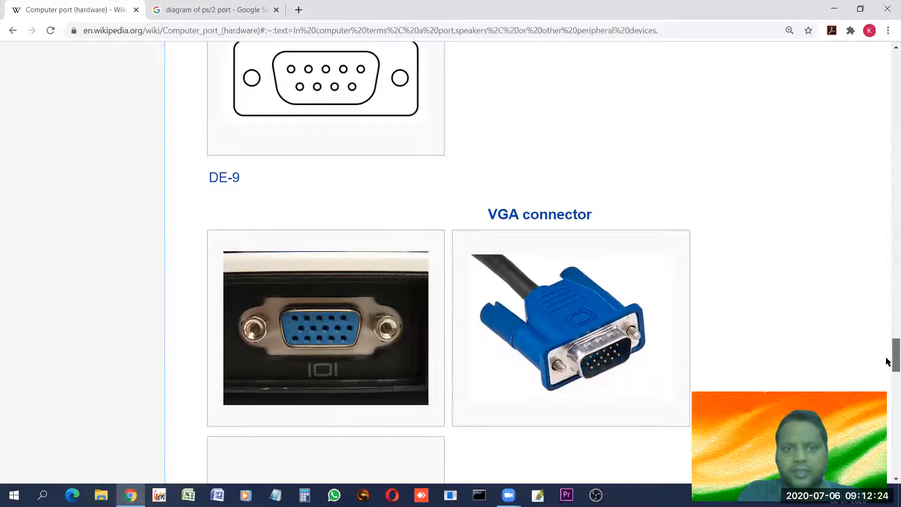
scroll("up", 3)
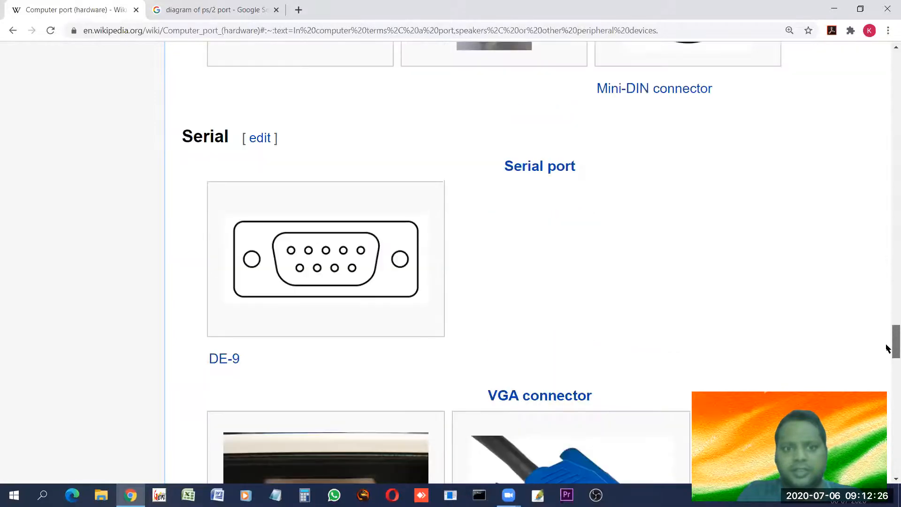
scroll("down", 3)
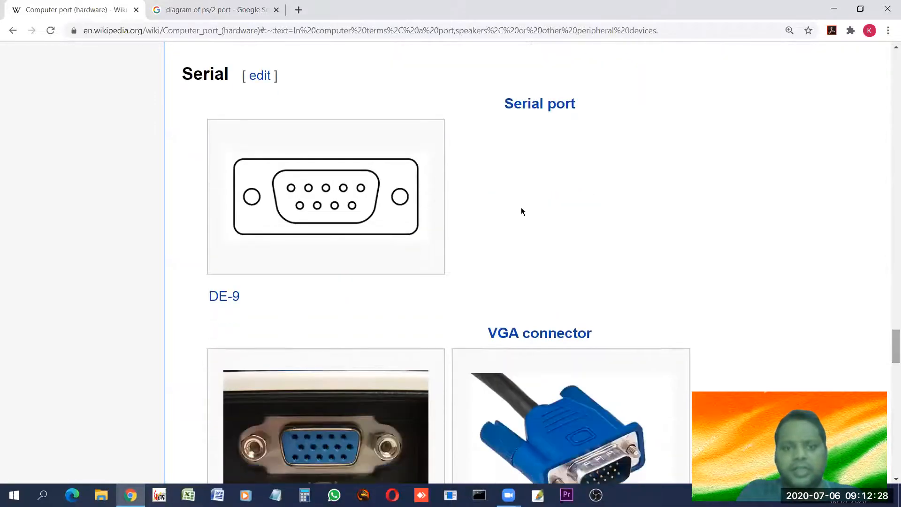
mouse_move(344, 188)
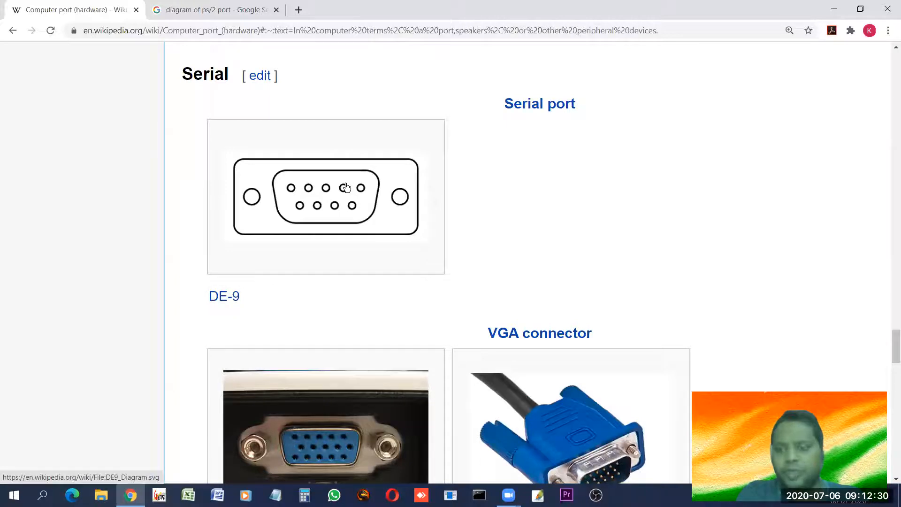
mouse_move(409, 321)
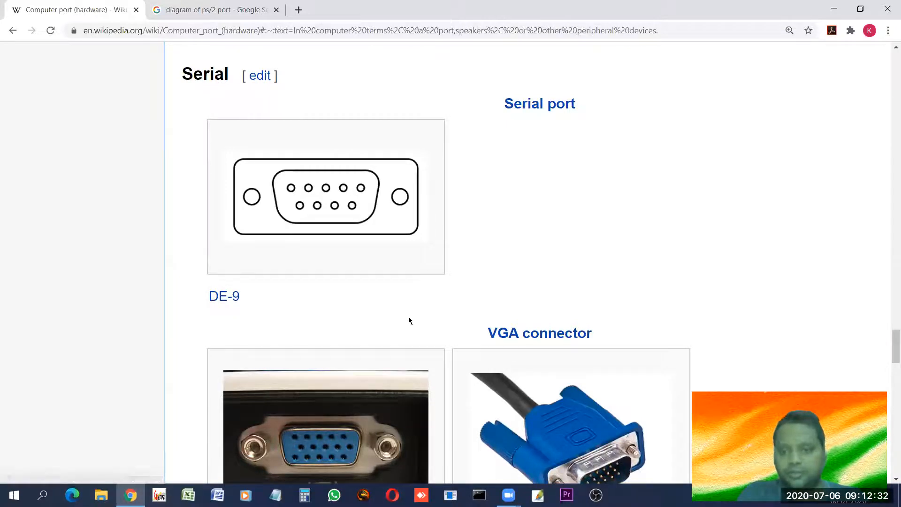
mouse_move(316, 173)
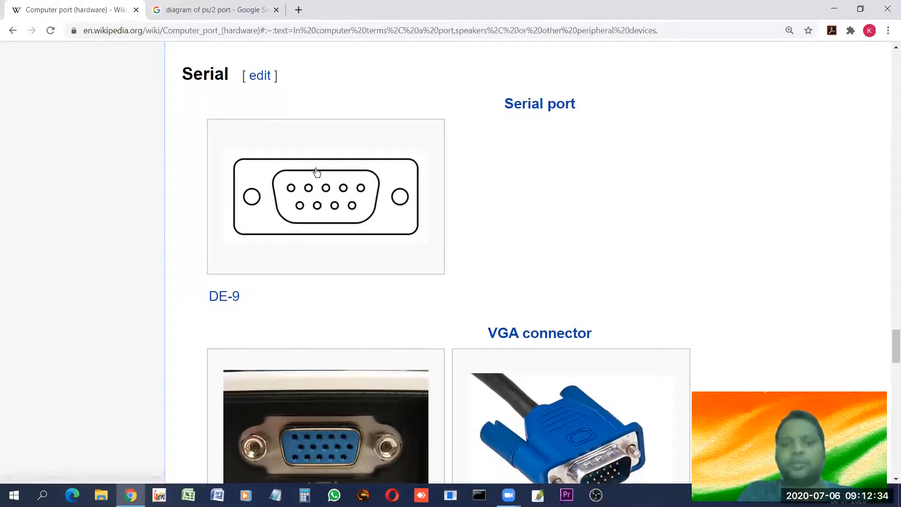
mouse_move(317, 177)
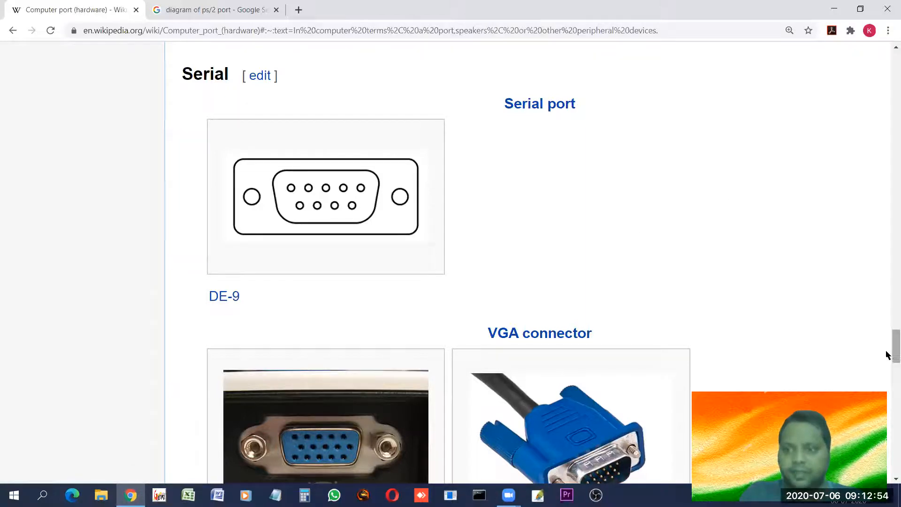
scroll("down", 3)
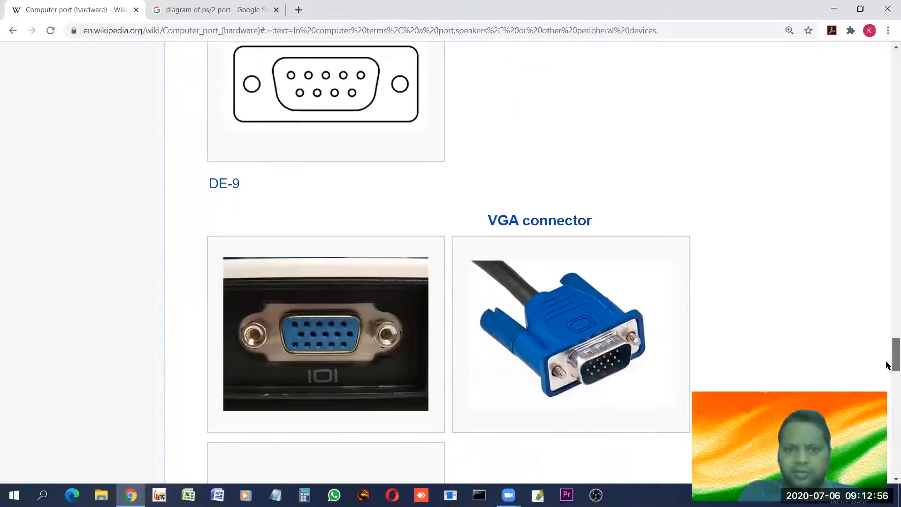
scroll("down", 3)
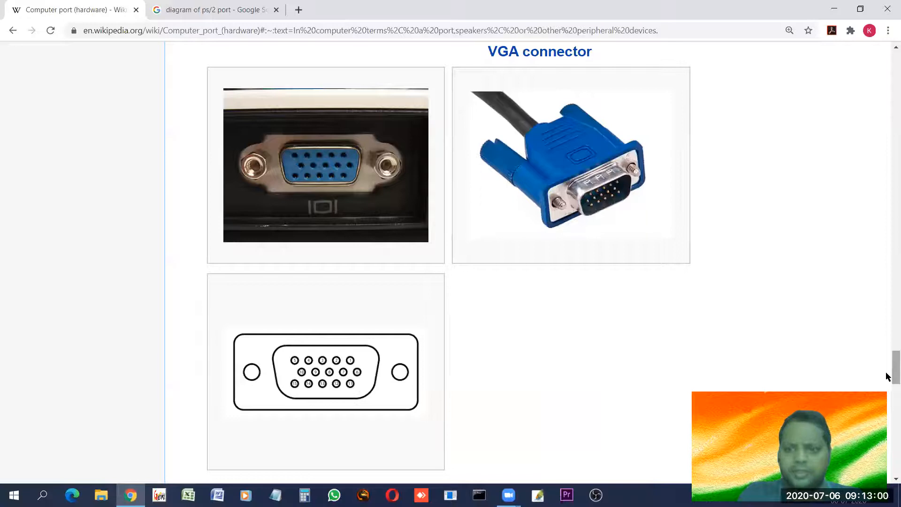
scroll("down", 3)
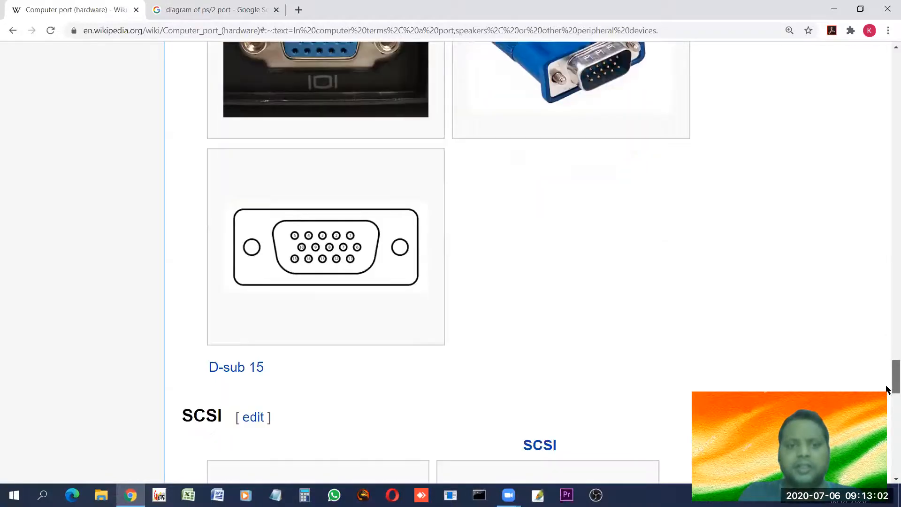
scroll("down", 3)
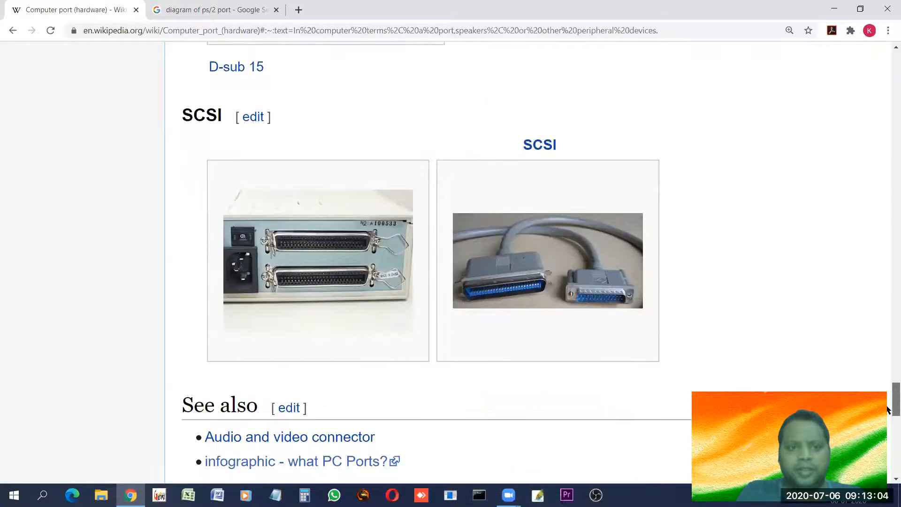
scroll("down", 3)
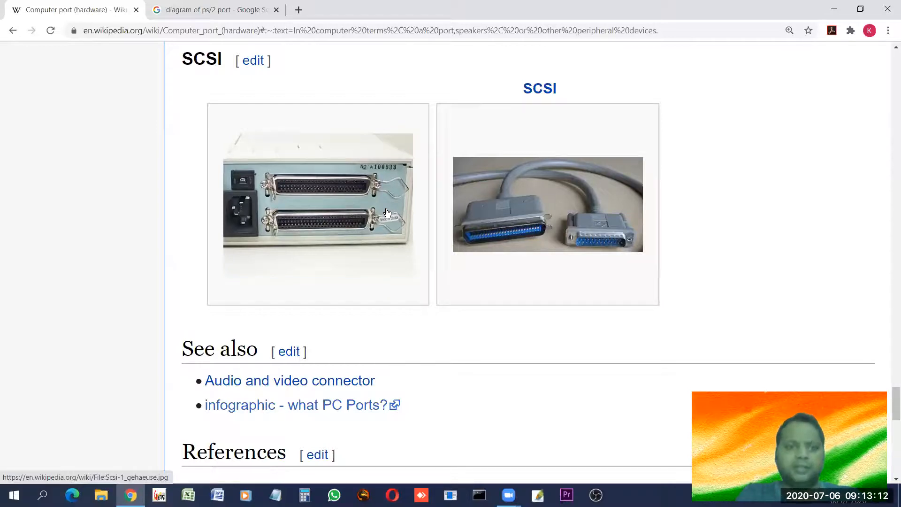
mouse_move(621, 278)
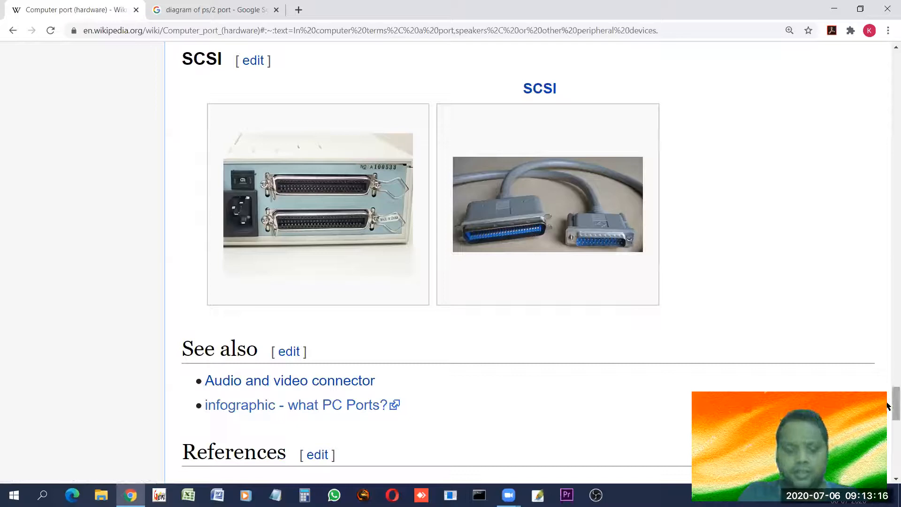
- Scroll to the article's end with the Basic computer components navbox, categories and footer
scroll("down", 3)
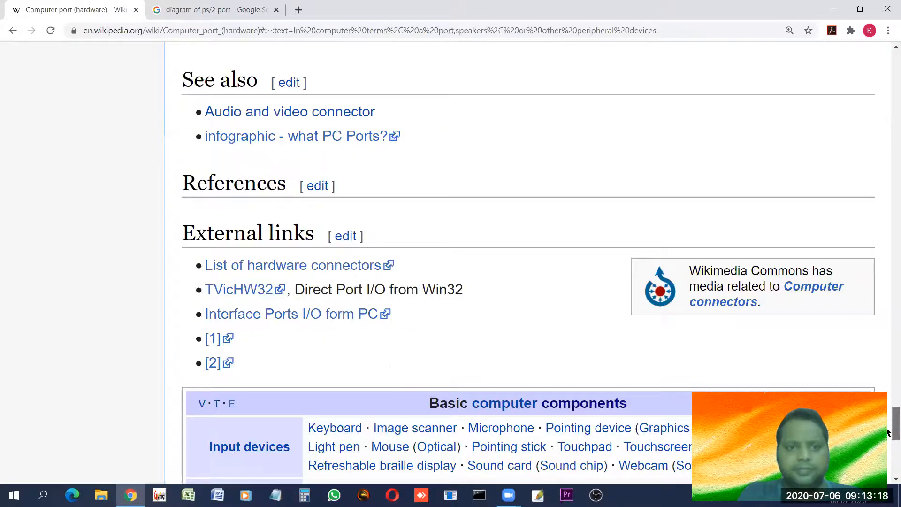
scroll("down", 3)
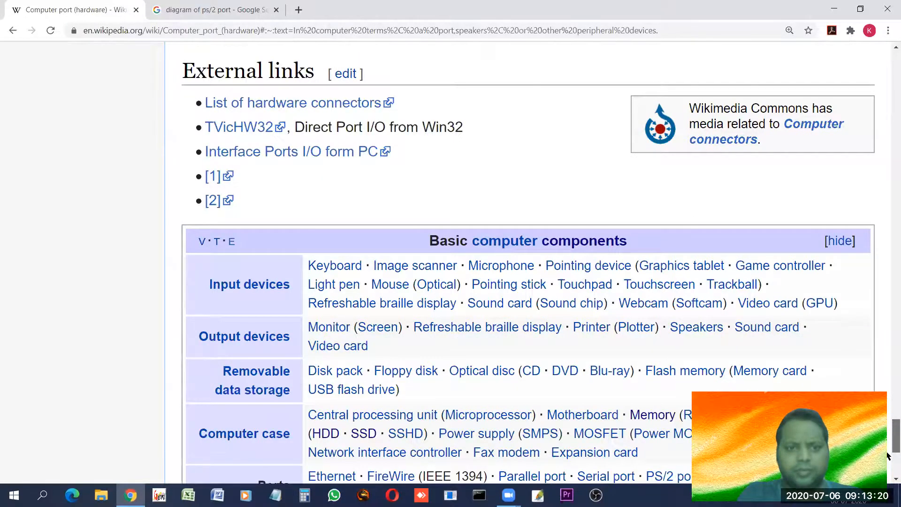
scroll("down", 3)
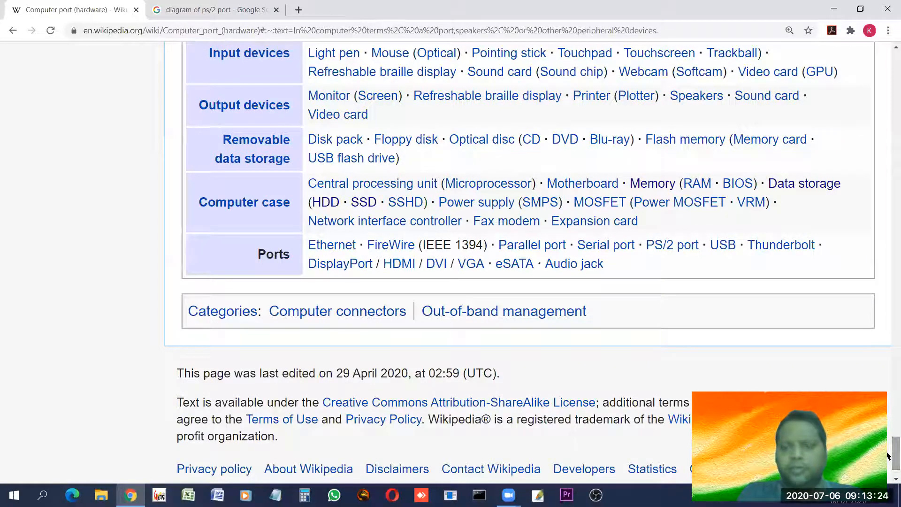
mouse_move(718, 287)
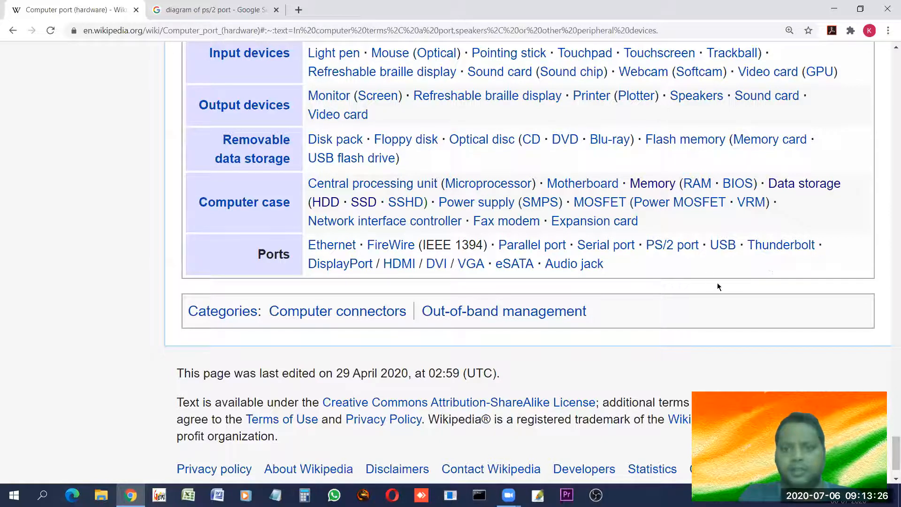
mouse_move(723, 245)
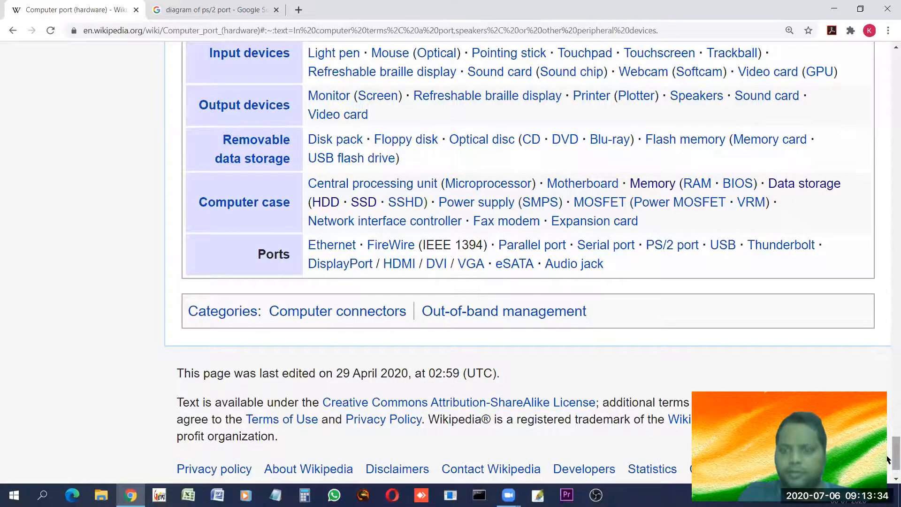
- Open the USB article and scroll past the lead and contents toward the Overview section
left_click(722, 244)
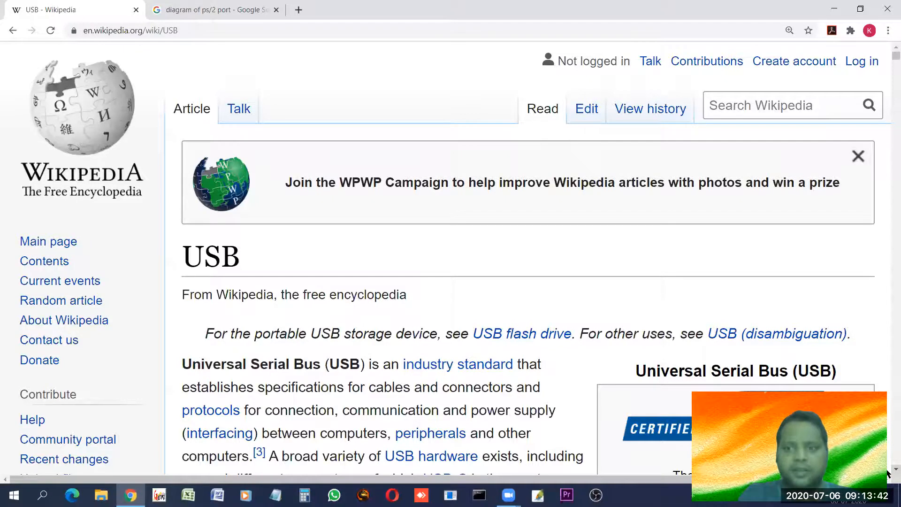
scroll("down", 3)
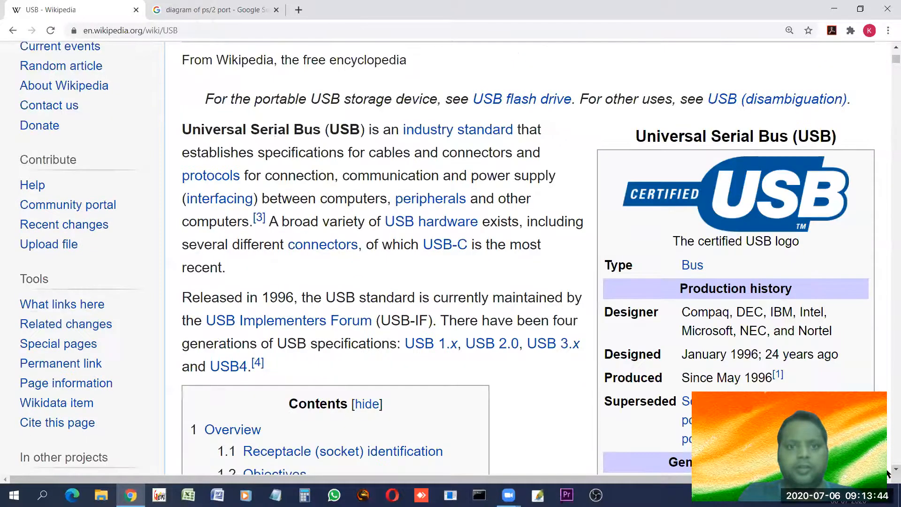
scroll("down", 3)
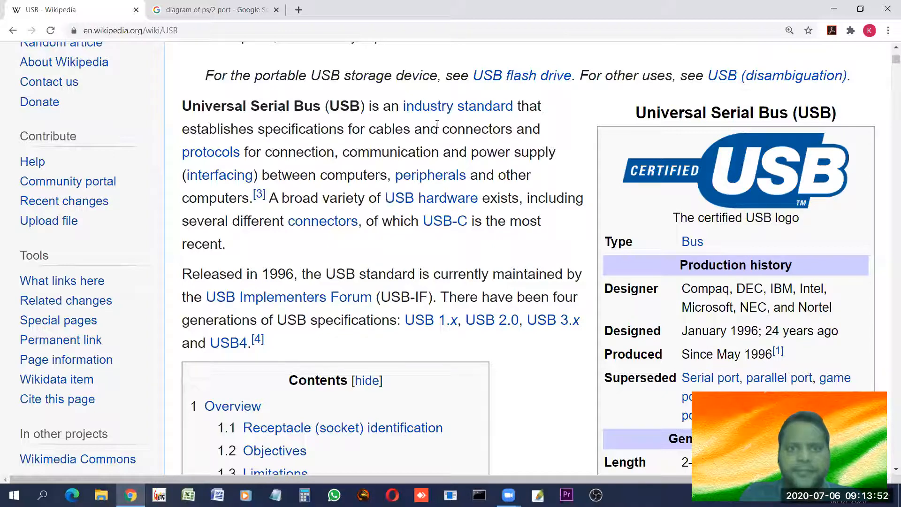
mouse_move(428, 262)
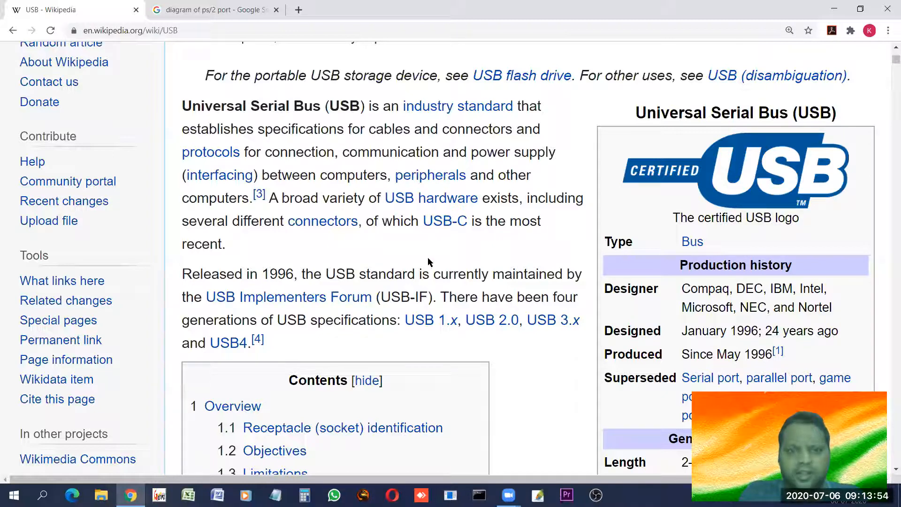
scroll("down", 3)
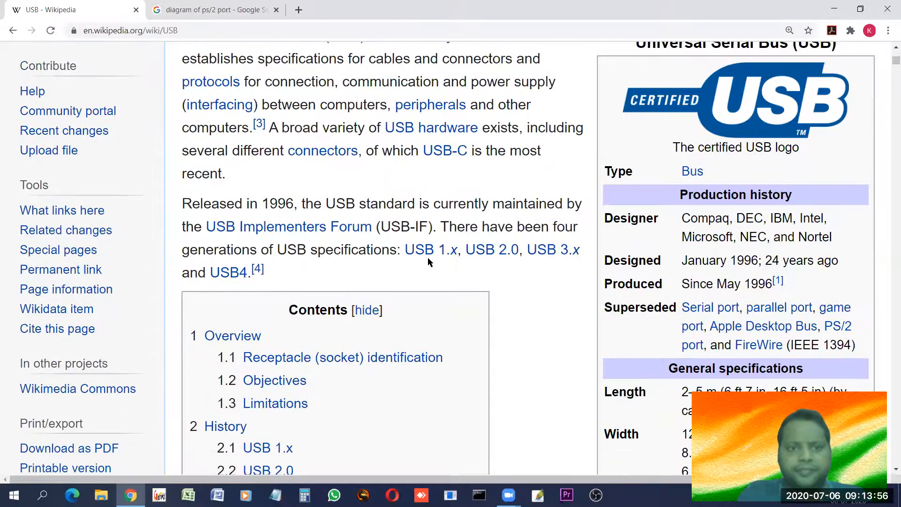
scroll("down", 3)
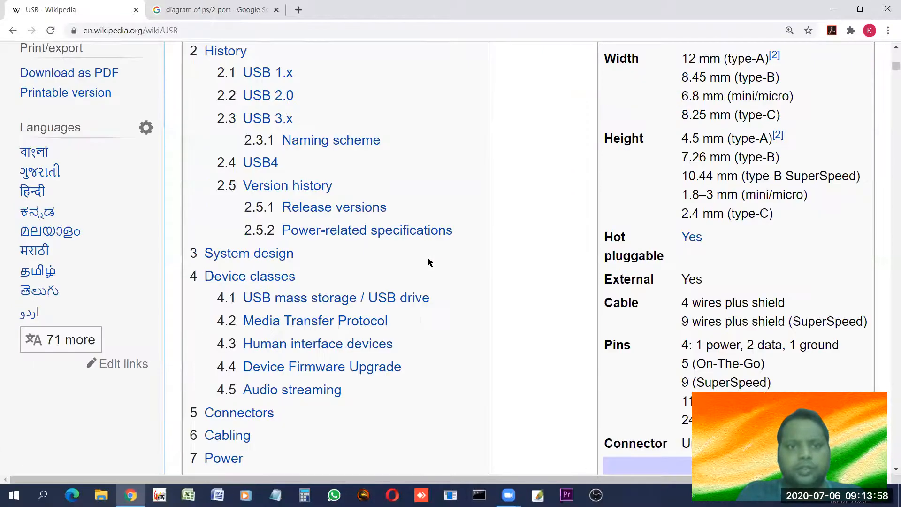
scroll("up", 3)
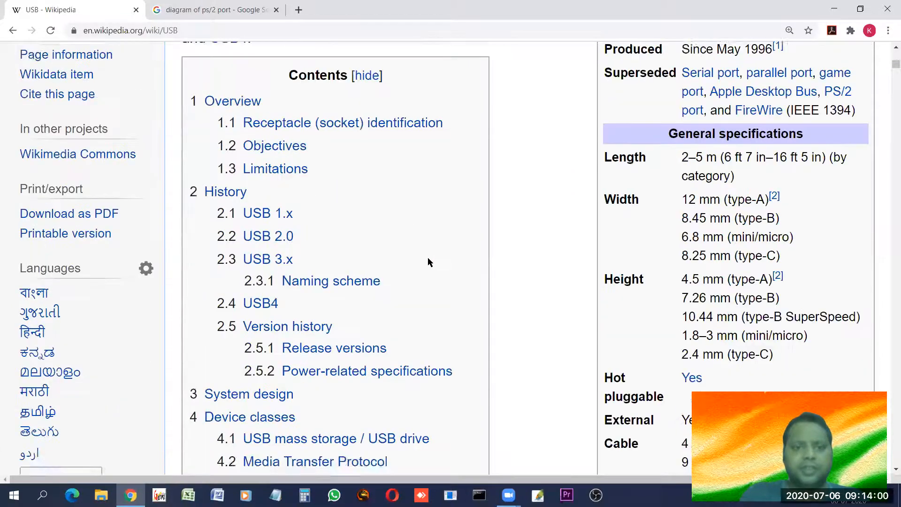
scroll("up", 3)
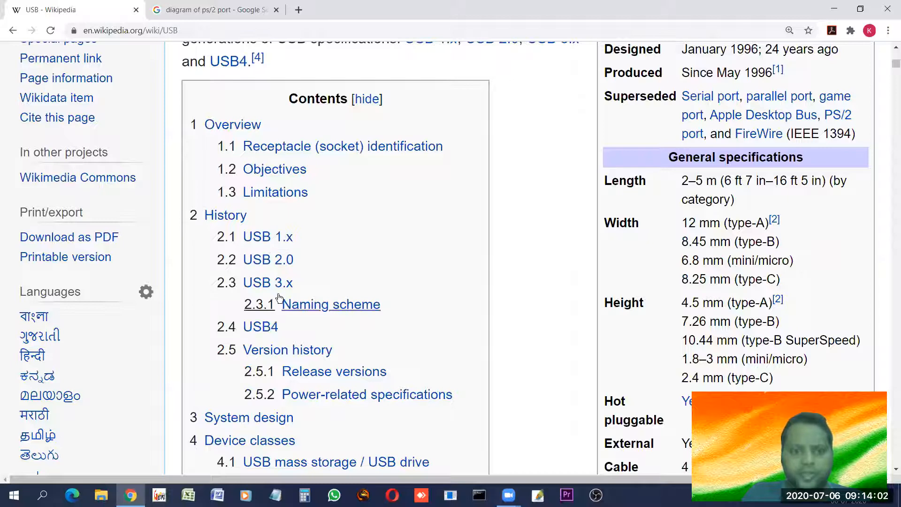
mouse_move(524, 283)
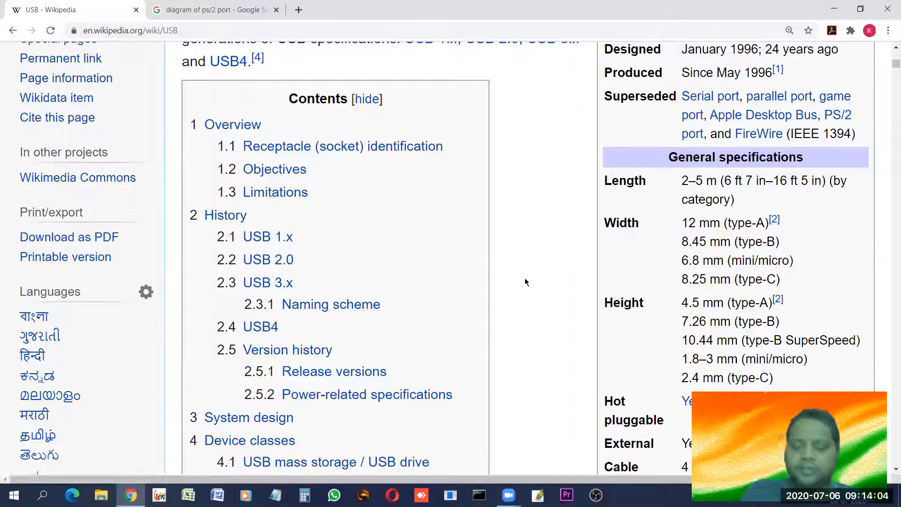
- Scroll to the Overview section beside the USB-A/USB-B four-pin pin-out diagram
scroll("down", 3)
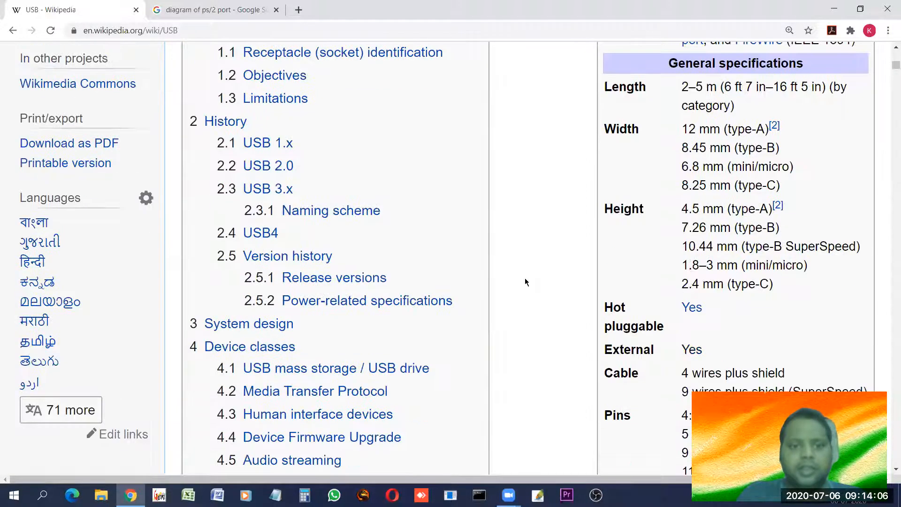
scroll("down", 3)
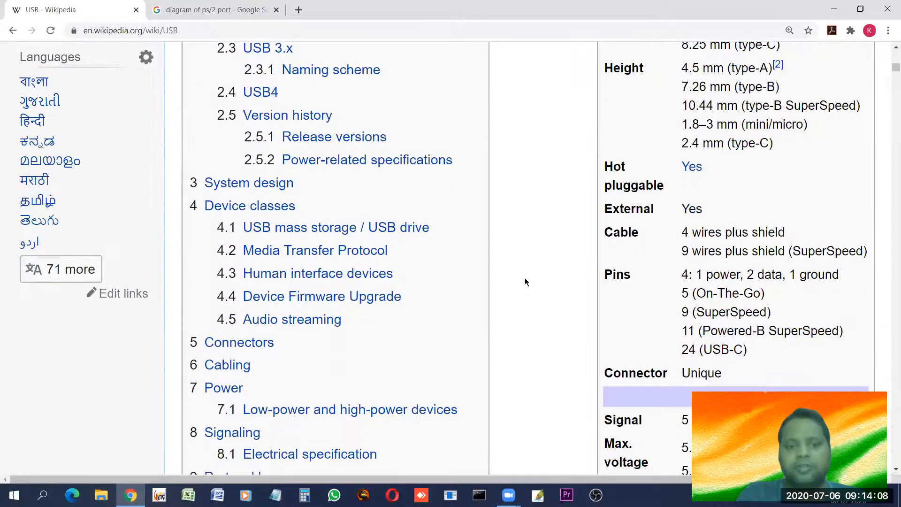
scroll("down", 3)
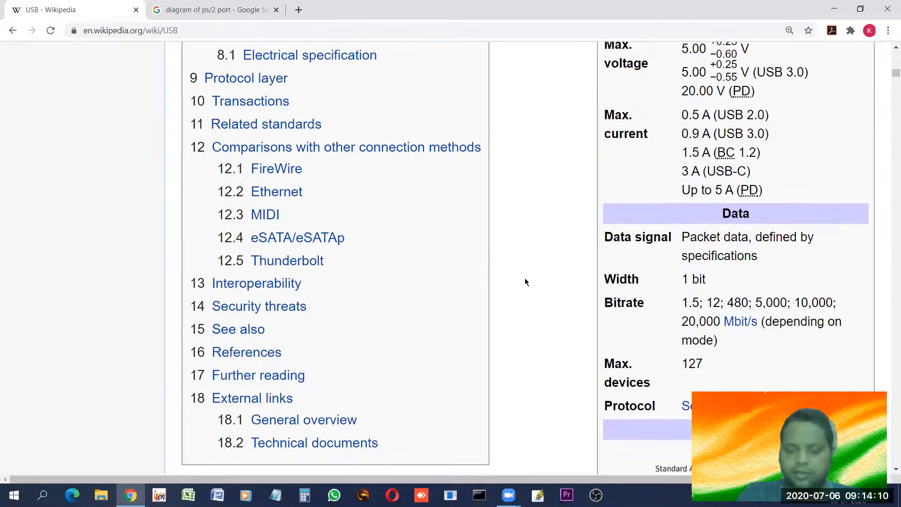
scroll("down", 3)
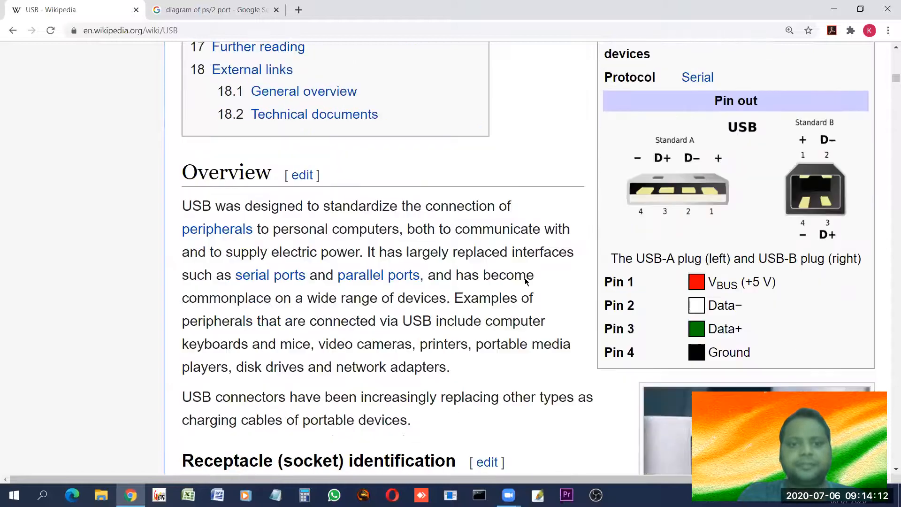
scroll("down", 3)
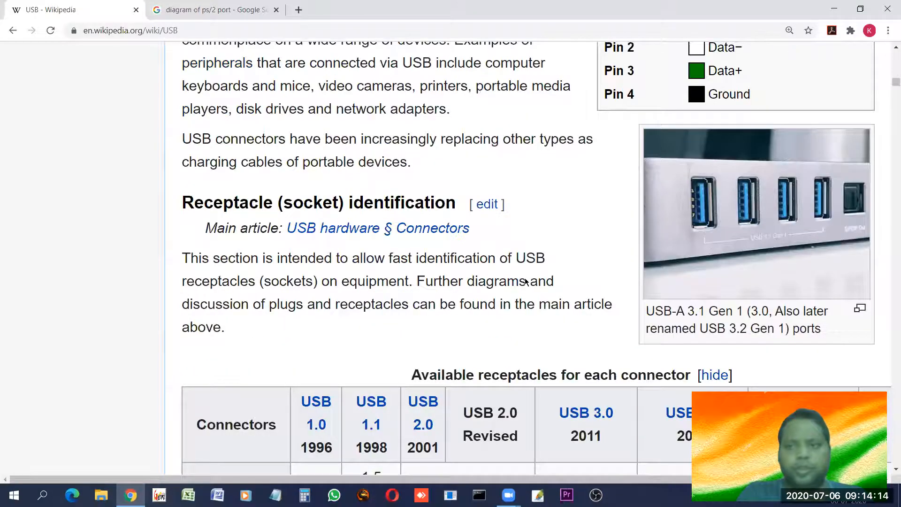
scroll("down", 3)
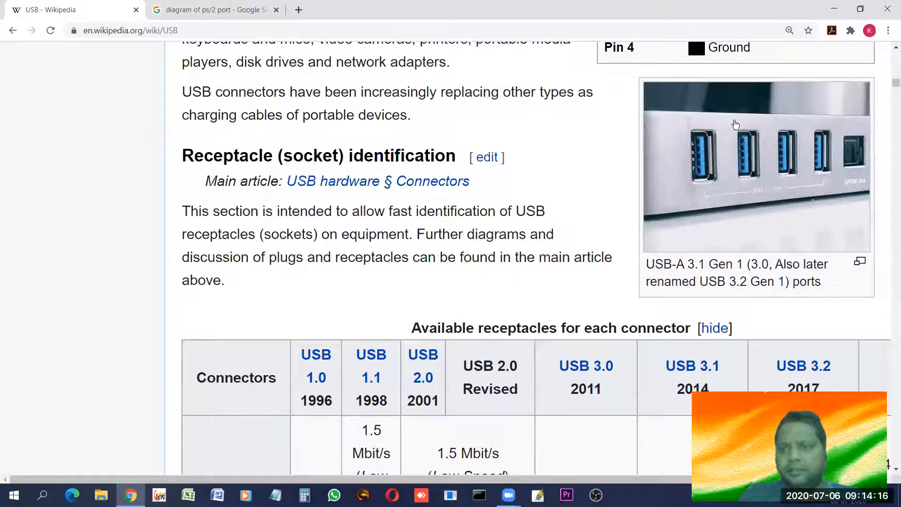
mouse_move(663, 185)
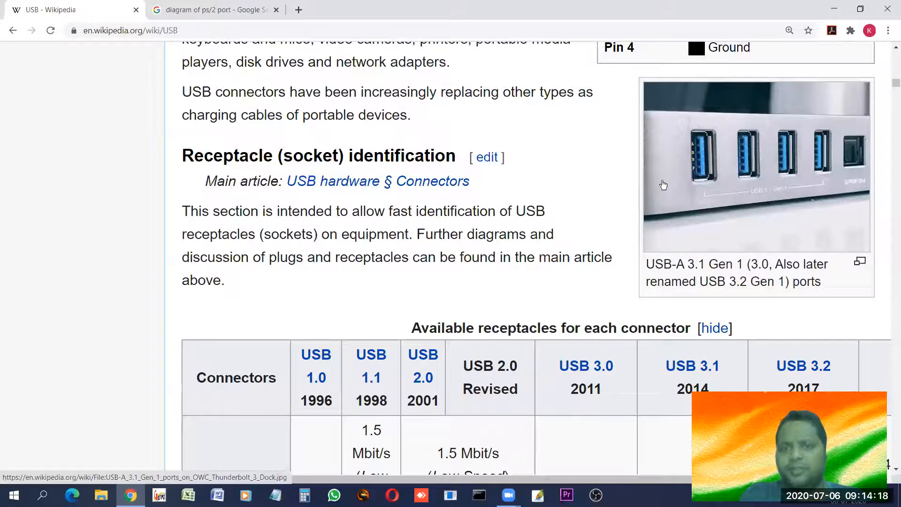
scroll("up", 3)
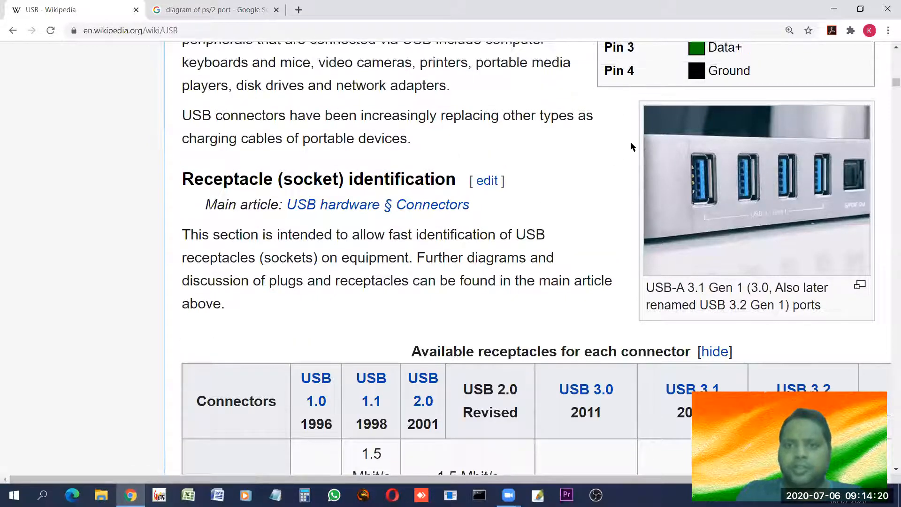
scroll("up", 3)
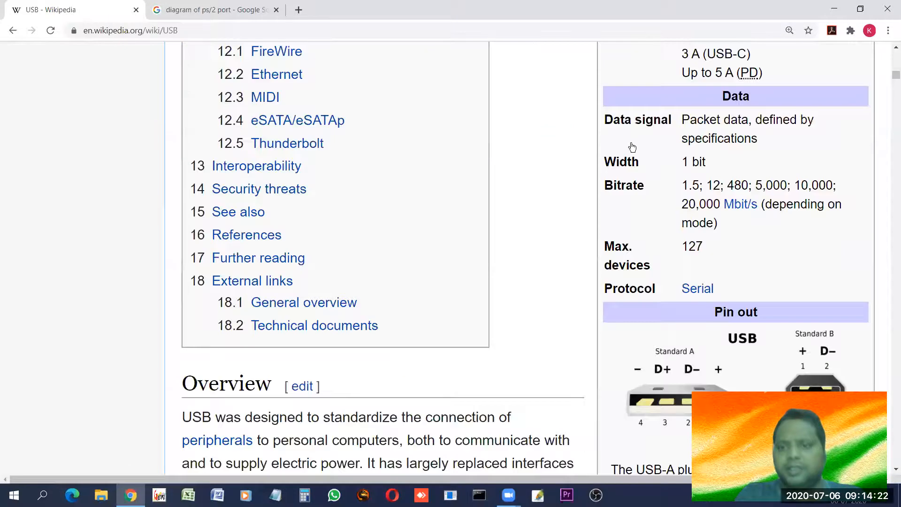
scroll("down", 3)
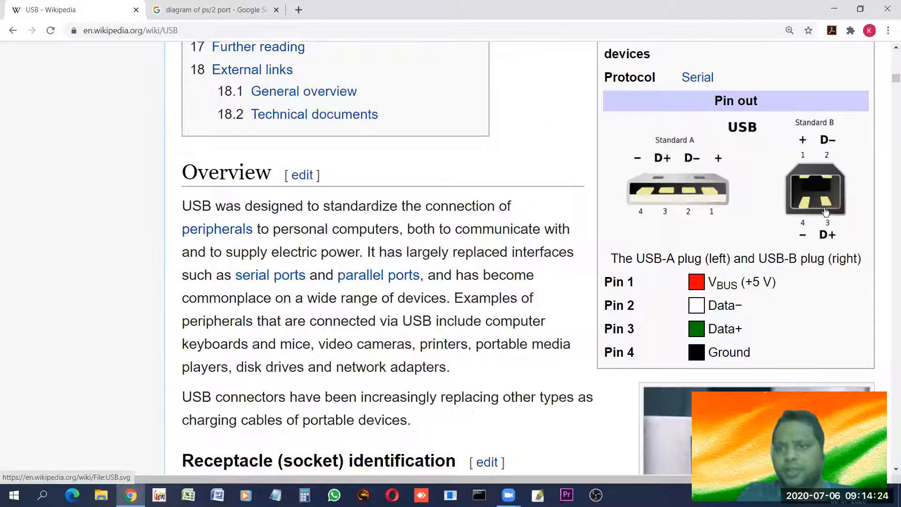
mouse_move(828, 201)
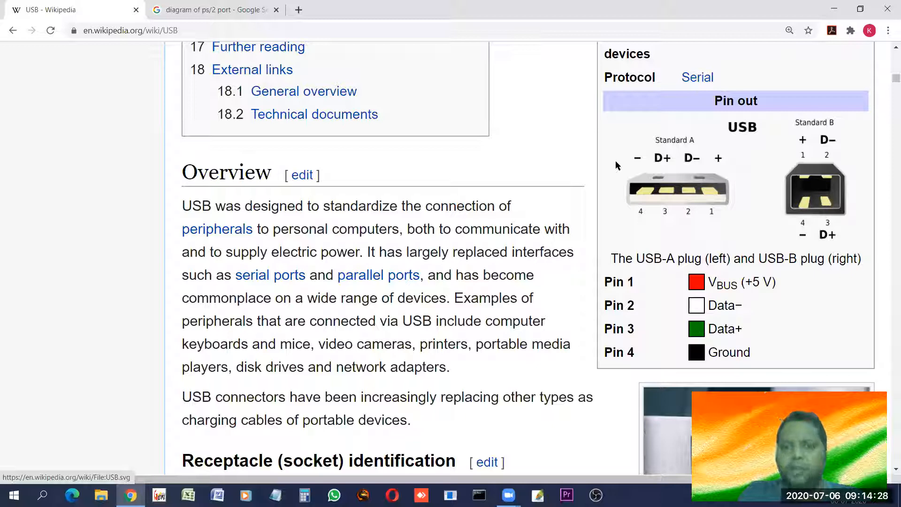
mouse_move(628, 180)
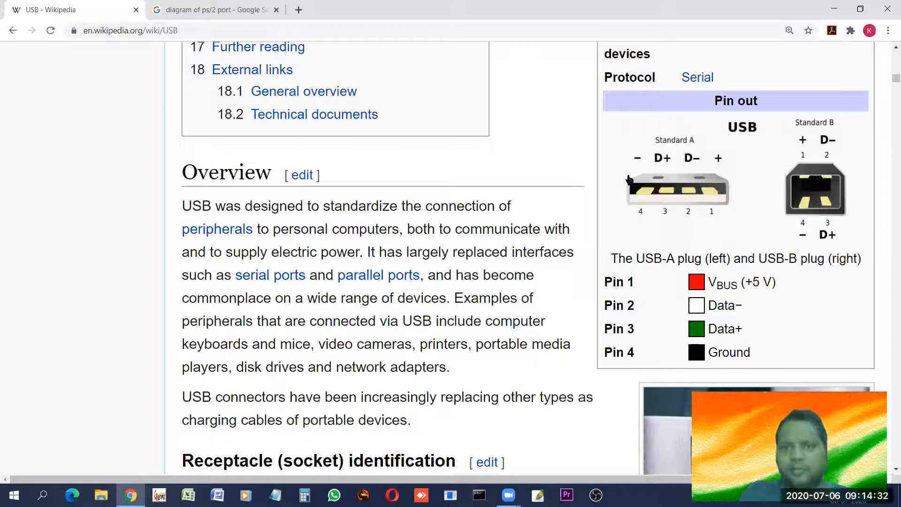
mouse_move(550, 157)
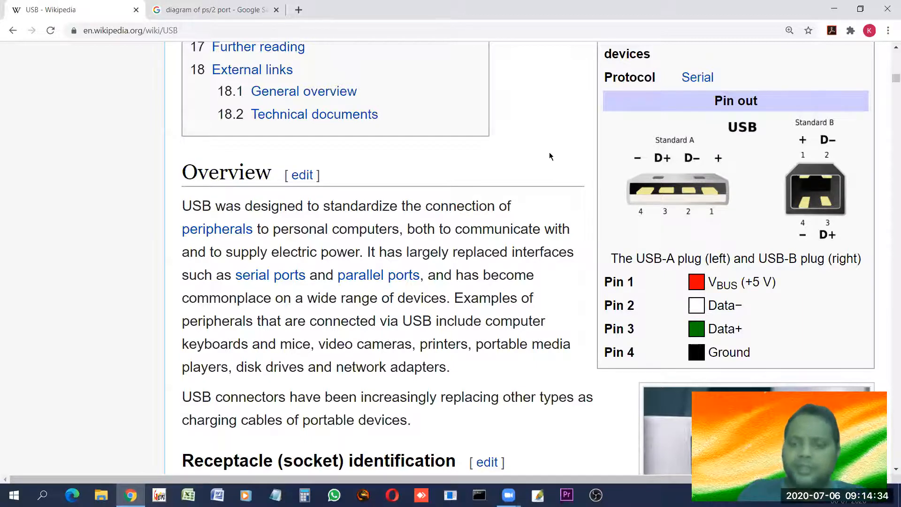
- Scroll the receptacles-per-connector table to its Type B, Type C and Mini A/B rows
scroll("down", 3)
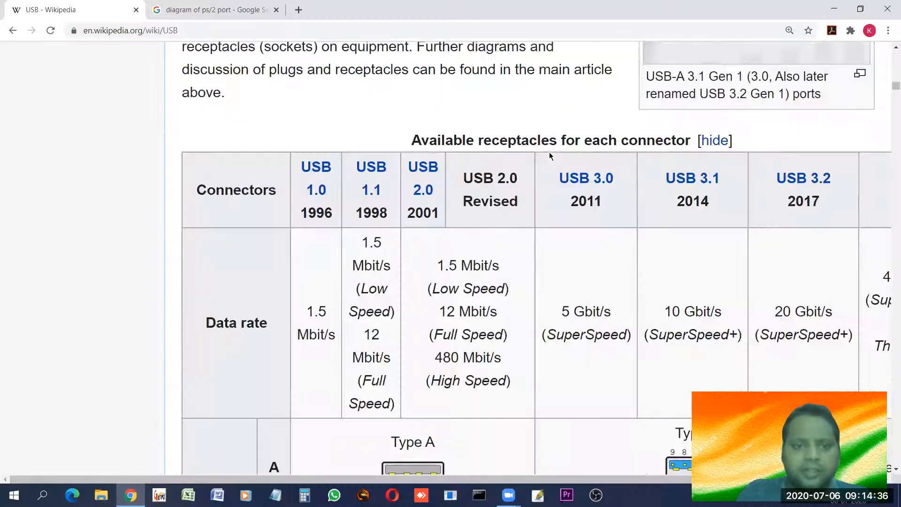
scroll("down", 3)
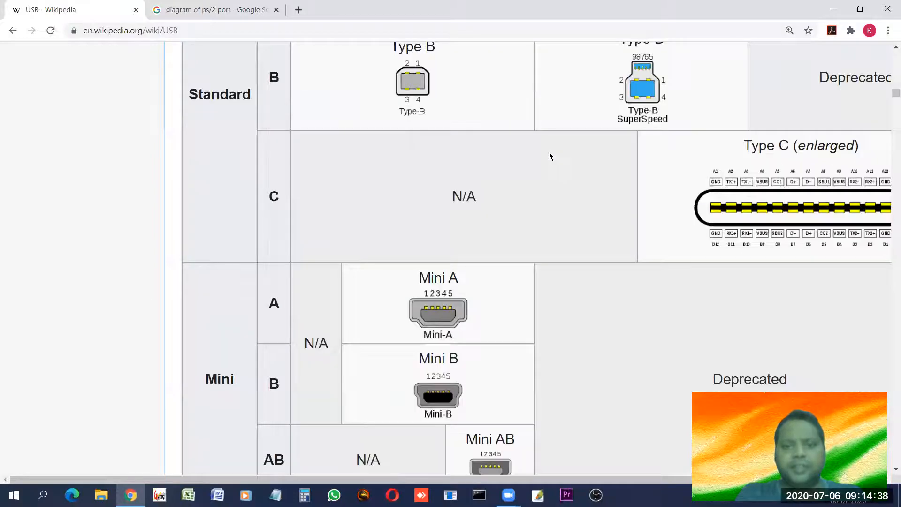
scroll("down", 3)
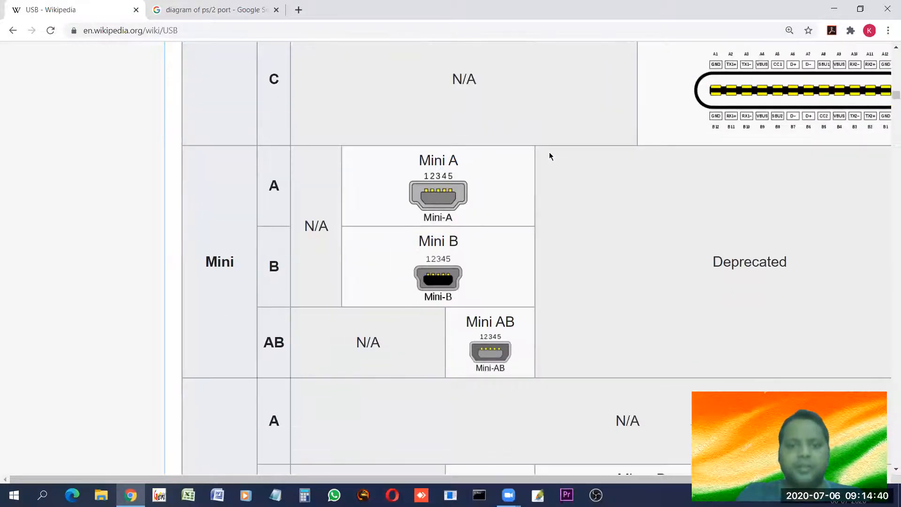
mouse_move(462, 340)
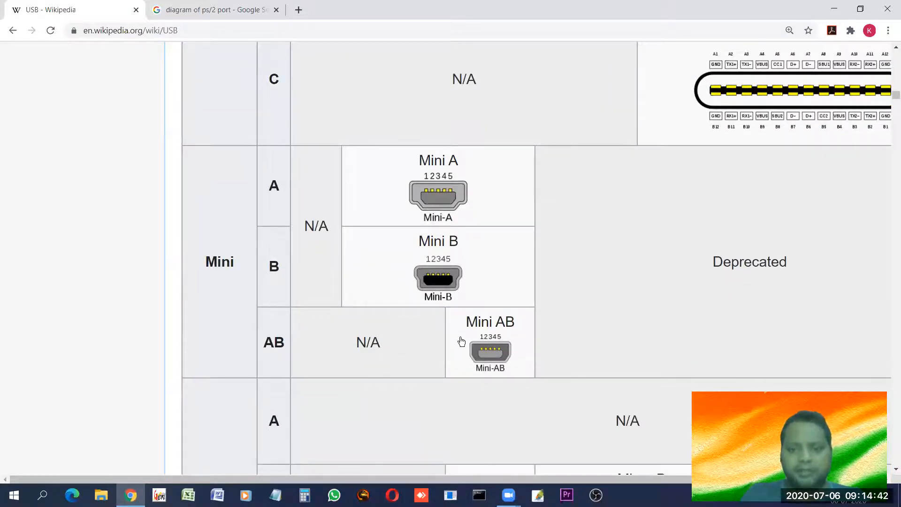
mouse_move(423, 286)
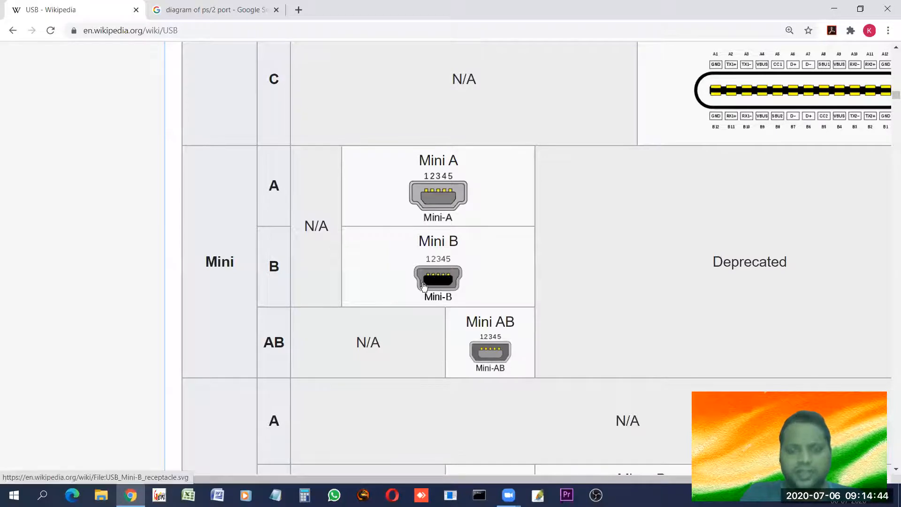
mouse_move(439, 290)
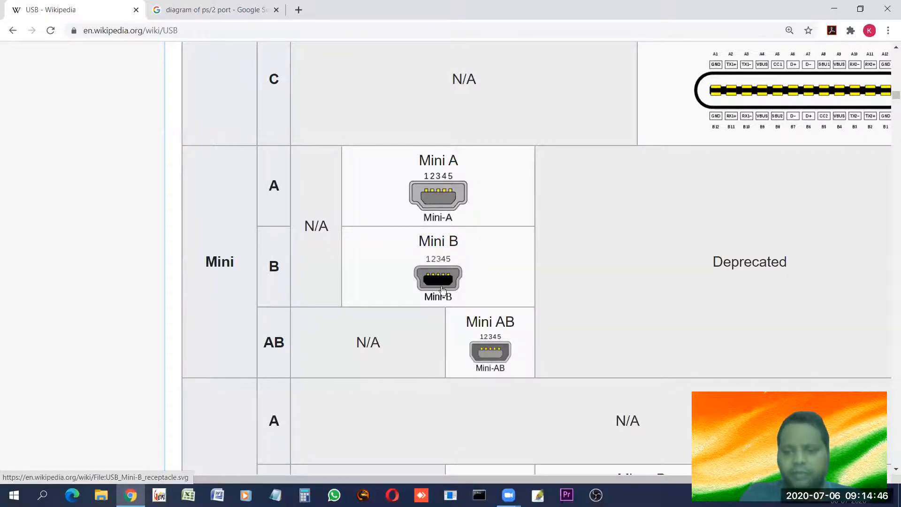
scroll("up", 3)
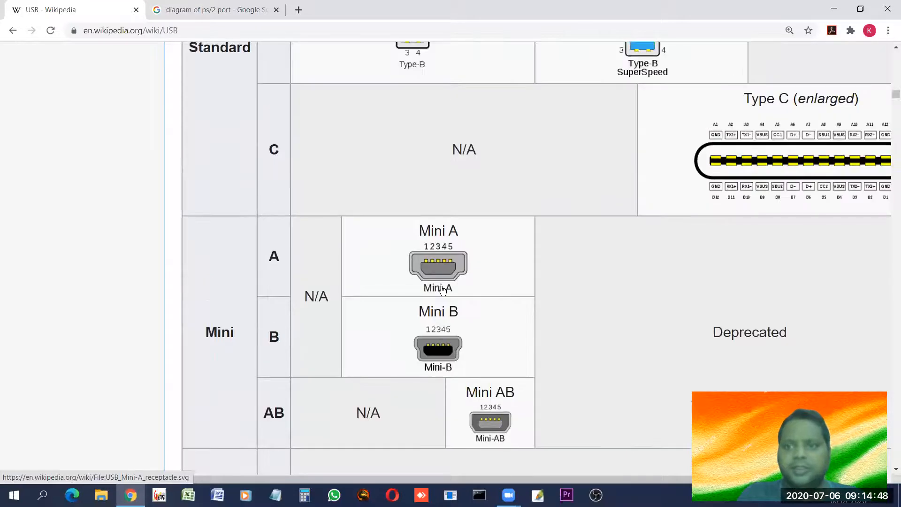
scroll("up", 3)
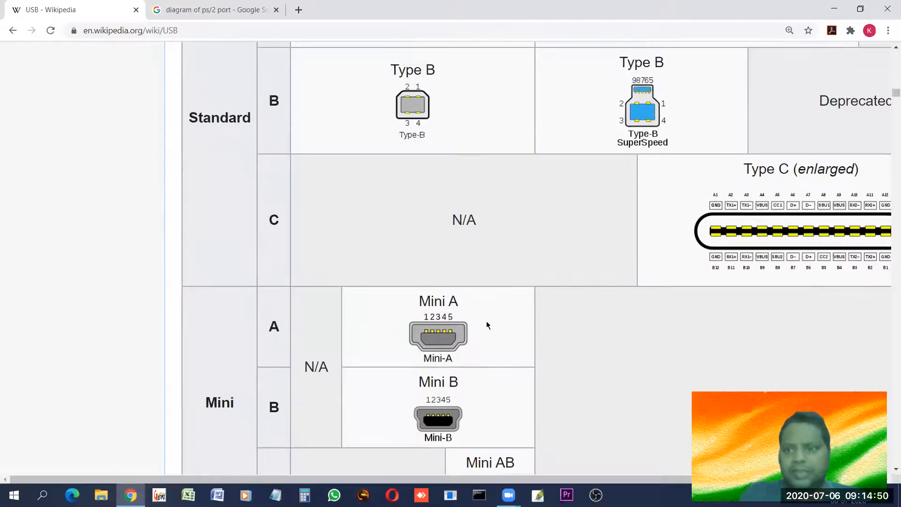
mouse_move(823, 245)
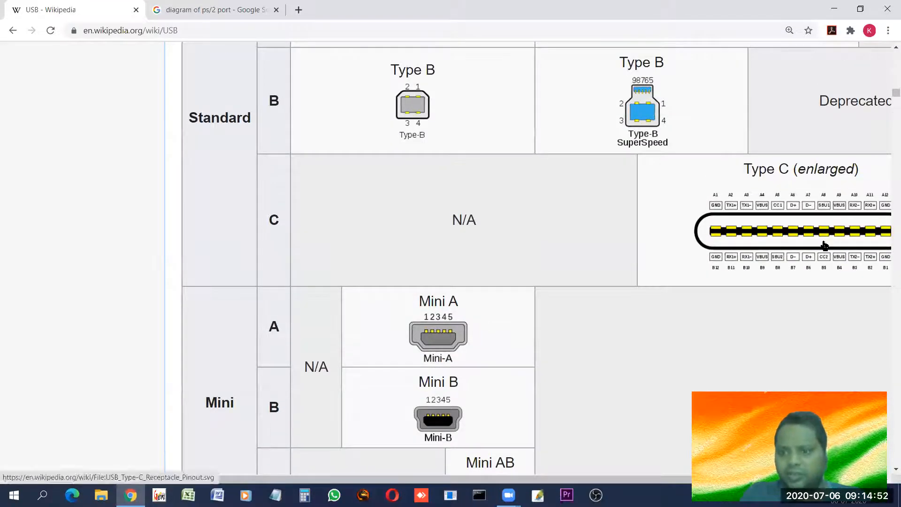
mouse_move(733, 389)
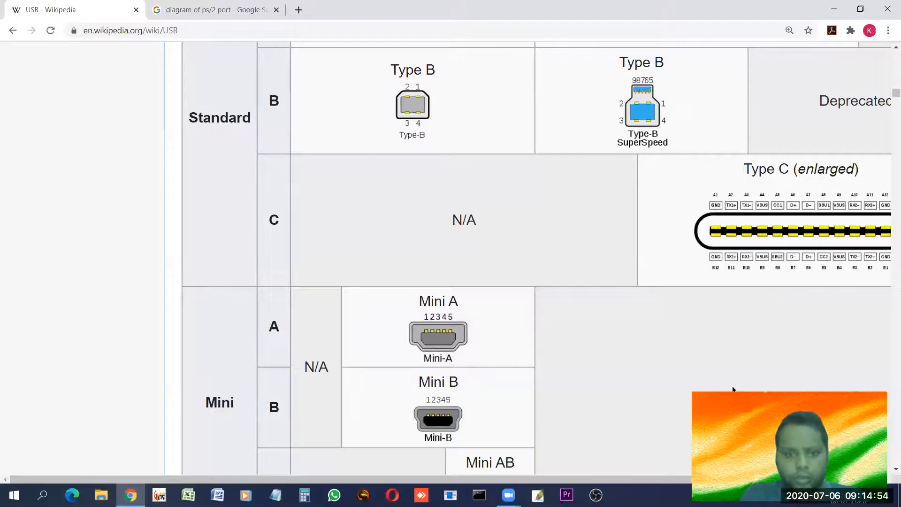
mouse_move(721, 388)
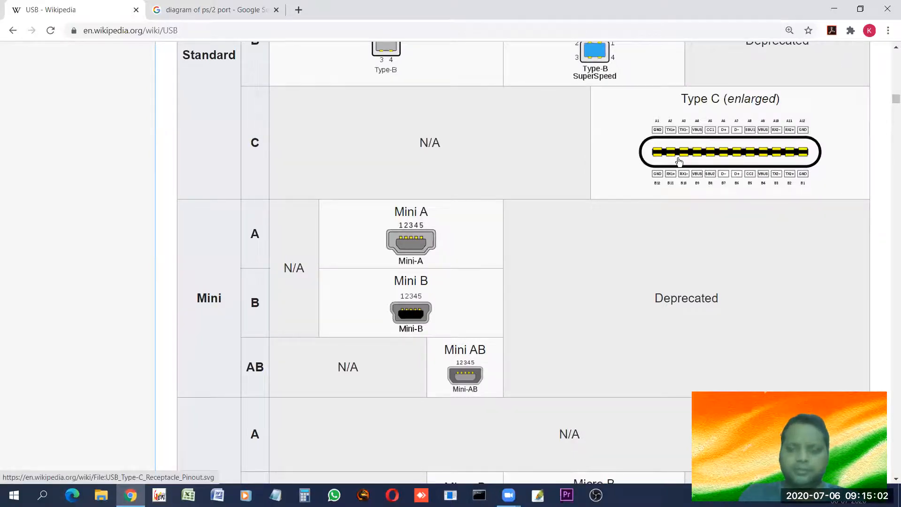
mouse_move(575, 226)
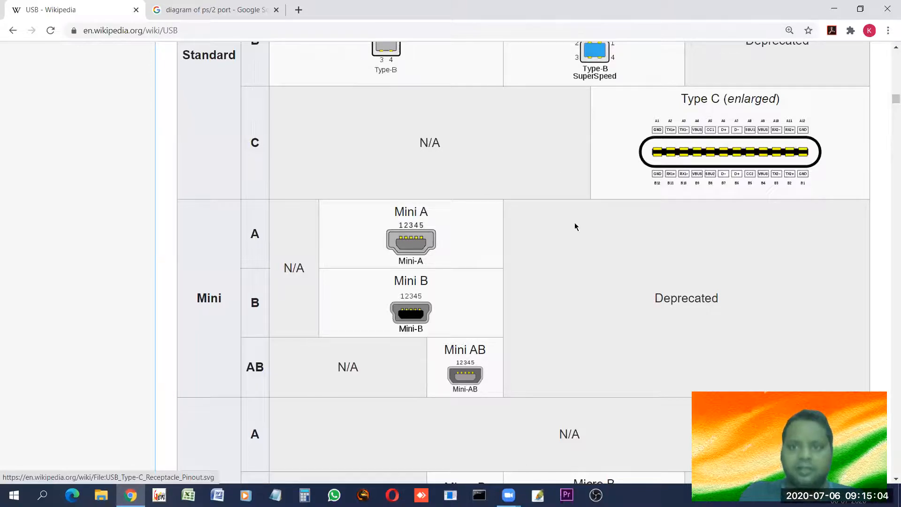
- Scroll past the Micro connector rows to the Objectives list of USB ease-of-use benefits
scroll("down", 3)
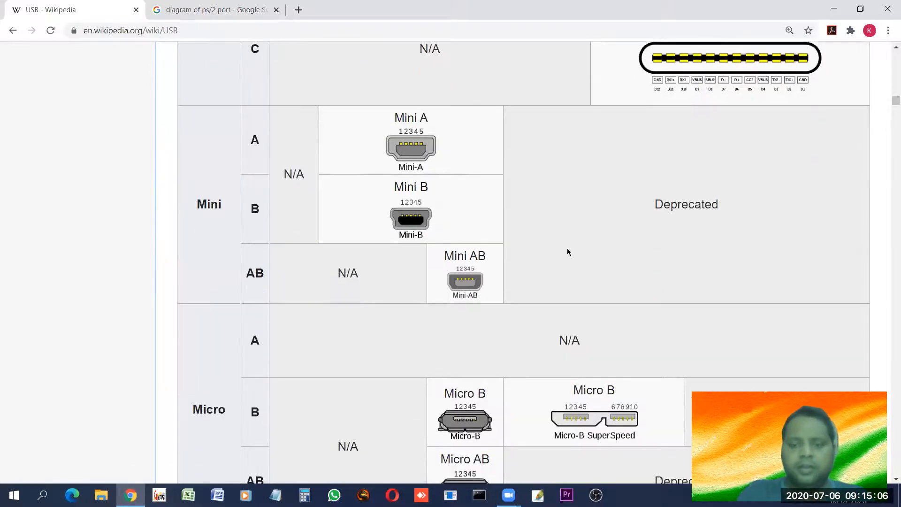
scroll("down", 3)
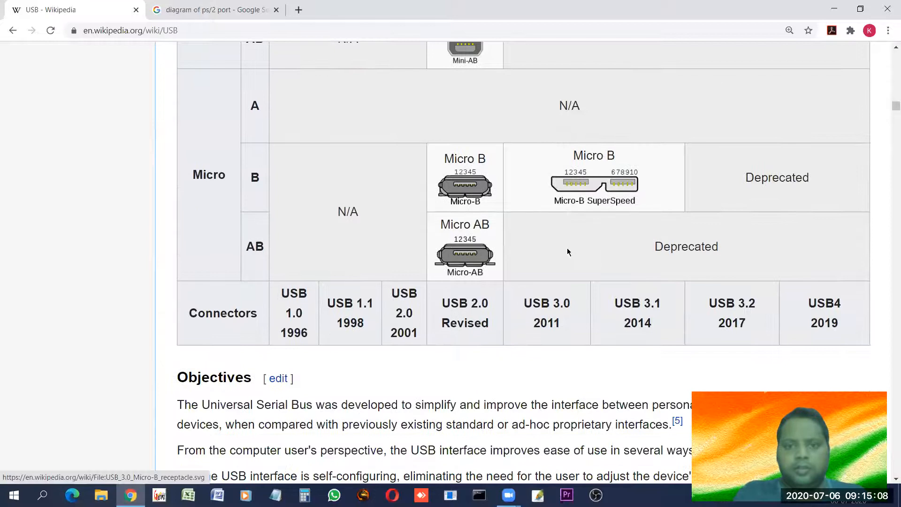
scroll("down", 3)
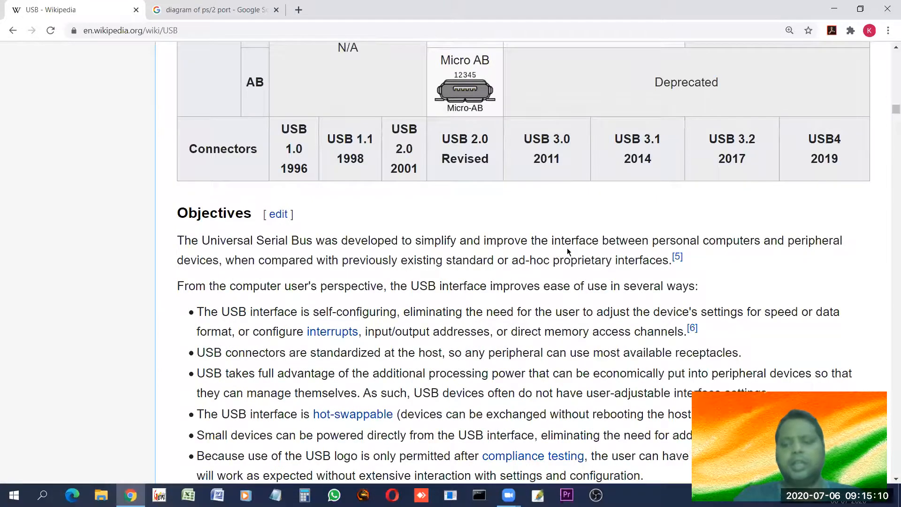
scroll("down", 3)
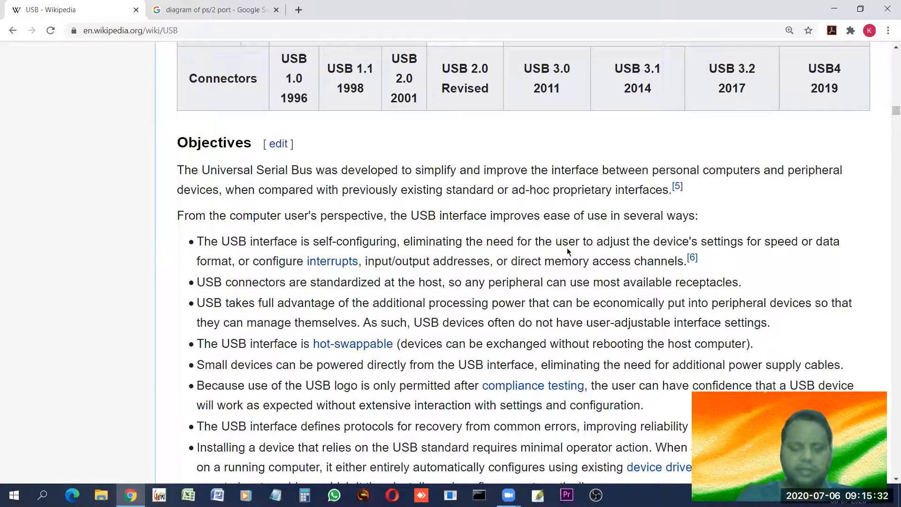
mouse_move(847, 211)
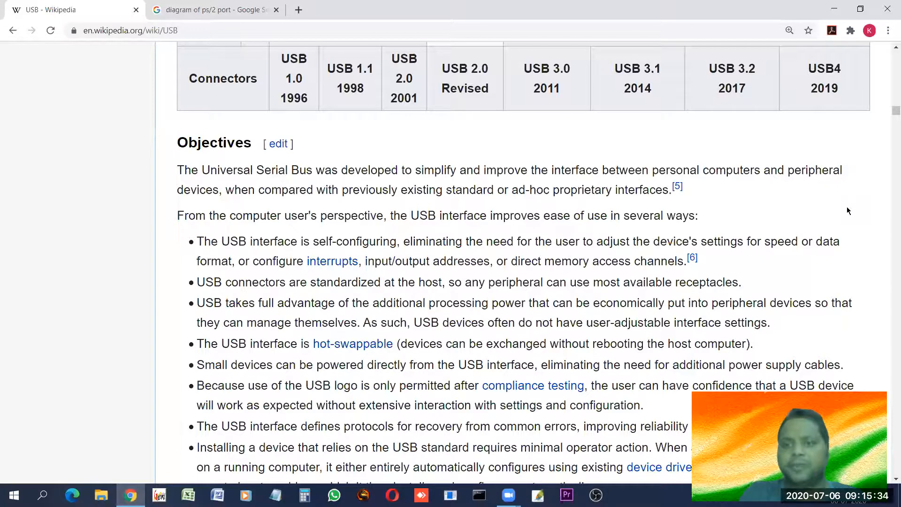
mouse_move(250, 463)
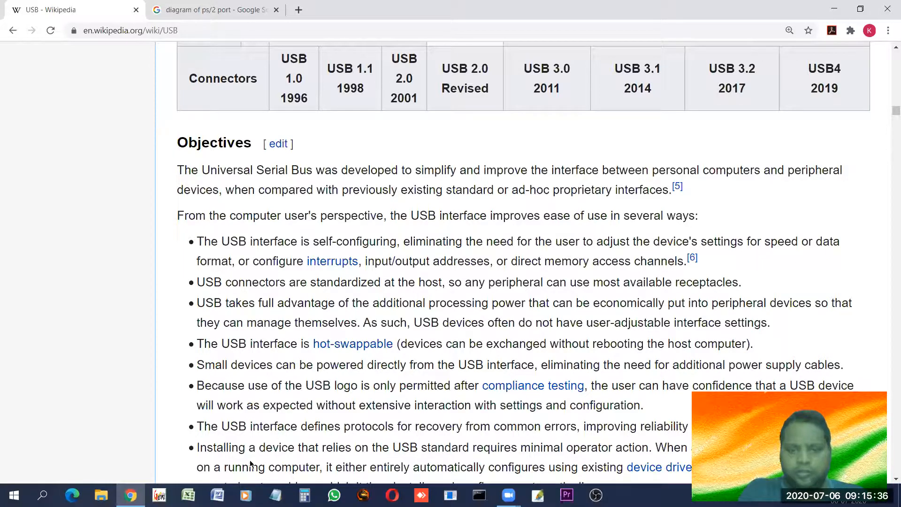